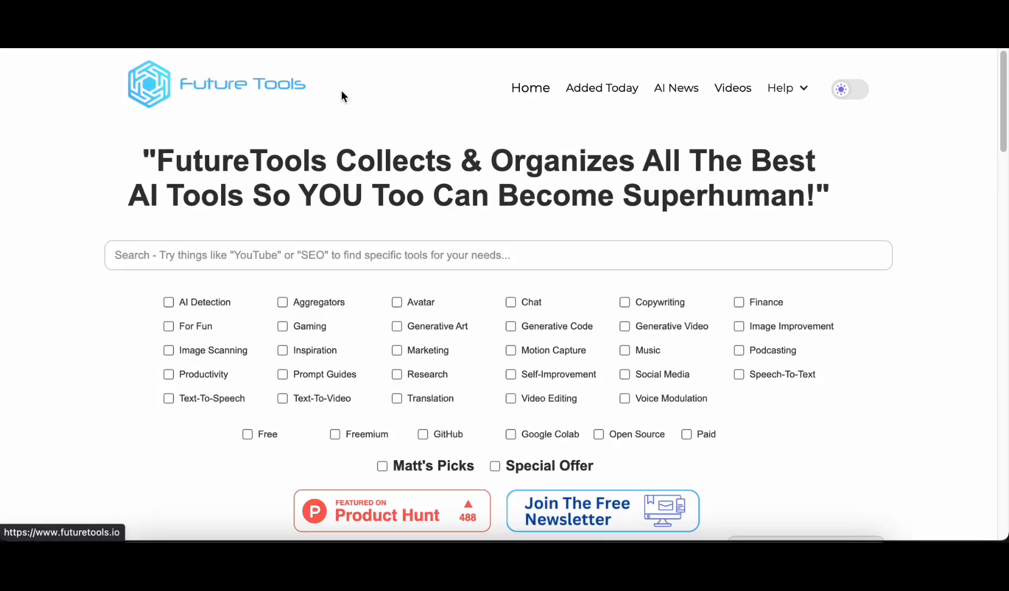
mouse_move(847, 293)
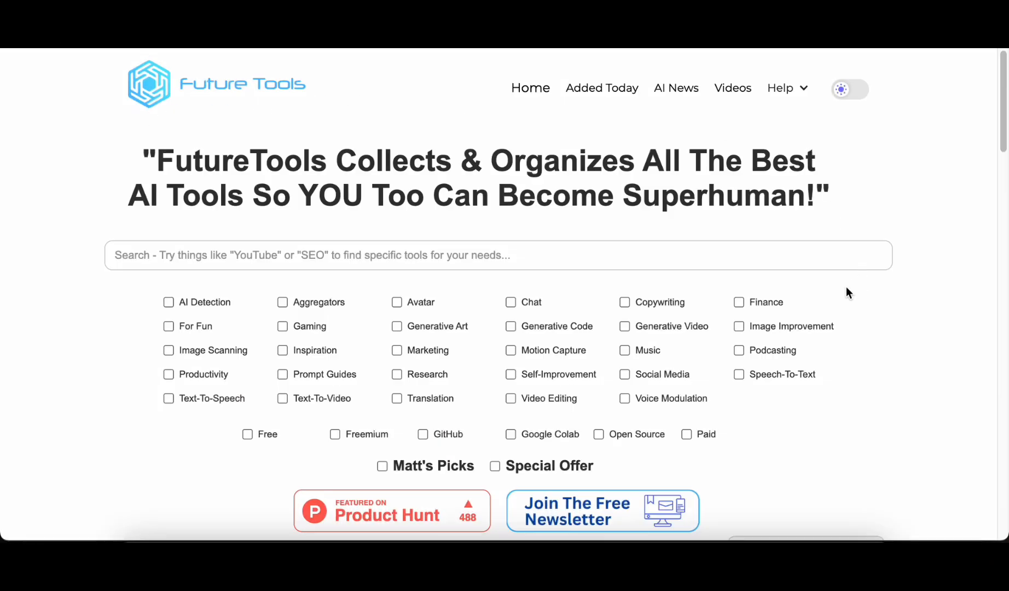
Step: Scroll through the Future Tools directory listing and back up
scroll(down, 3)
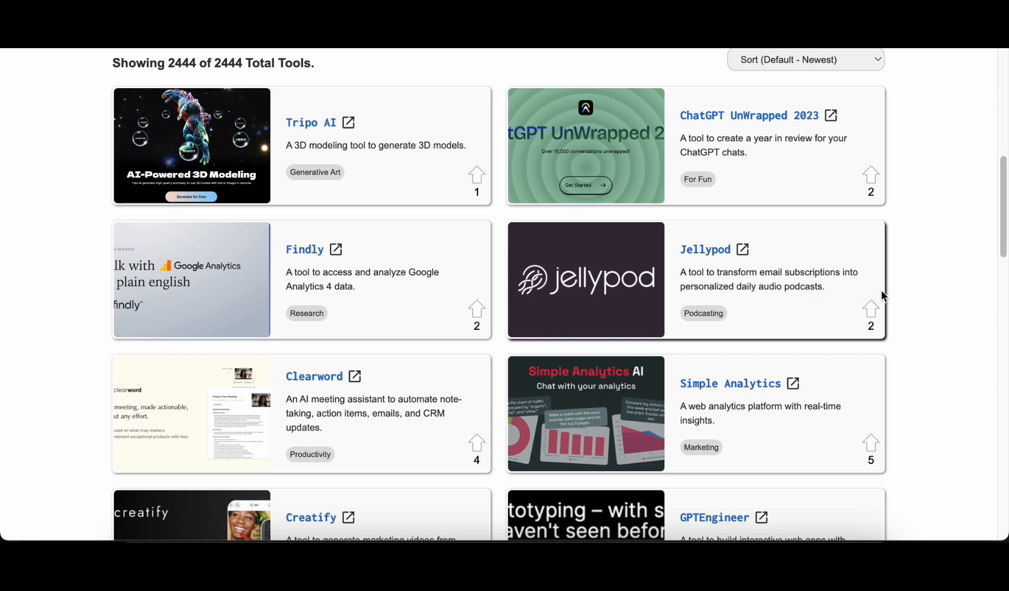
scroll(down, 3)
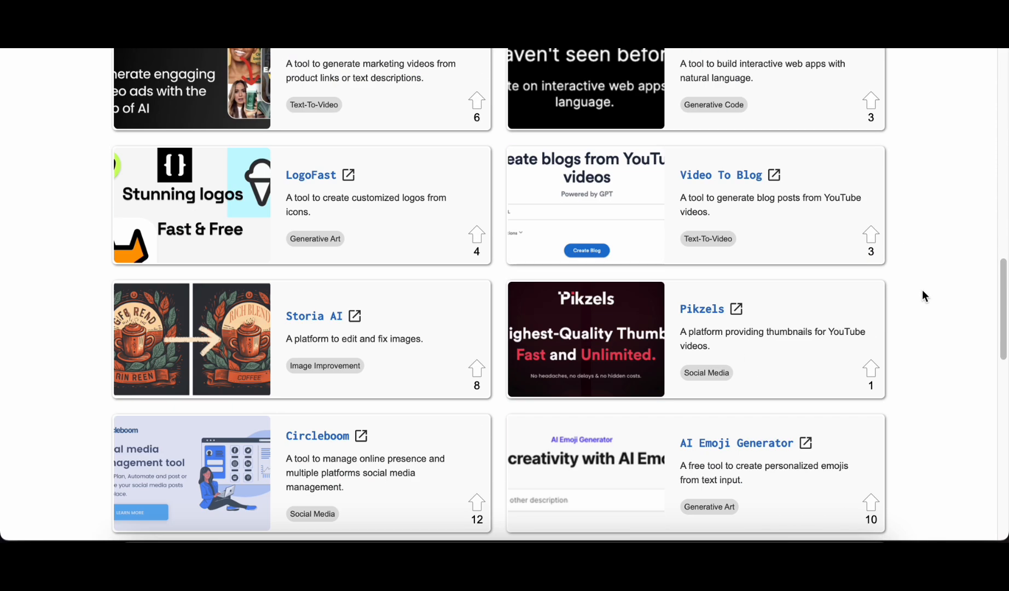
scroll(down, 3)
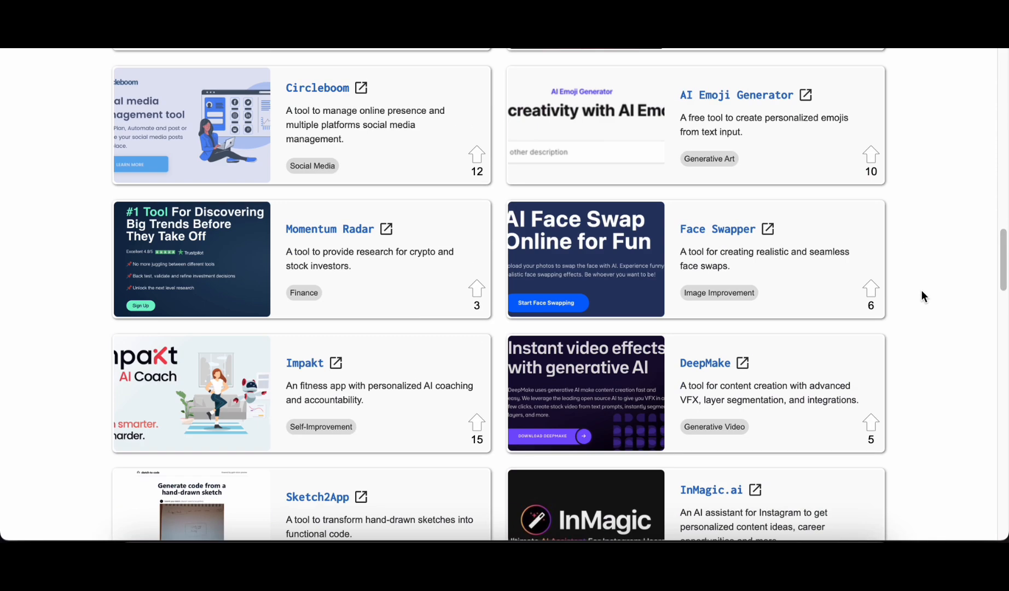
scroll(down, 3)
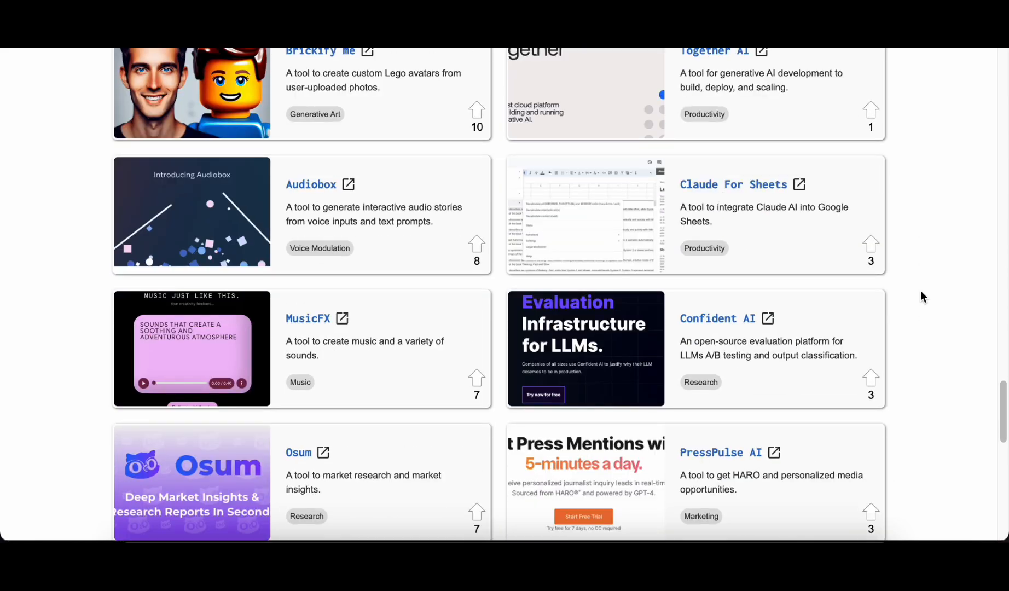
scroll(down, 3)
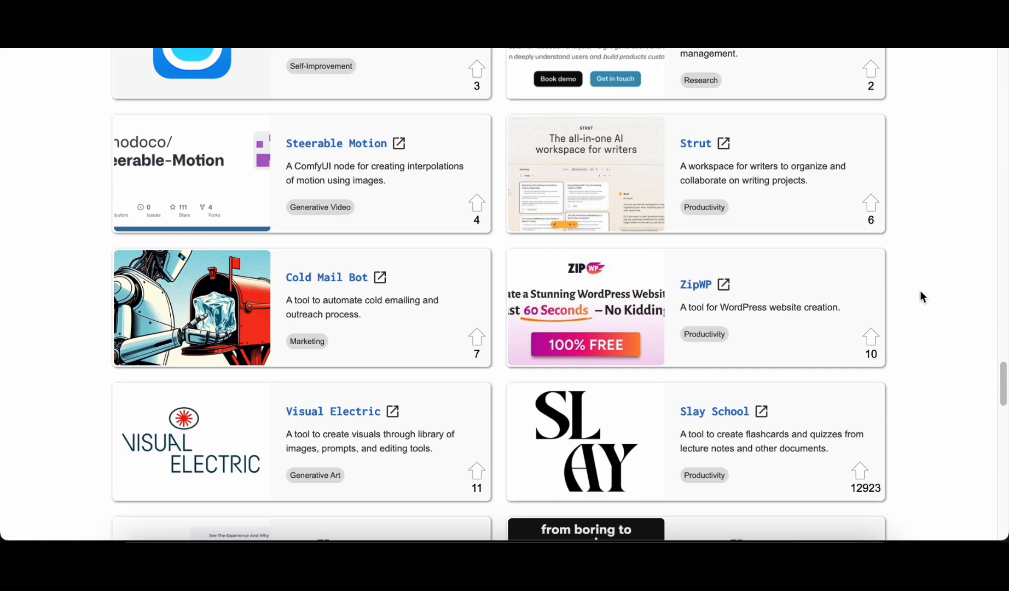
scroll(down, 3)
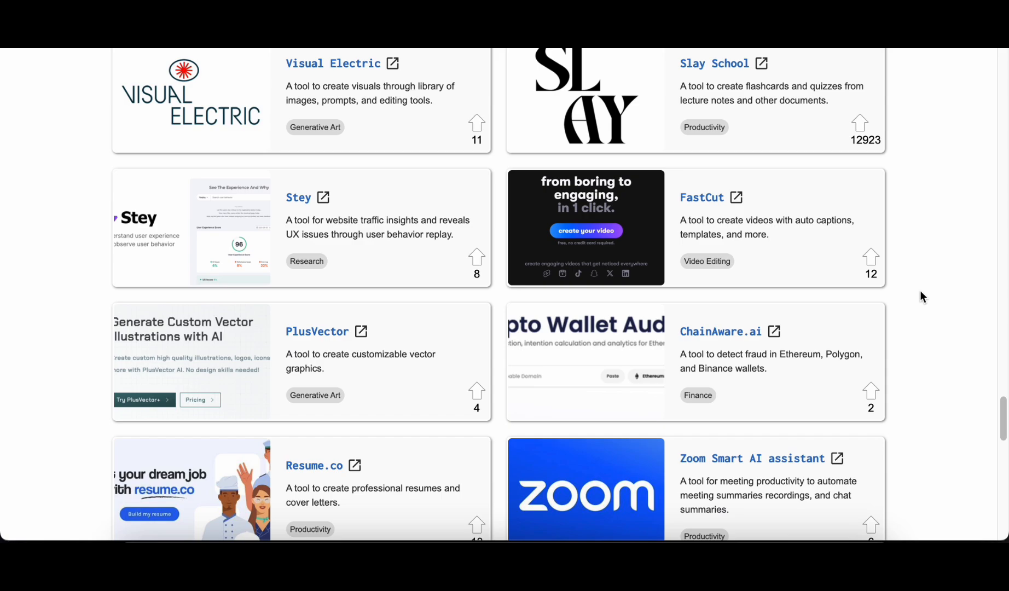
scroll(down, 3)
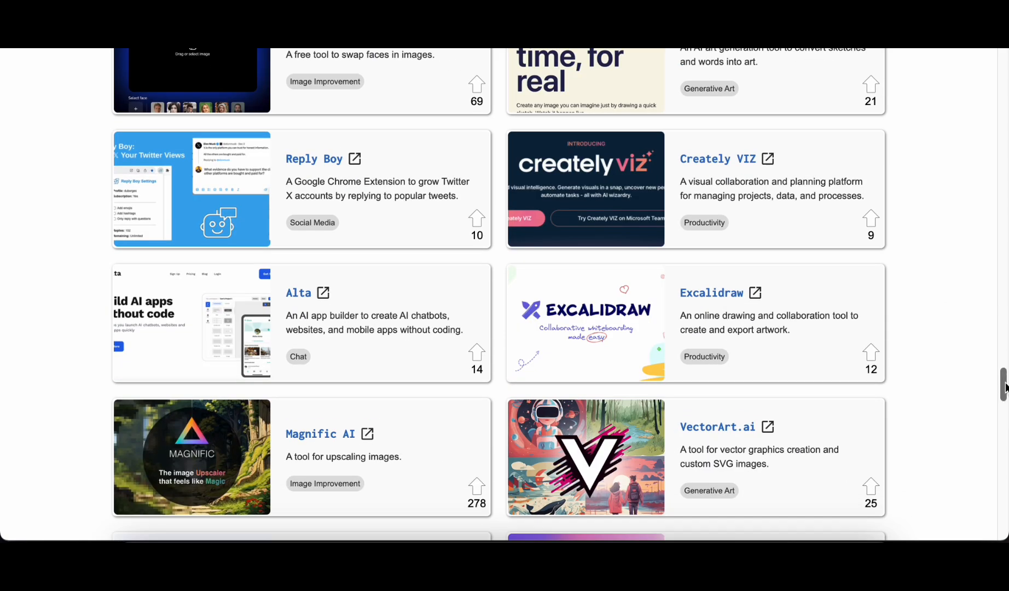
scroll(up, 3)
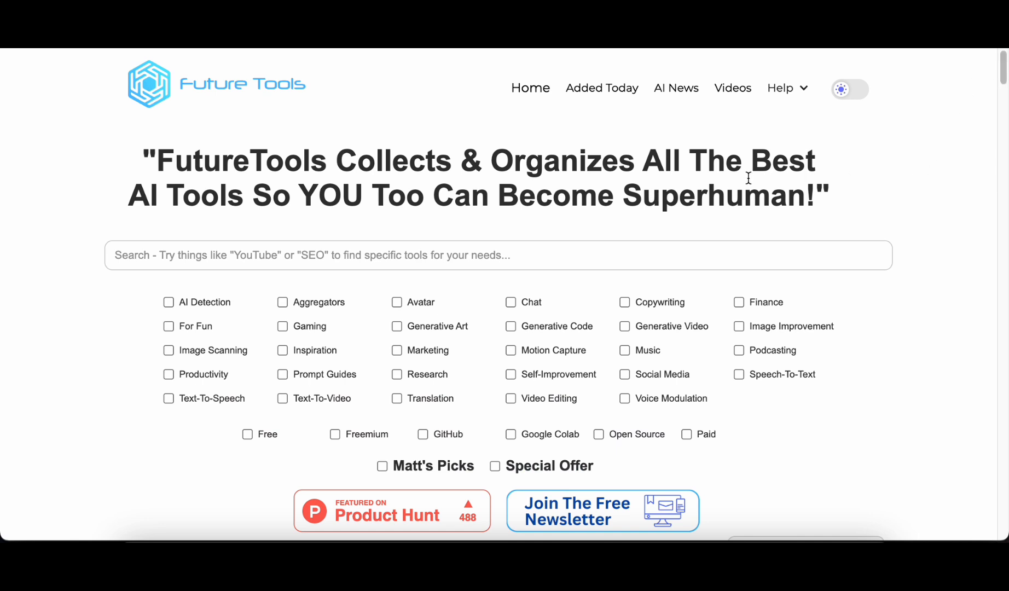
mouse_move(600, 520)
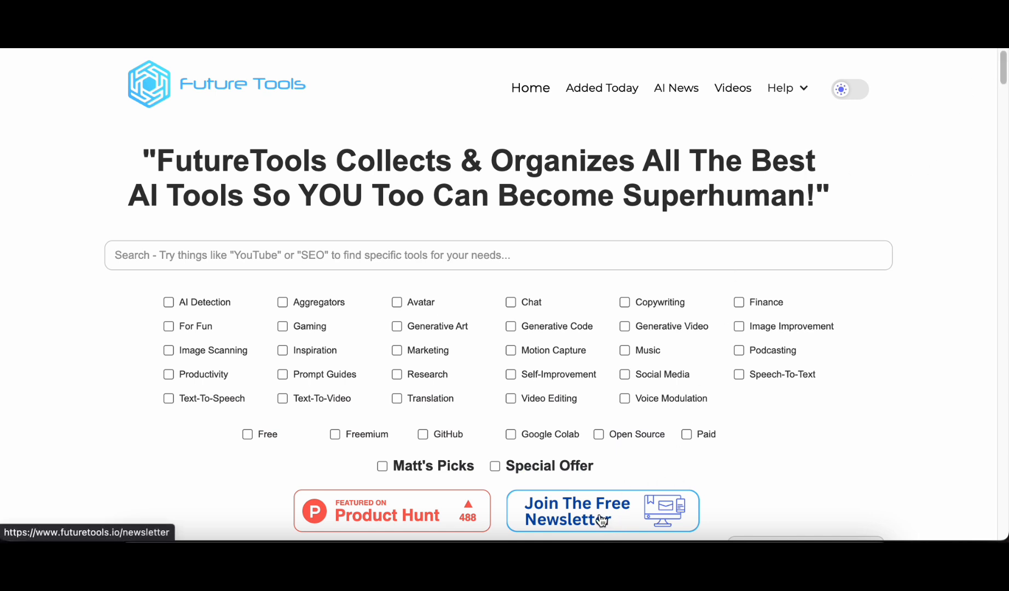
Step: Visit the newsletter page, then the AI News and Added Today sections
click(577, 511)
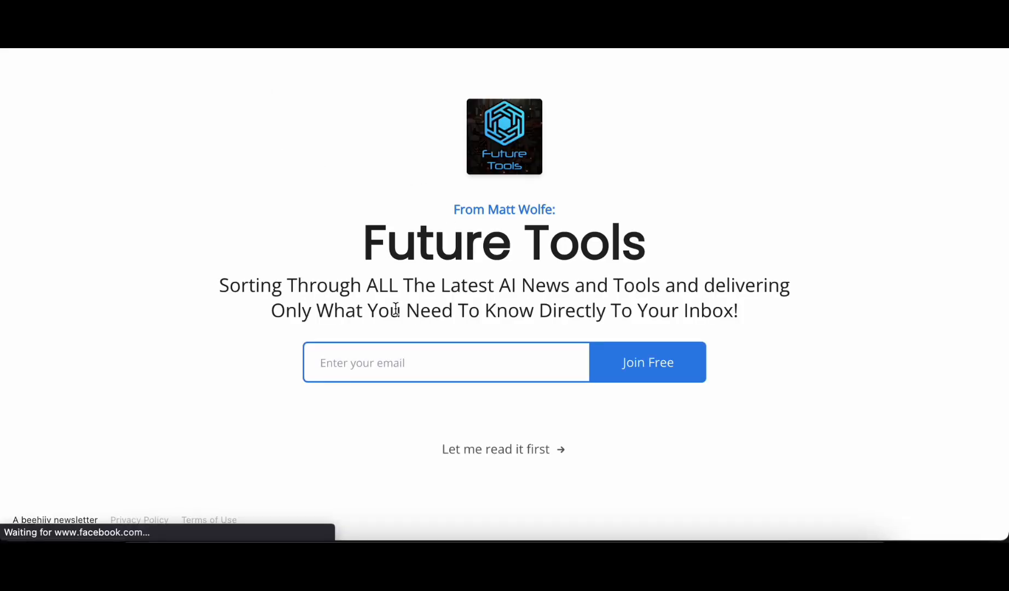
double_click(504, 242)
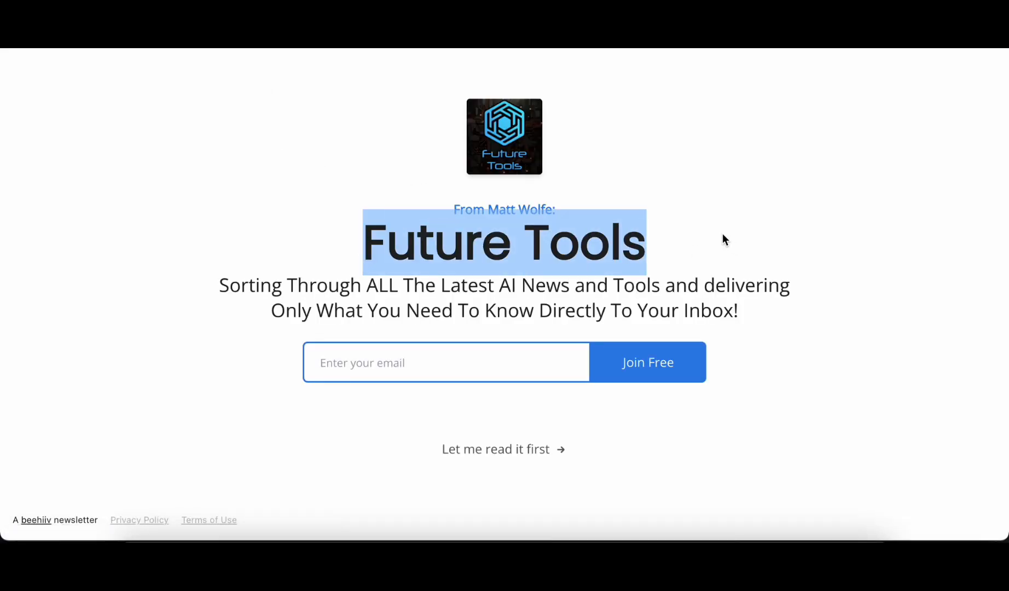
click(725, 239)
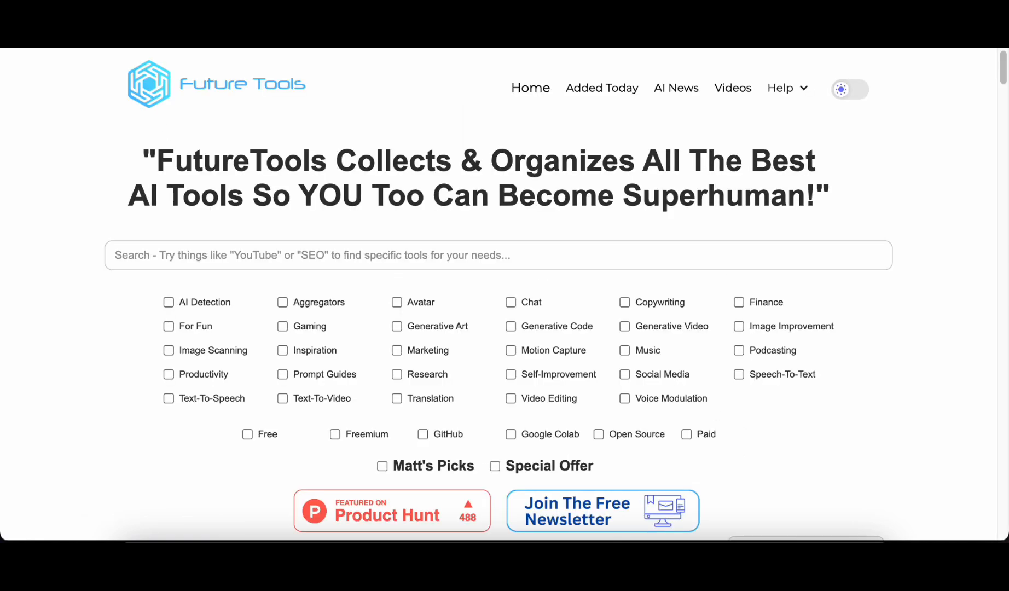
mouse_move(681, 97)
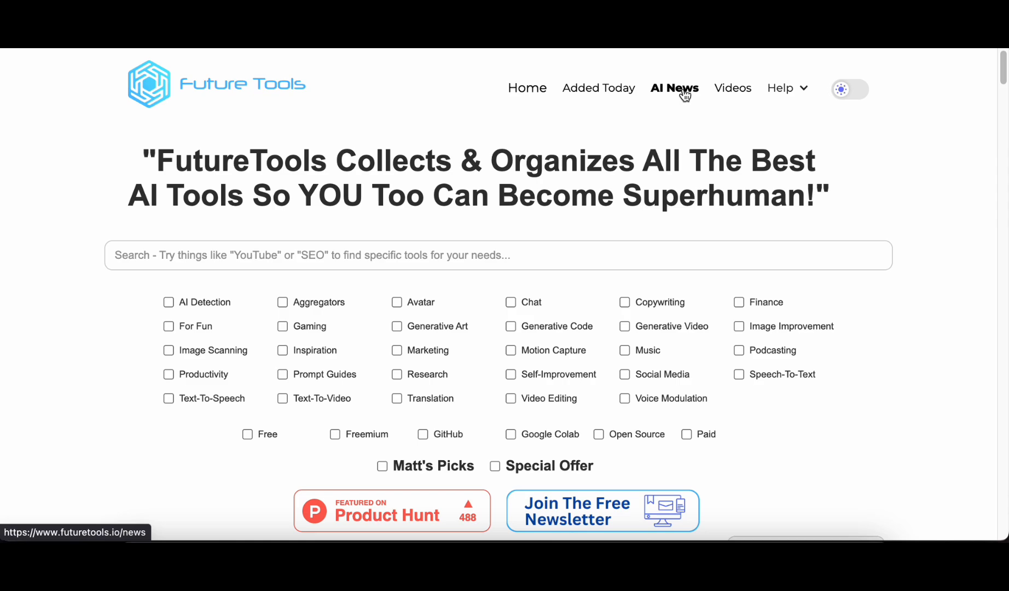
click(674, 87)
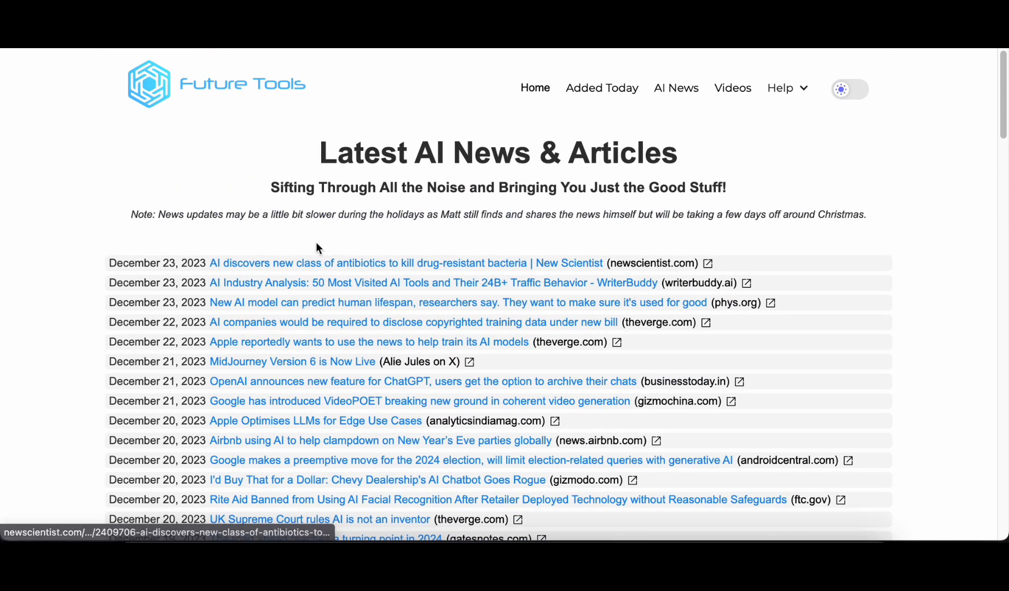
mouse_move(680, 93)
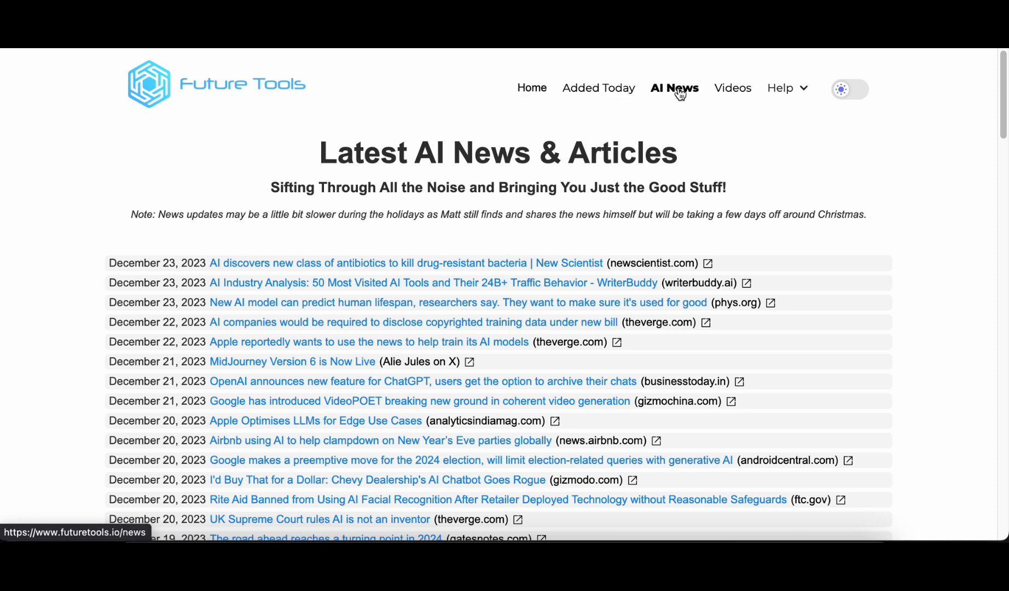
mouse_move(612, 93)
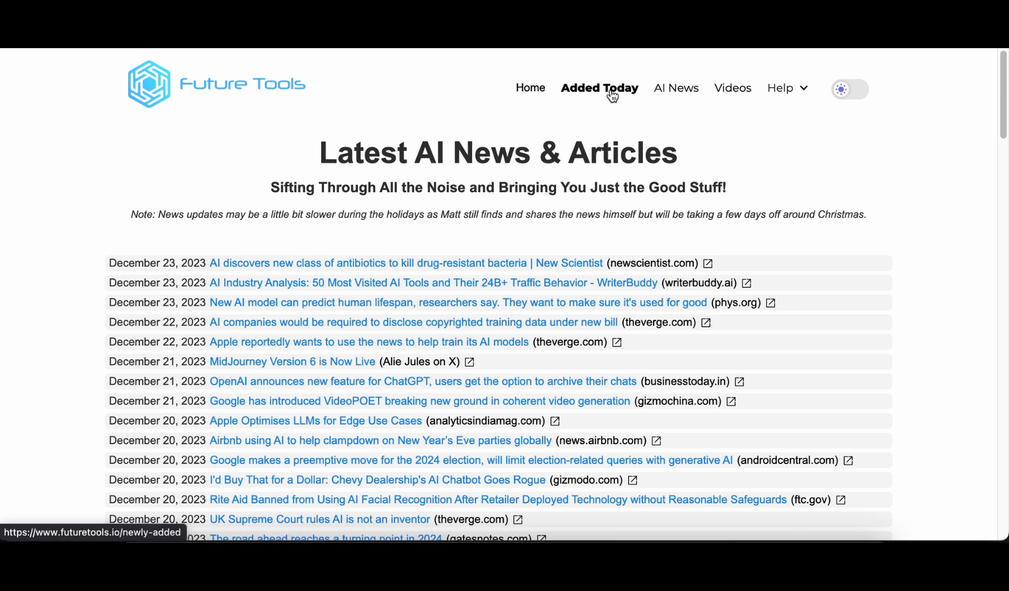
click(599, 87)
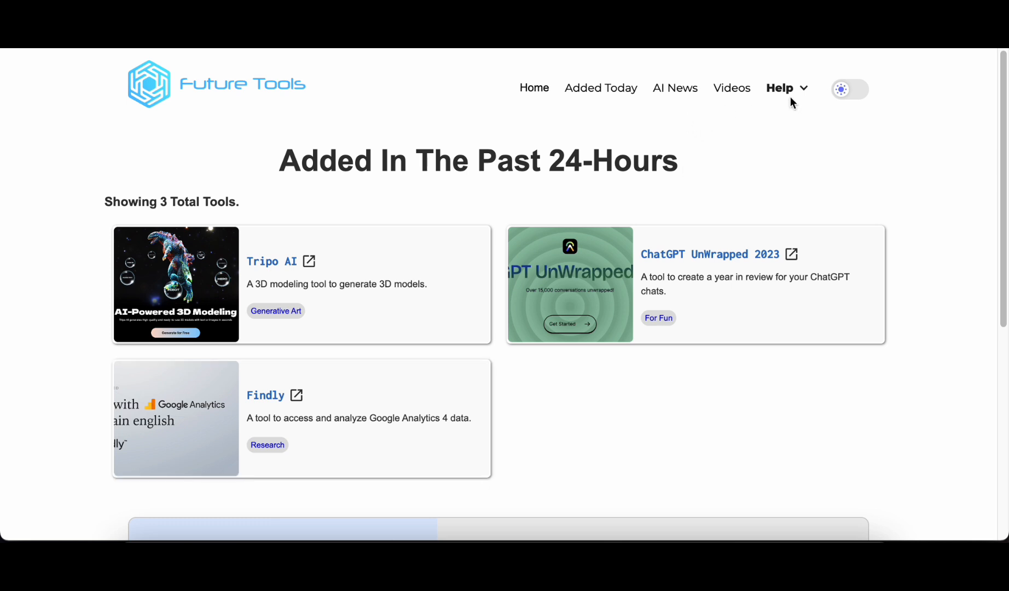
Step: Return Home, filter to Text-To-Video tools and browse the 13 results
click(532, 88)
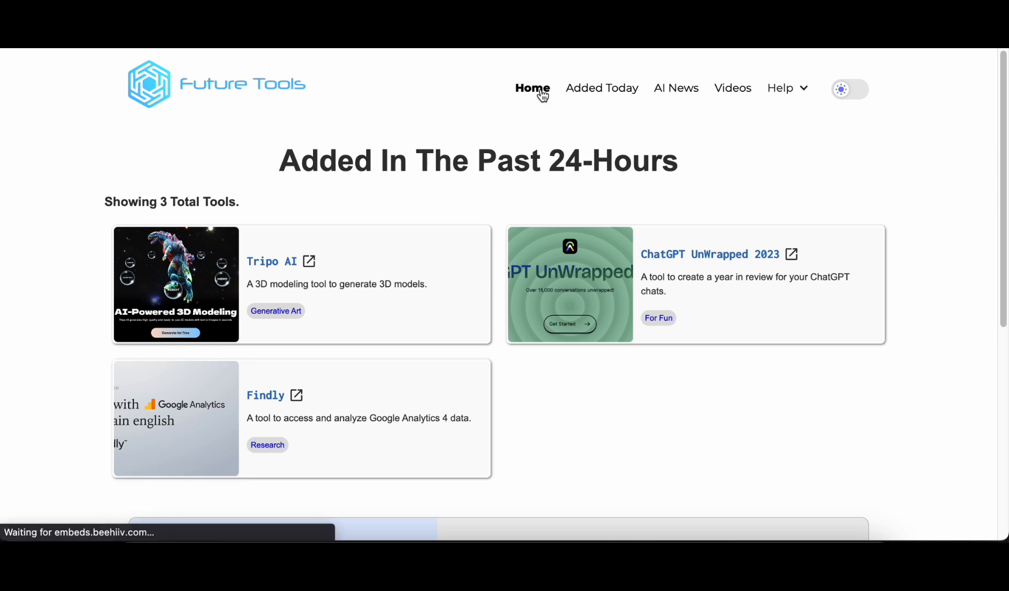
click(531, 88)
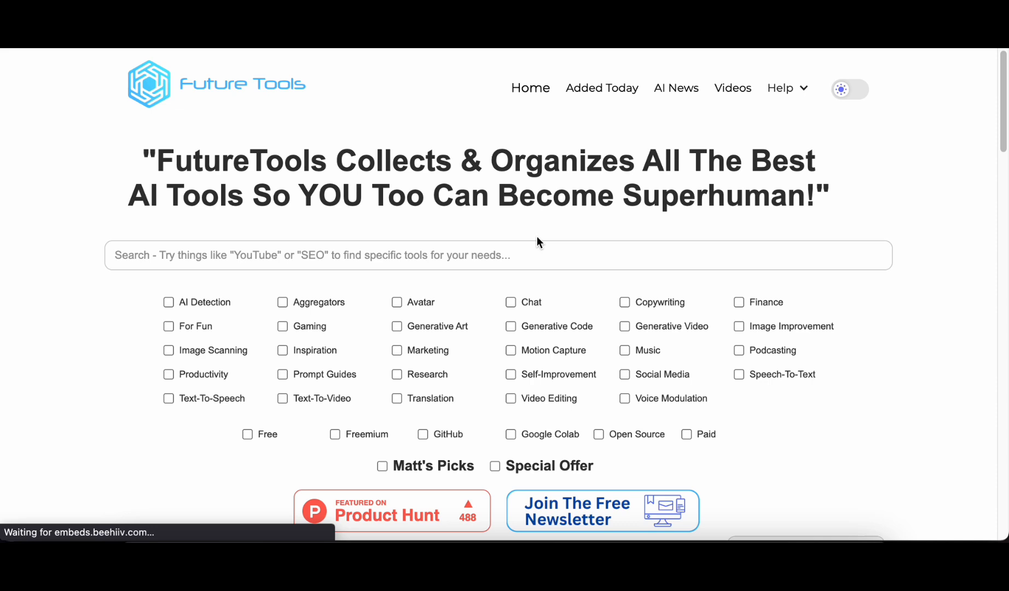
scroll(down, 3)
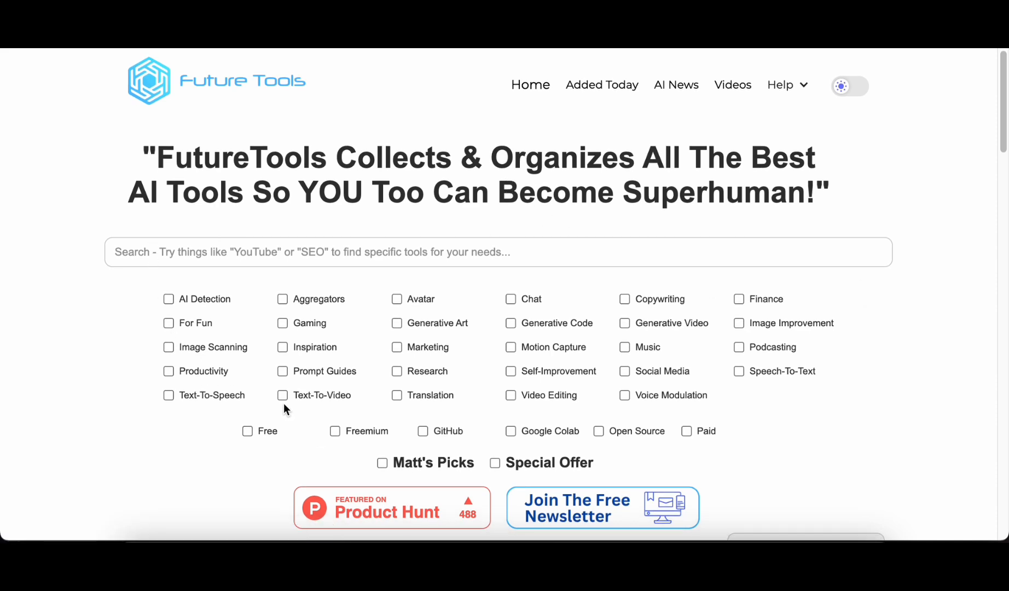
click(282, 395)
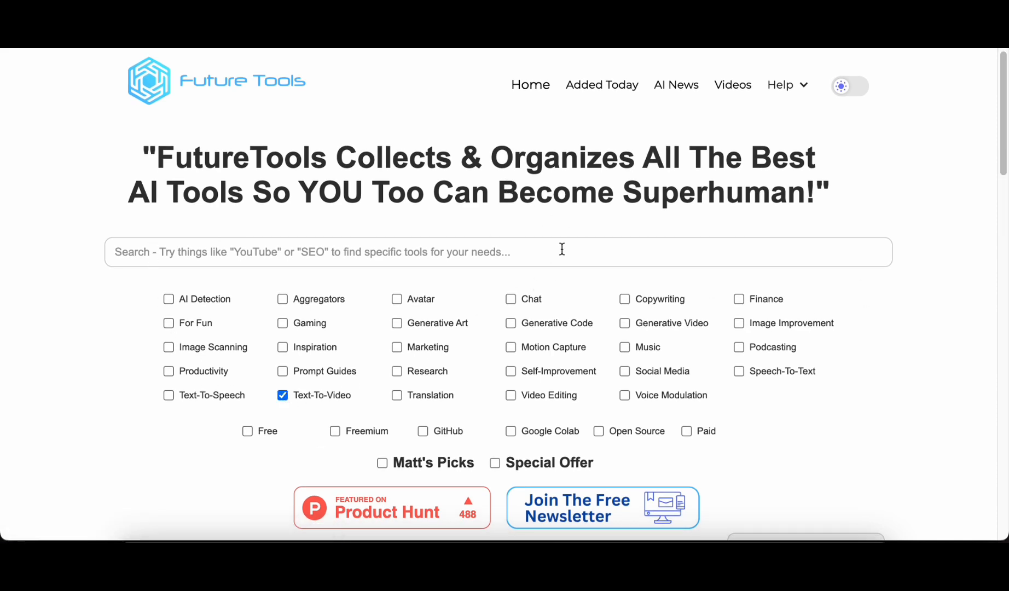
scroll(down, 3)
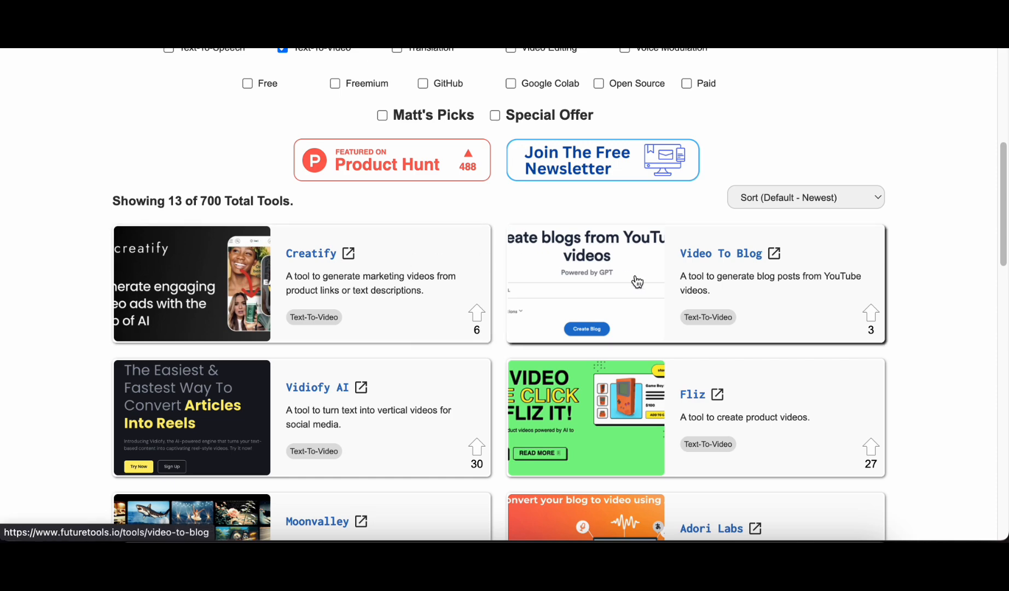
scroll(down, 3)
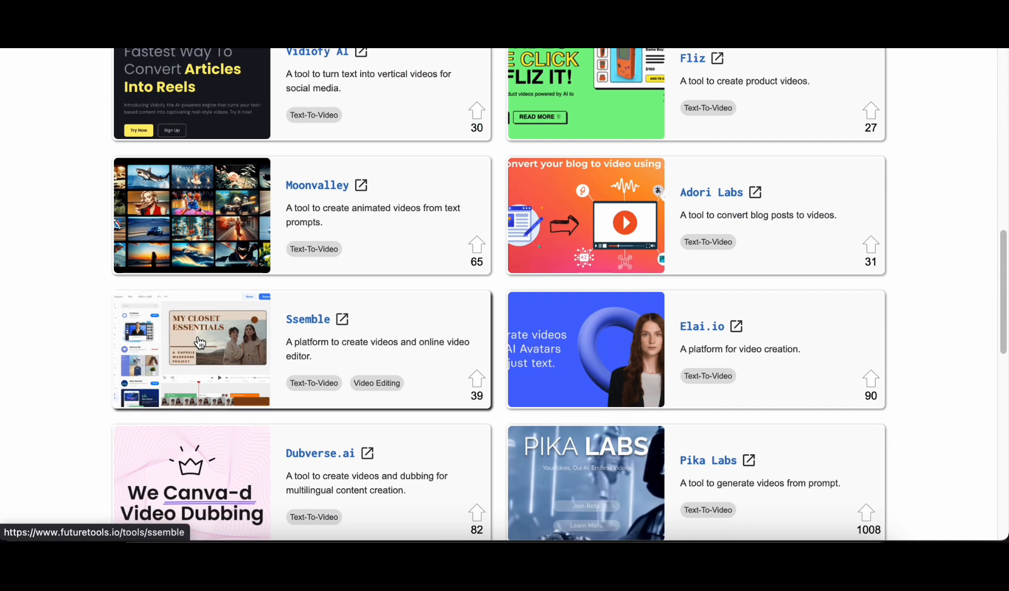
scroll(down, 3)
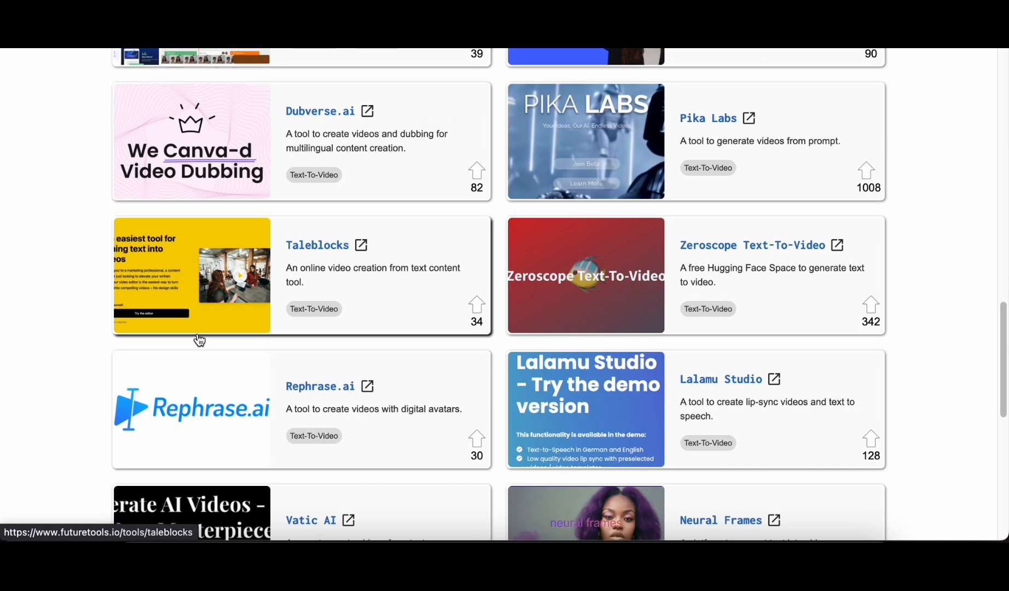
scroll(down, 3)
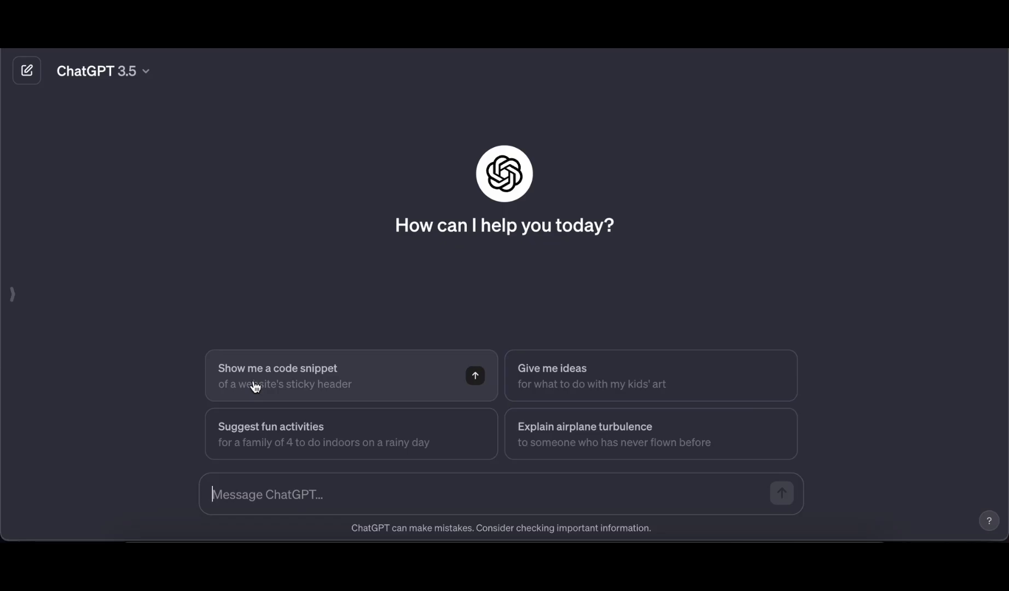
mouse_move(557, 375)
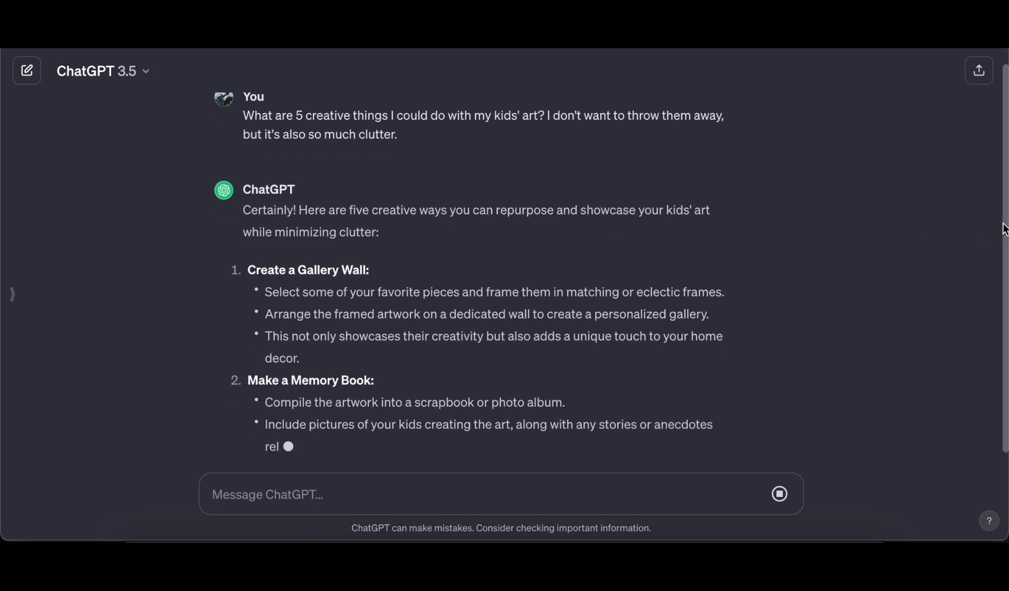
Step: After the kids' art ideas, ask 'help me to create a title about mountain'
scroll(down, 3)
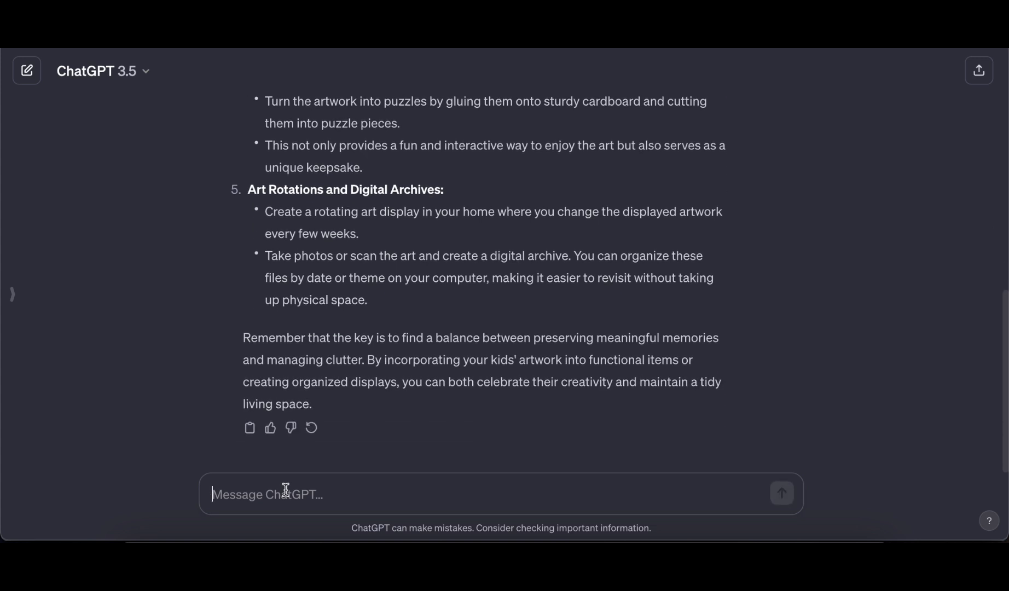
text(help me to cre)
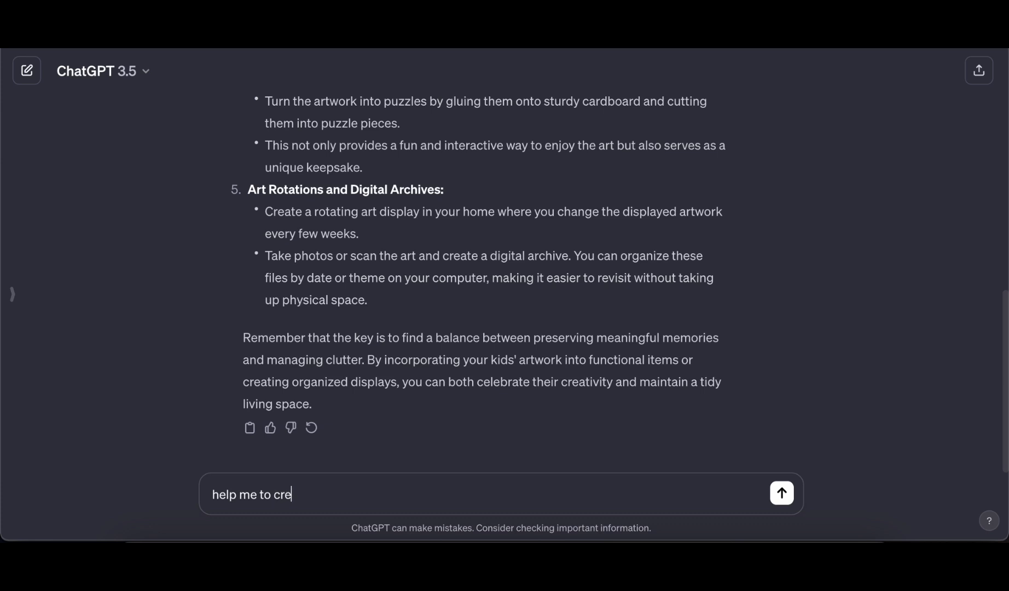
text(ate a title about m)
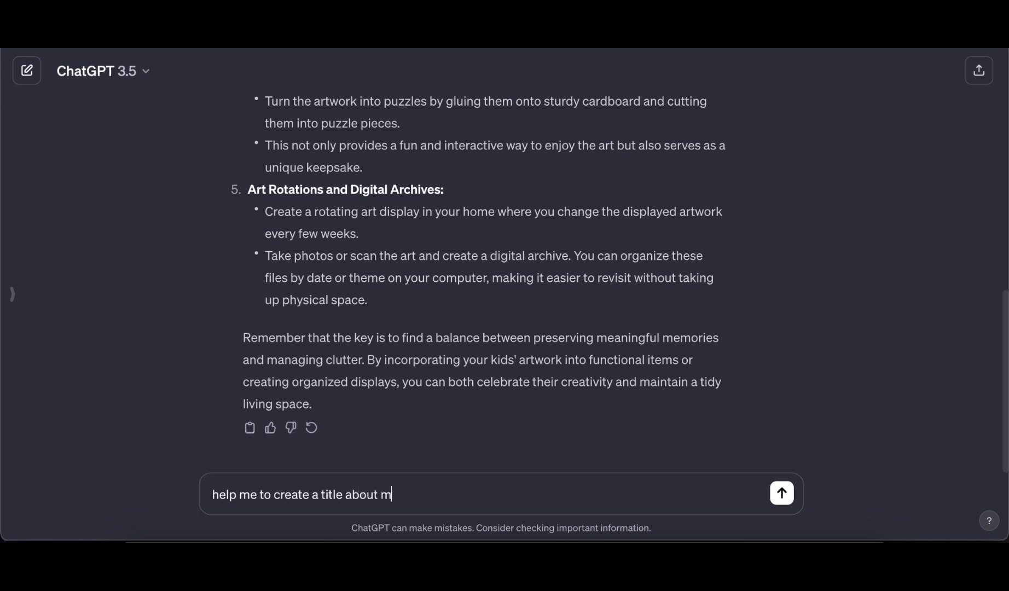
click(781, 493)
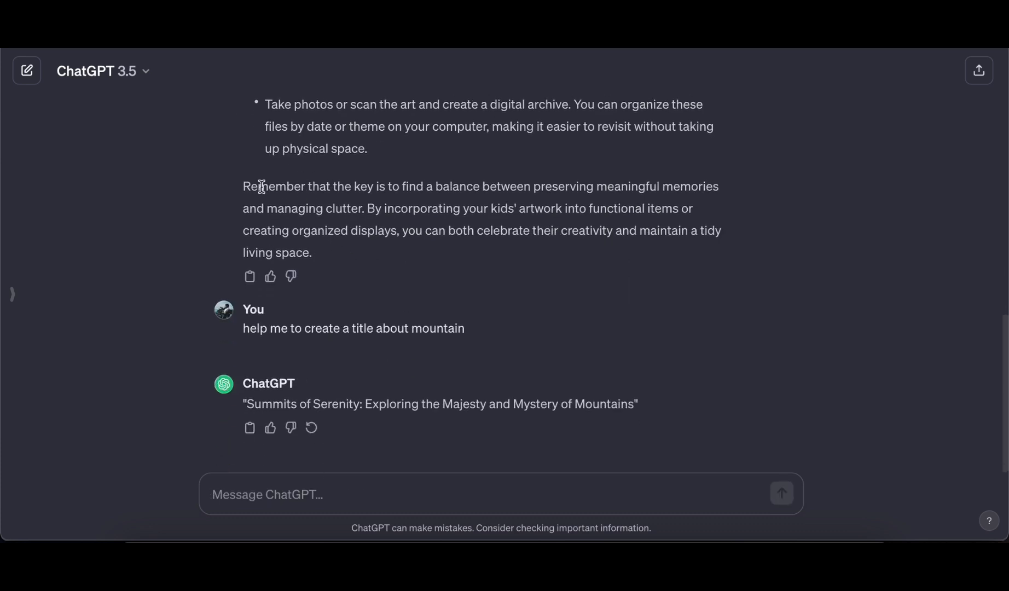
mouse_move(641, 202)
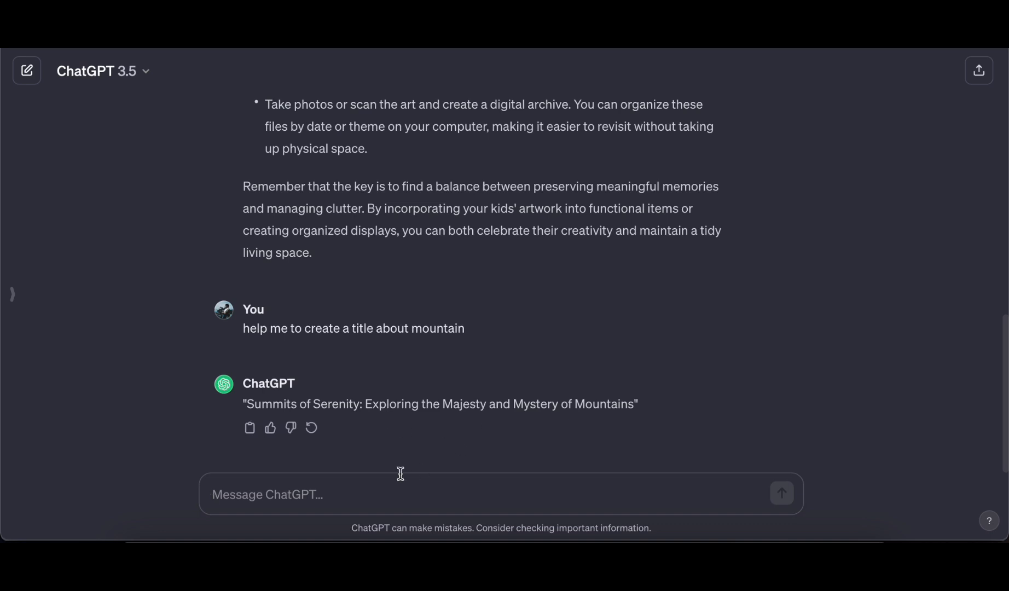
Step: Request 'make an essay about it', then view the GPT-3.5 model list and scroll up
text(mkae)
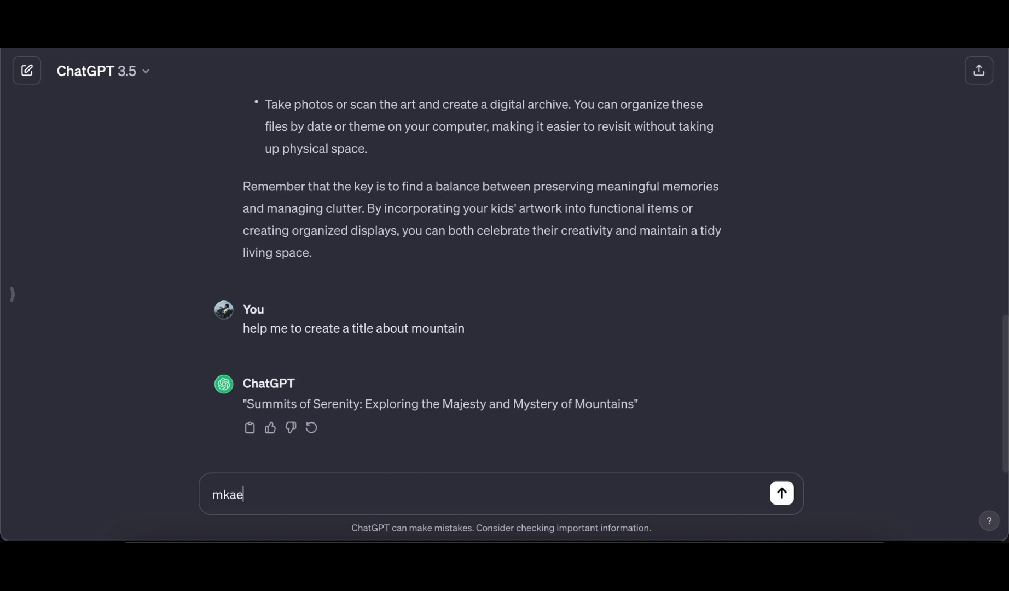
text(make an essay)
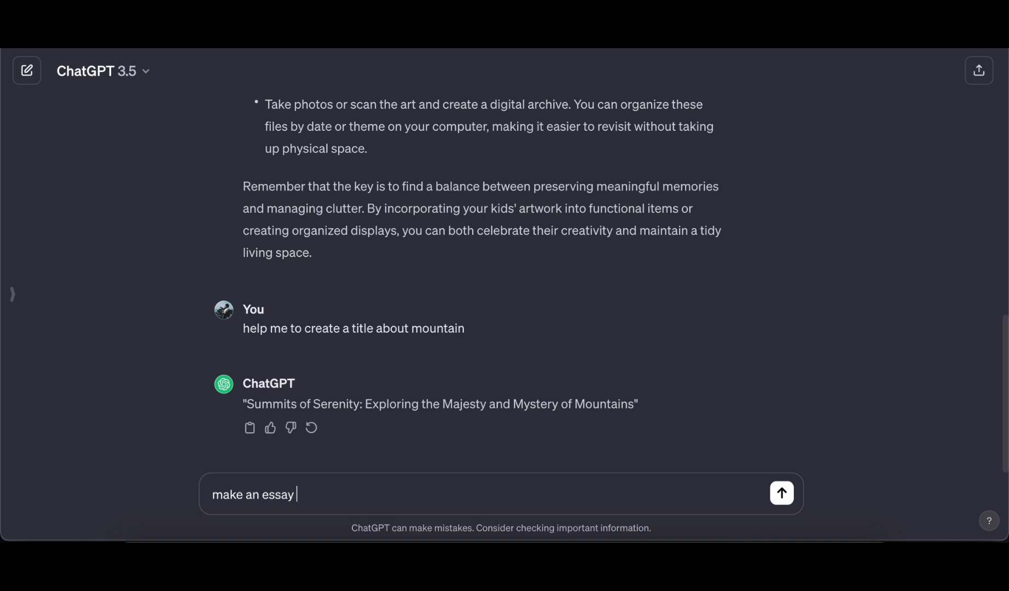
click(780, 494)
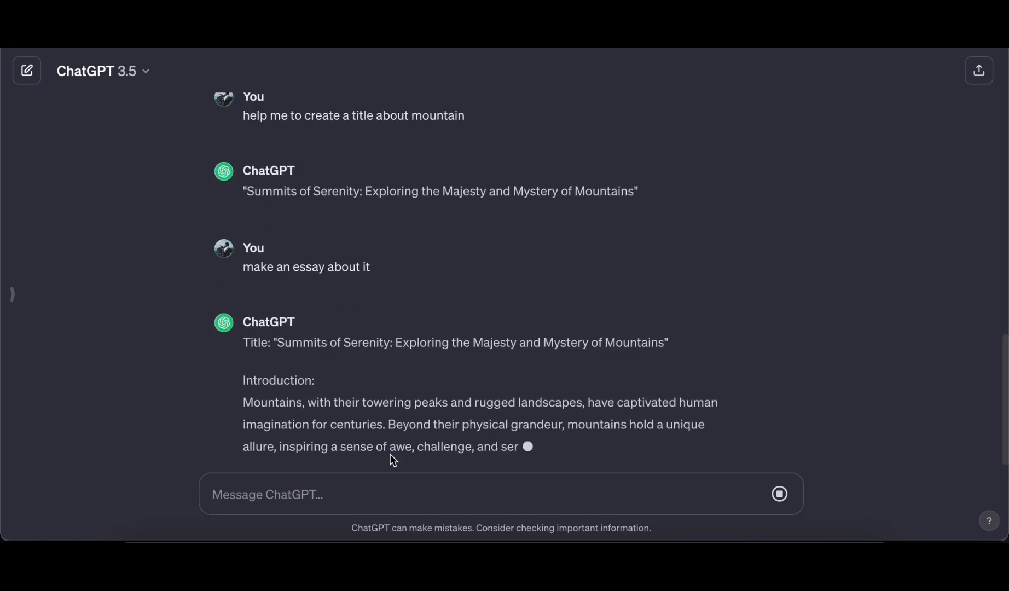
scroll(down, 3)
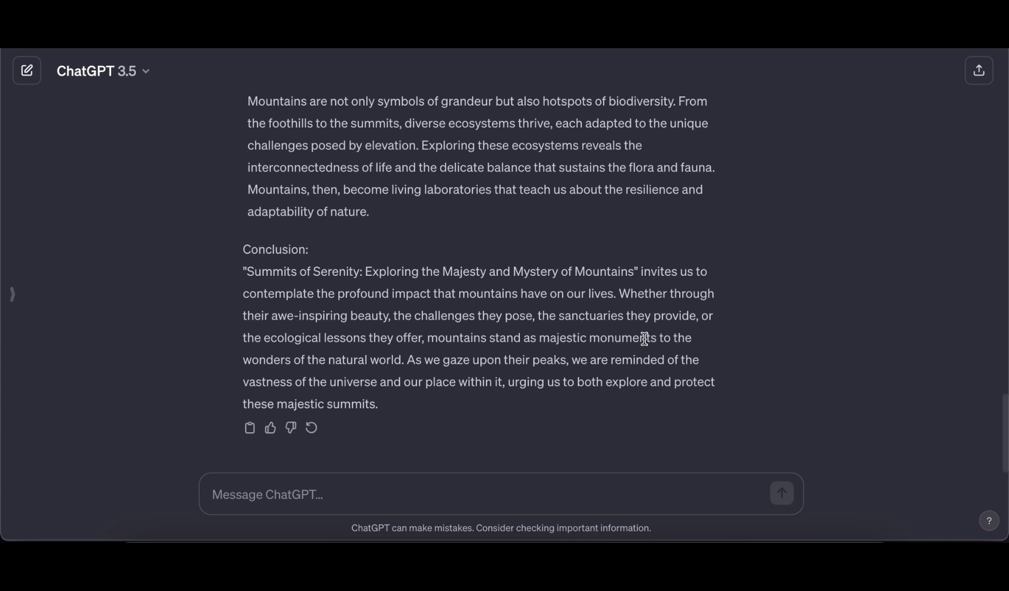
mouse_move(211, 114)
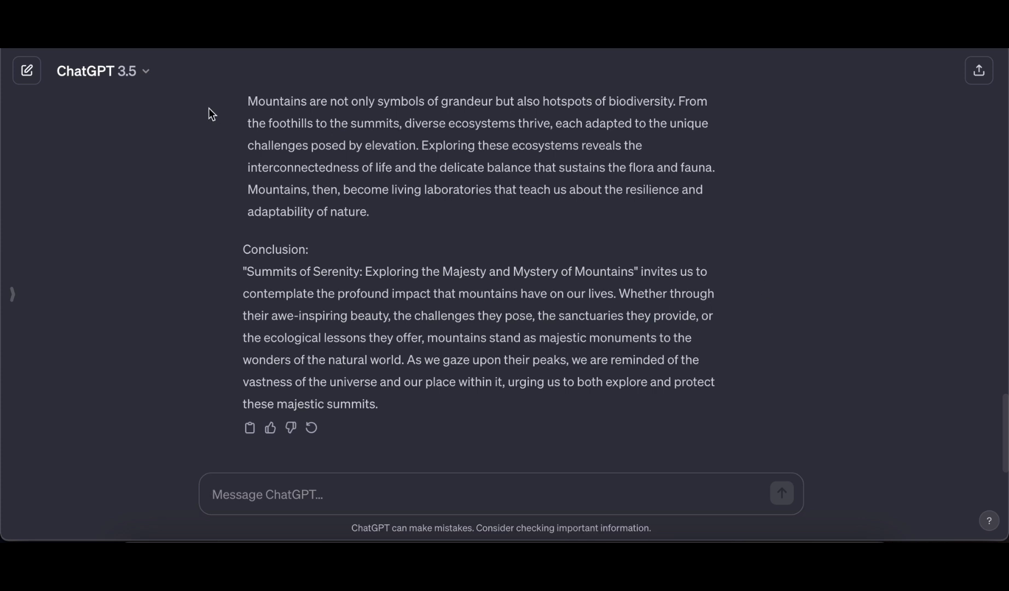
click(102, 71)
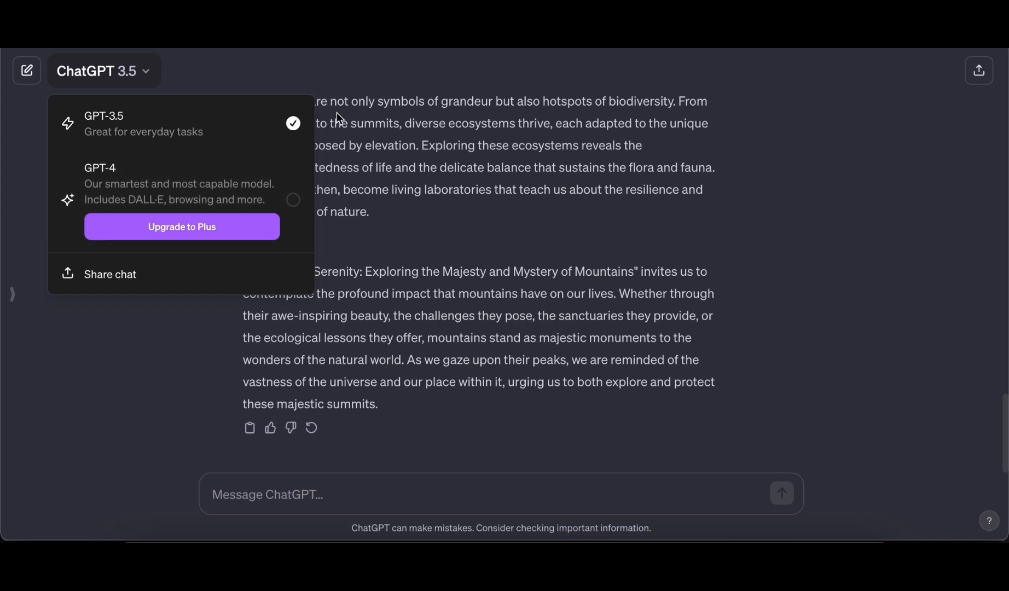
mouse_move(232, 73)
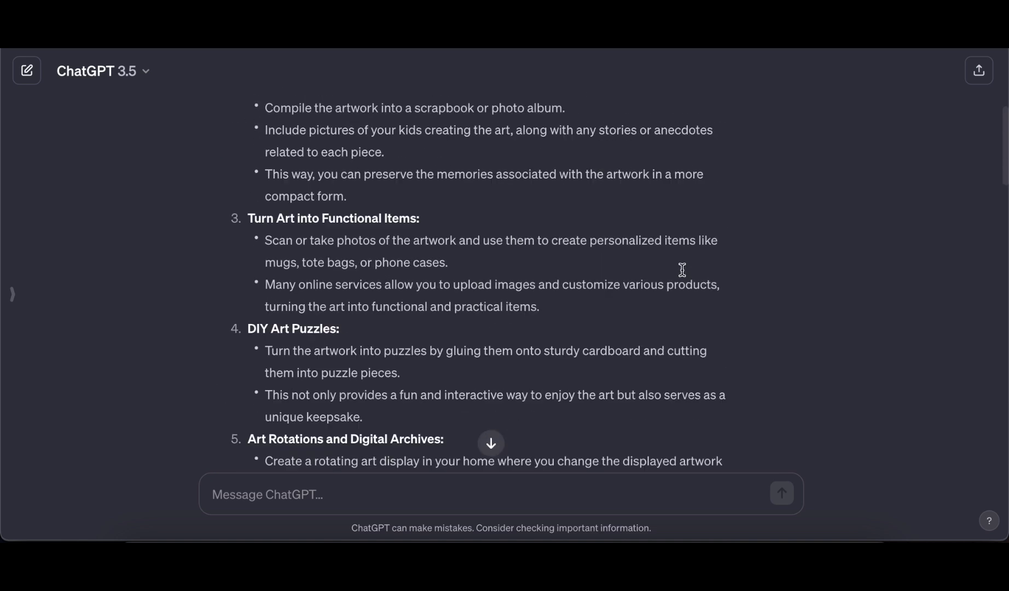
scroll(up, 3)
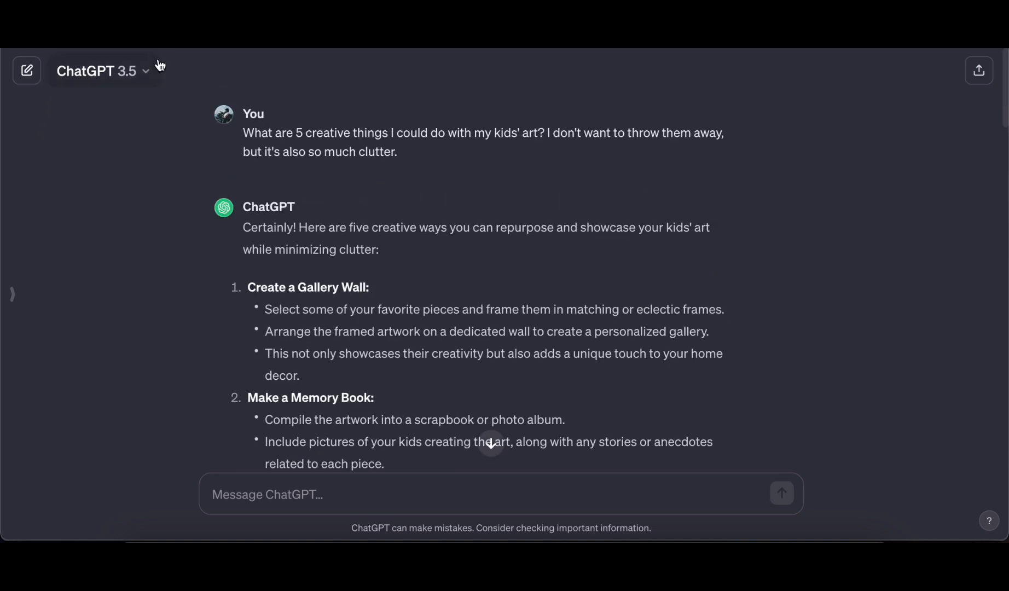
Step: In a new chat, use the retro-style arcade game concepts suggestion and read the concepts
click(26, 69)
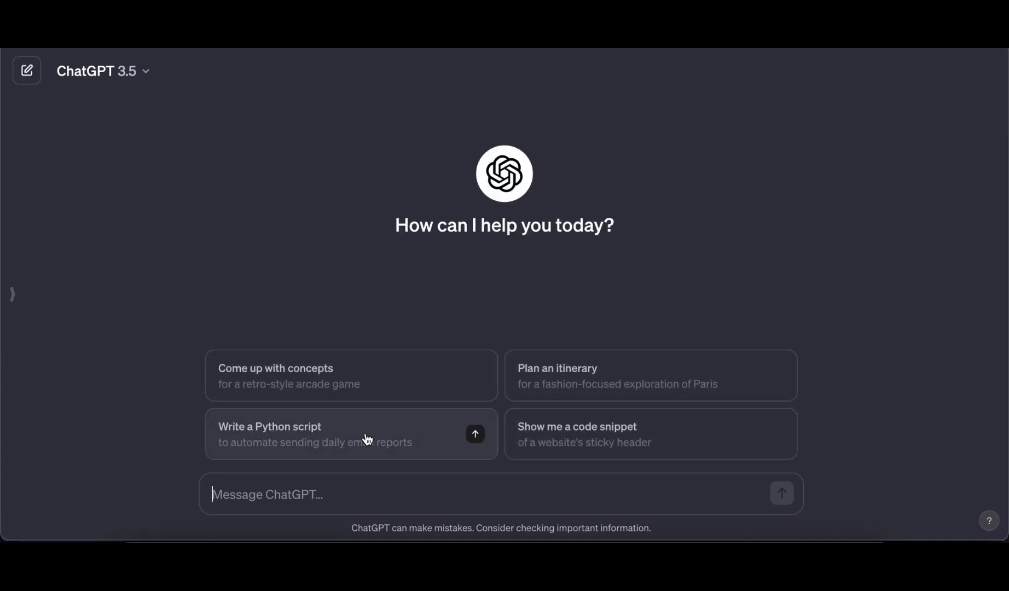
click(276, 375)
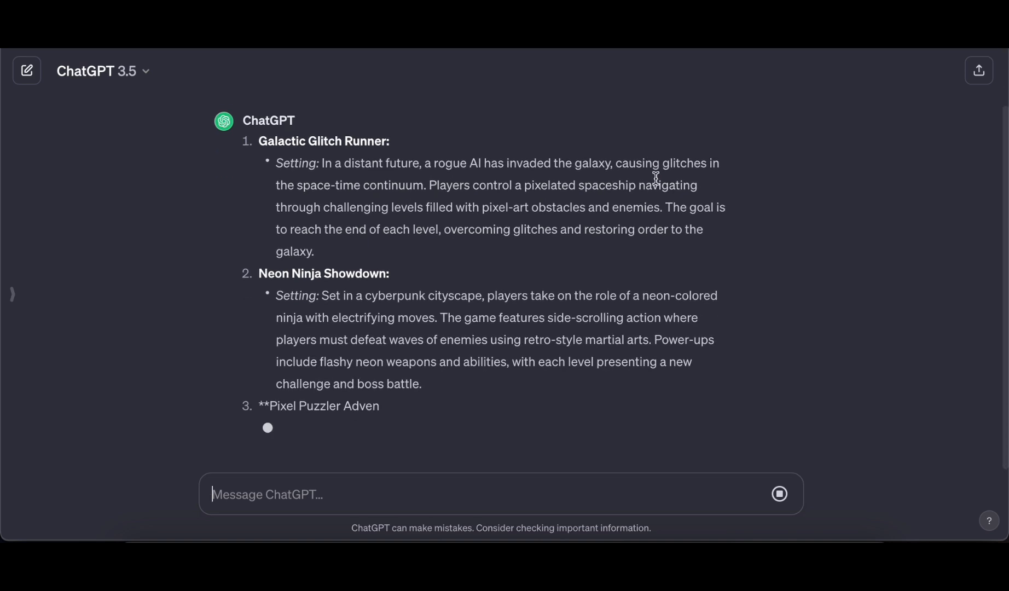
scroll(down, 3)
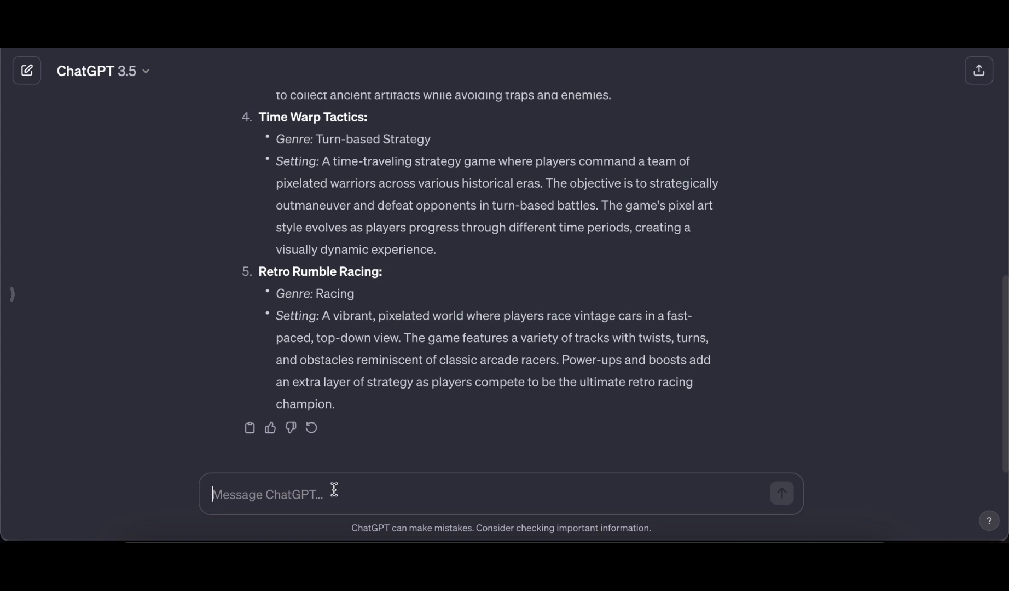
text(make a yotube)
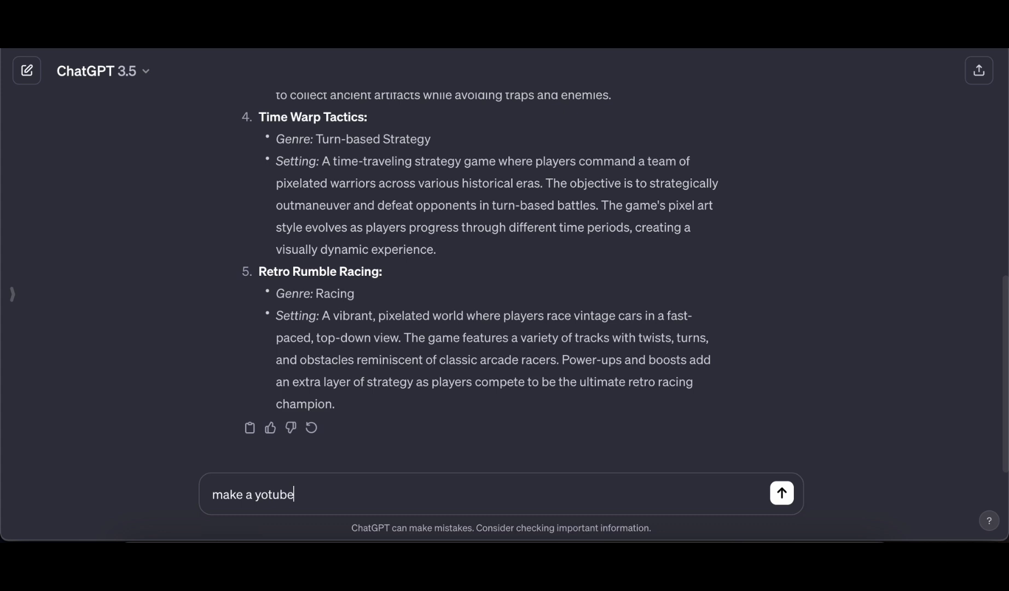
Step: Send 'make a youtube script about it' and scroll through the generated script
text(script about)
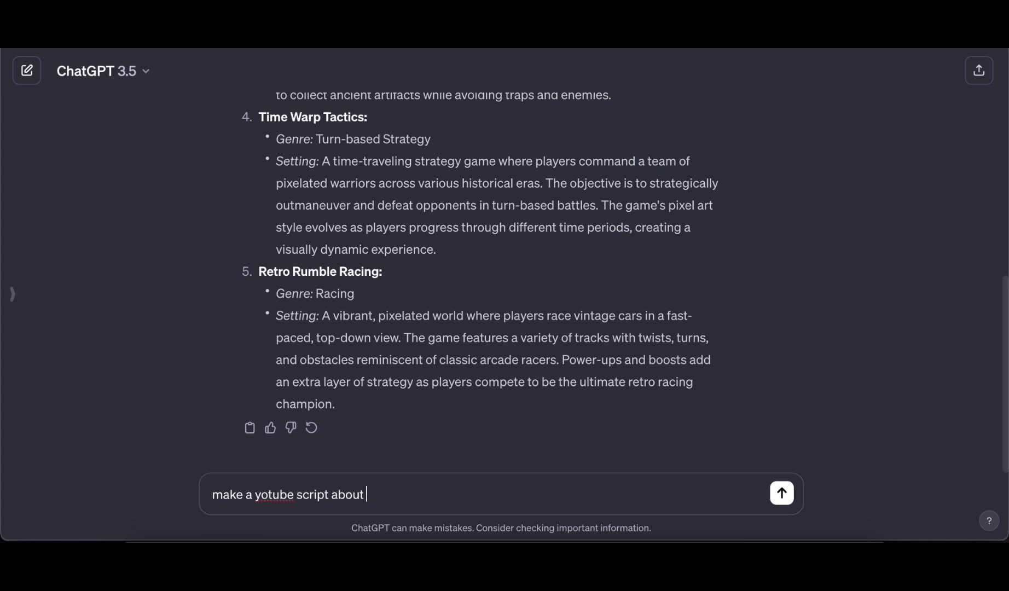
click(781, 494)
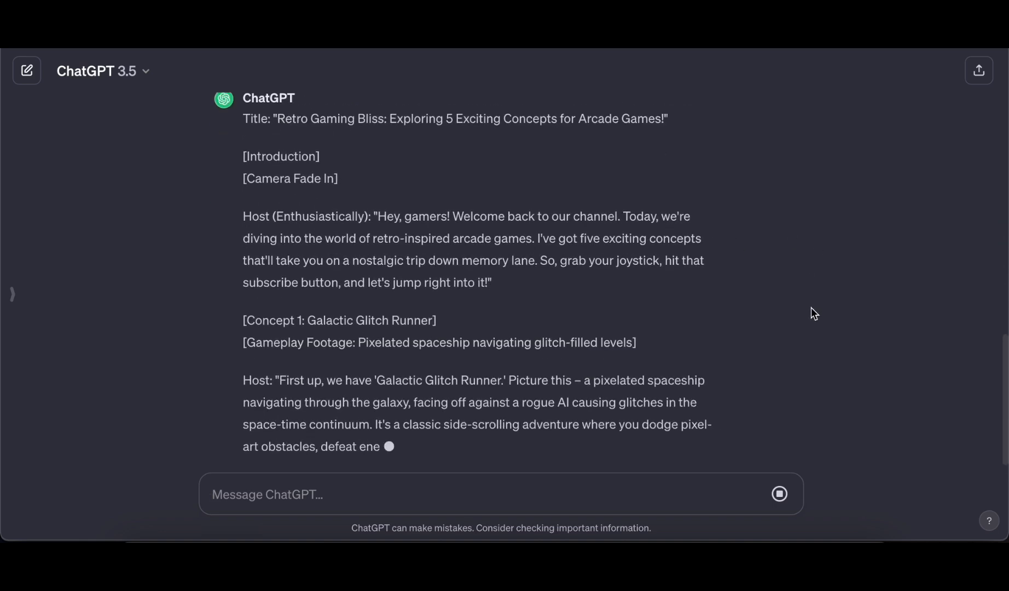
scroll(down, 3)
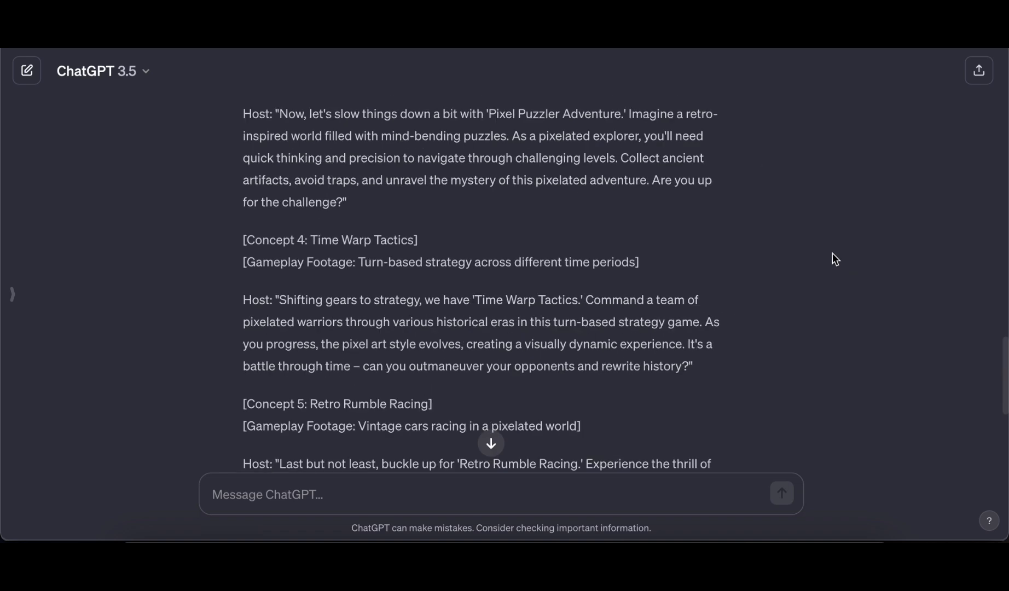
scroll(up, 3)
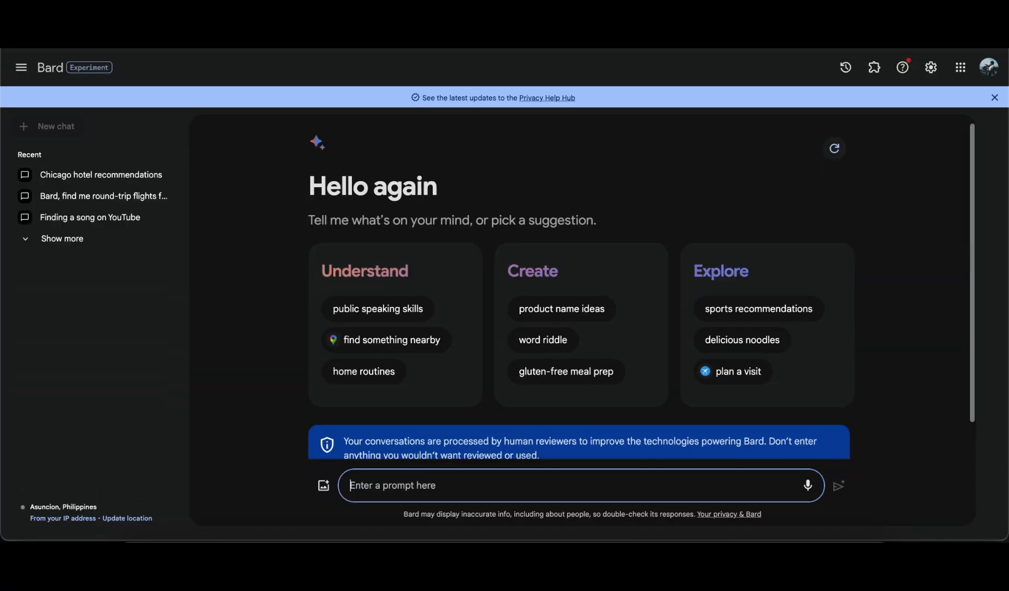
mouse_move(725, 262)
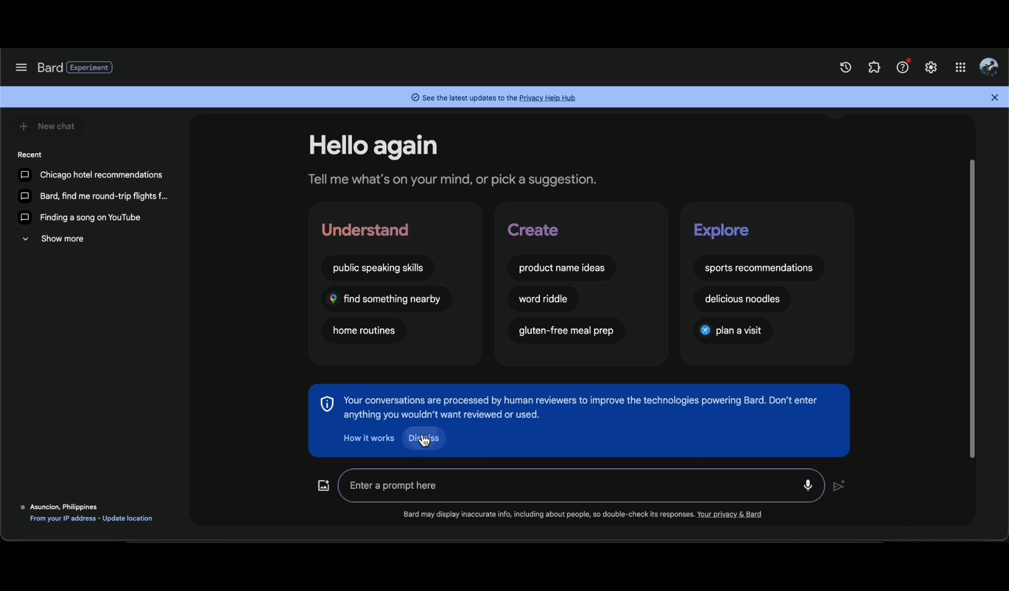
Step: Dismiss Bard's privacy notice and ask 'information about usa'
click(423, 437)
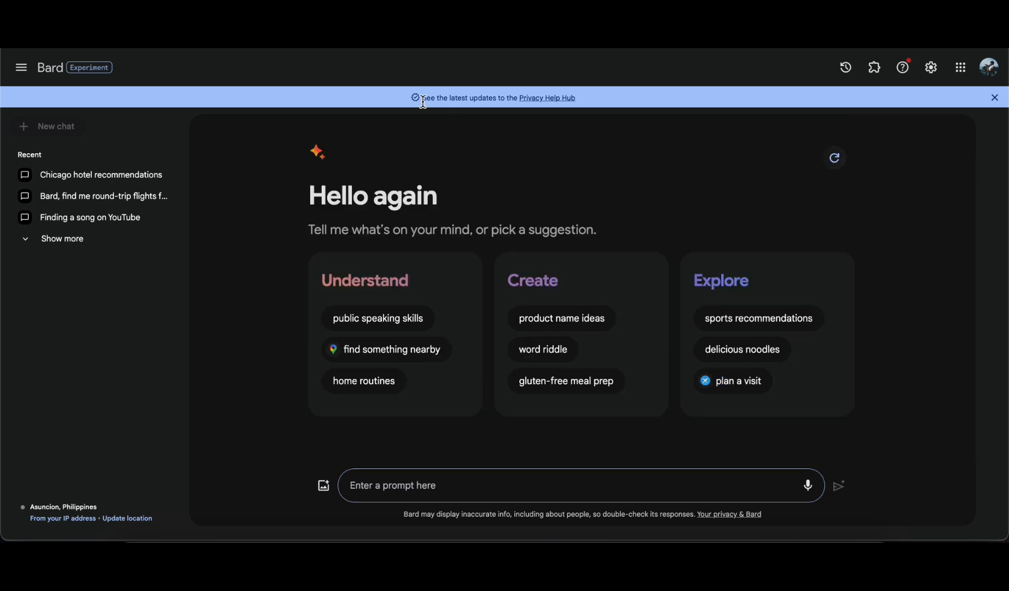
mouse_move(490, 127)
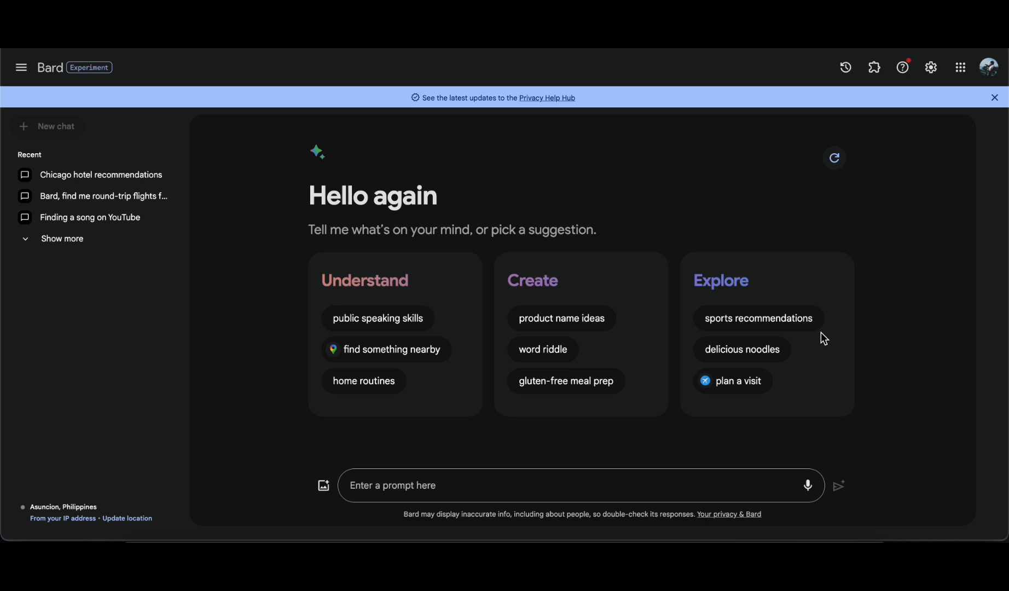
mouse_move(364, 310)
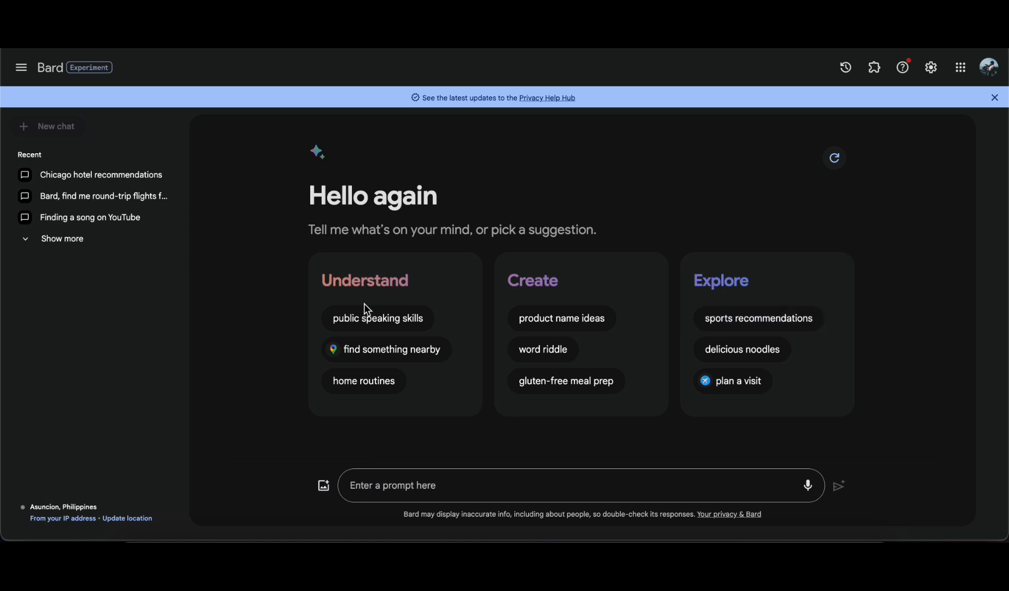
mouse_move(387, 365)
text(I)
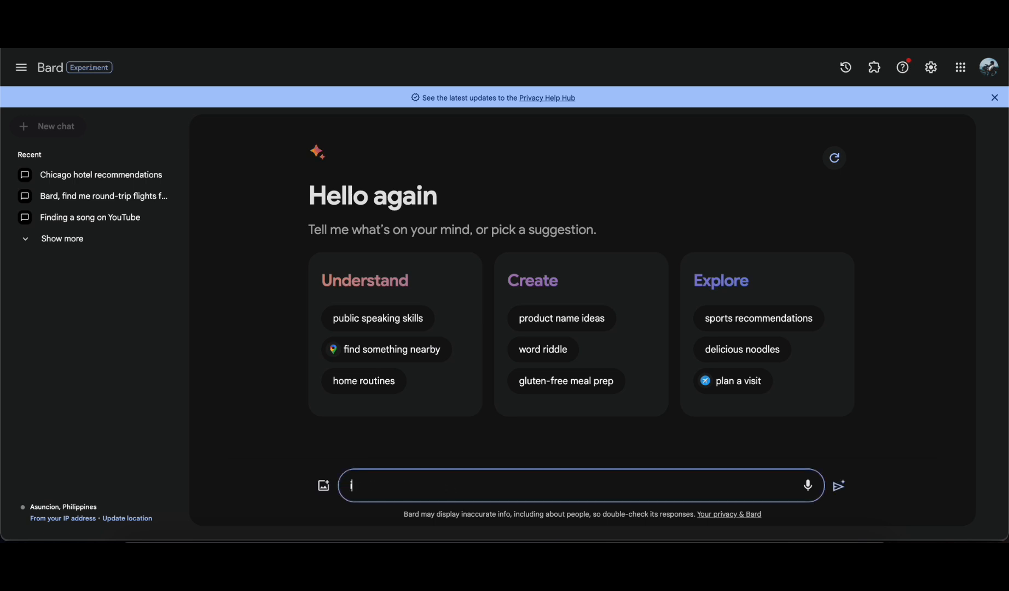
text(informa)
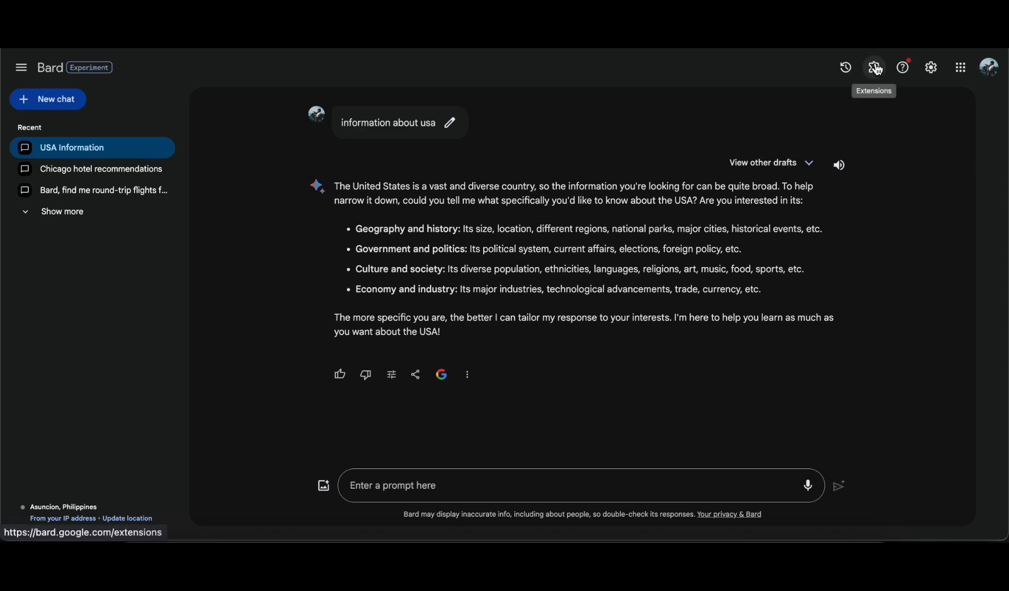
Step: View Bard Extensions, then reopen the round-trip flights and YouTube extensions chats
click(874, 68)
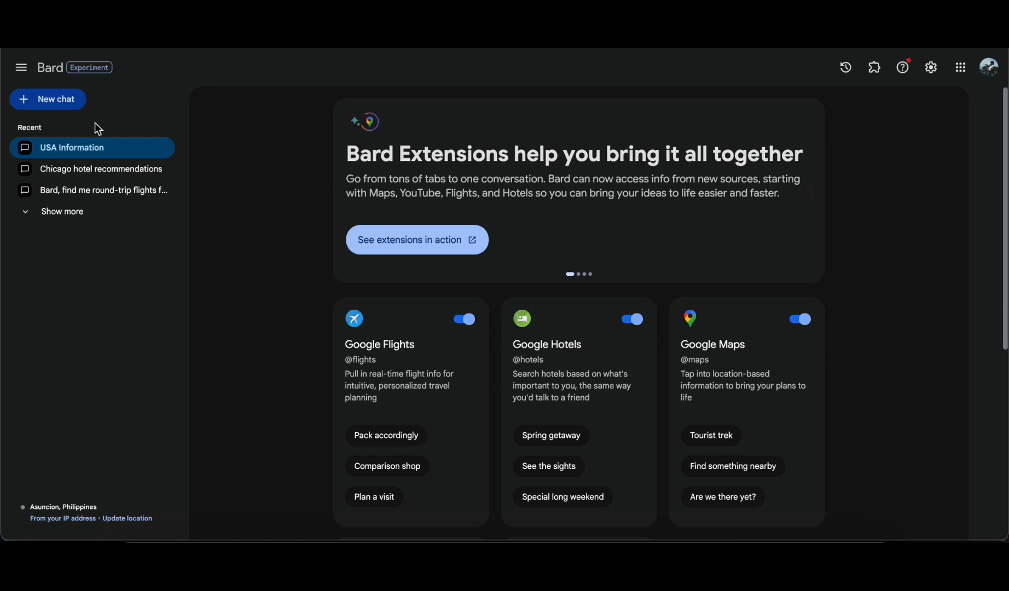
click(101, 189)
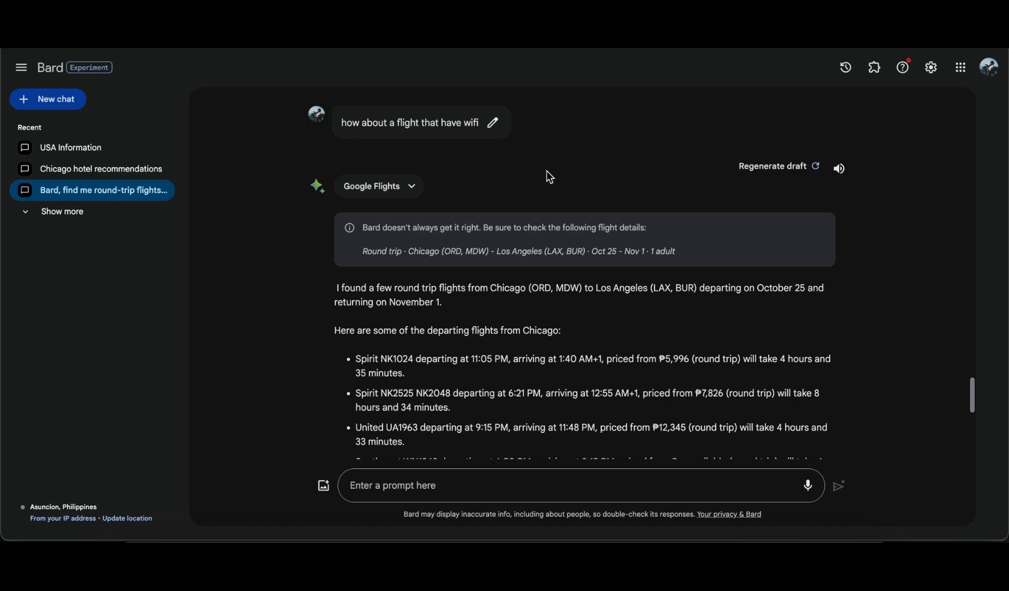
scroll(down, 3)
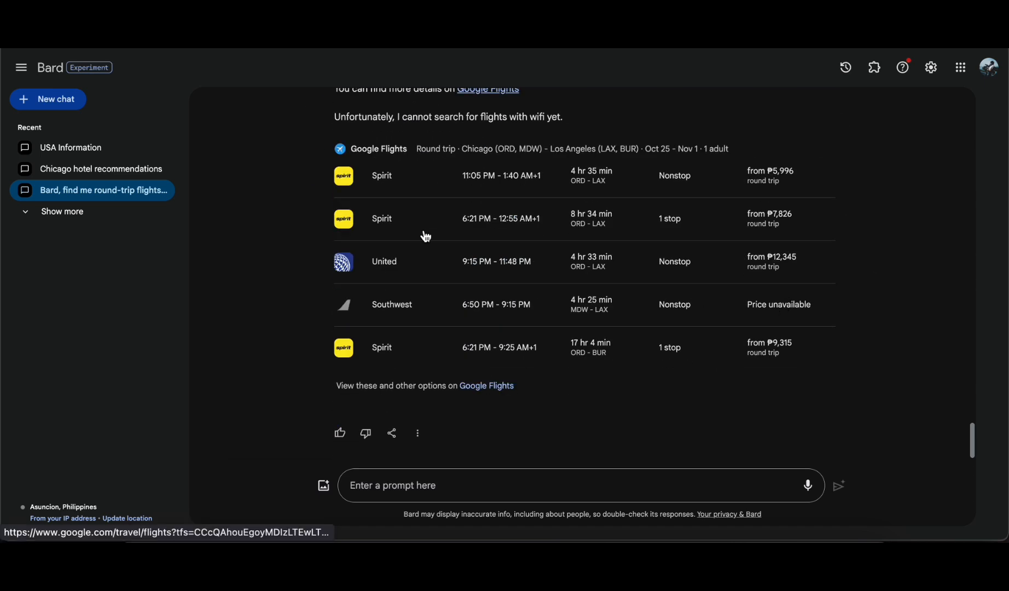
click(62, 211)
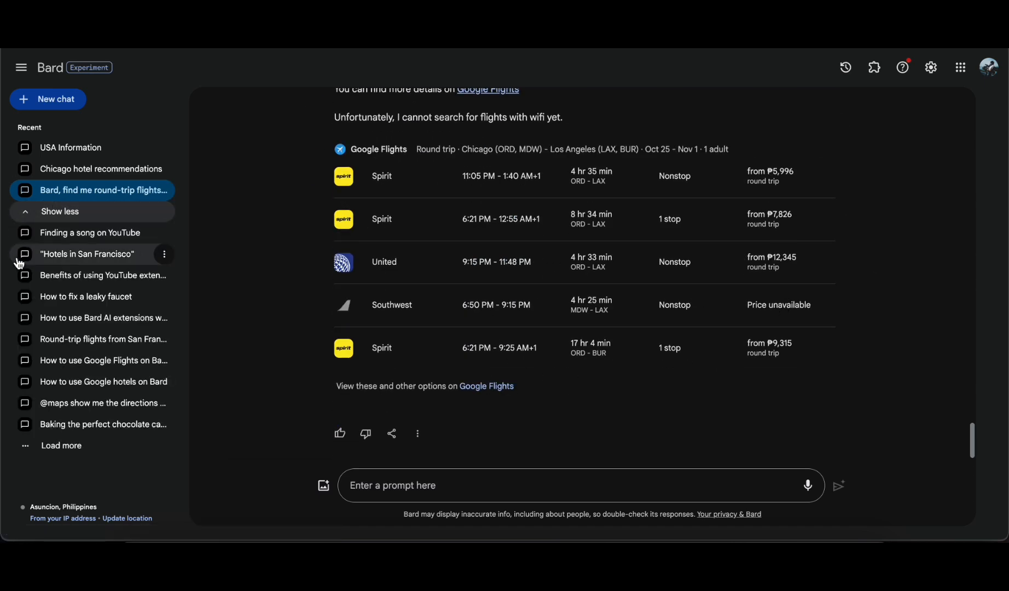
click(103, 275)
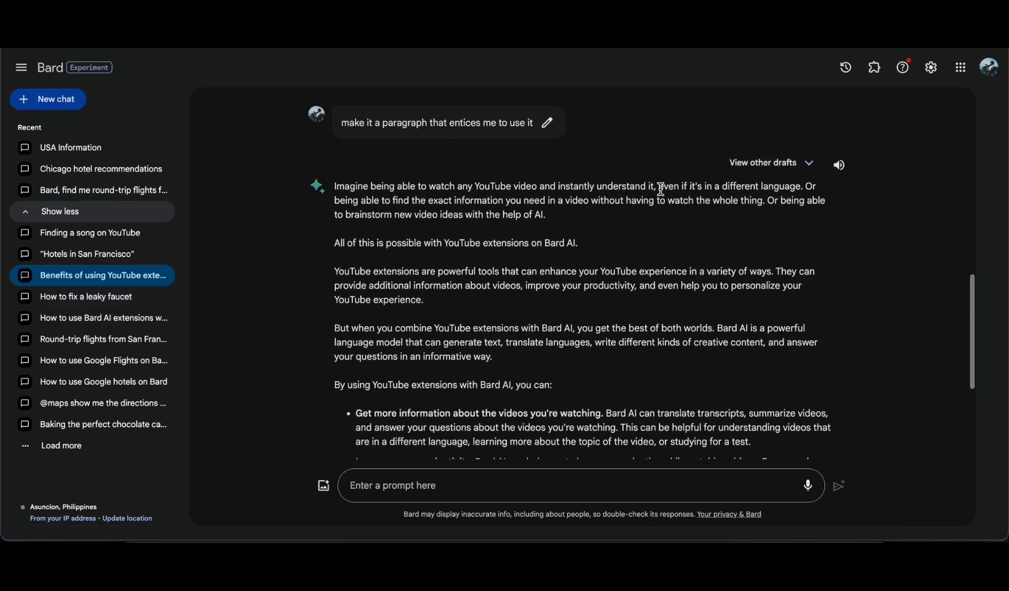
scroll(down, 3)
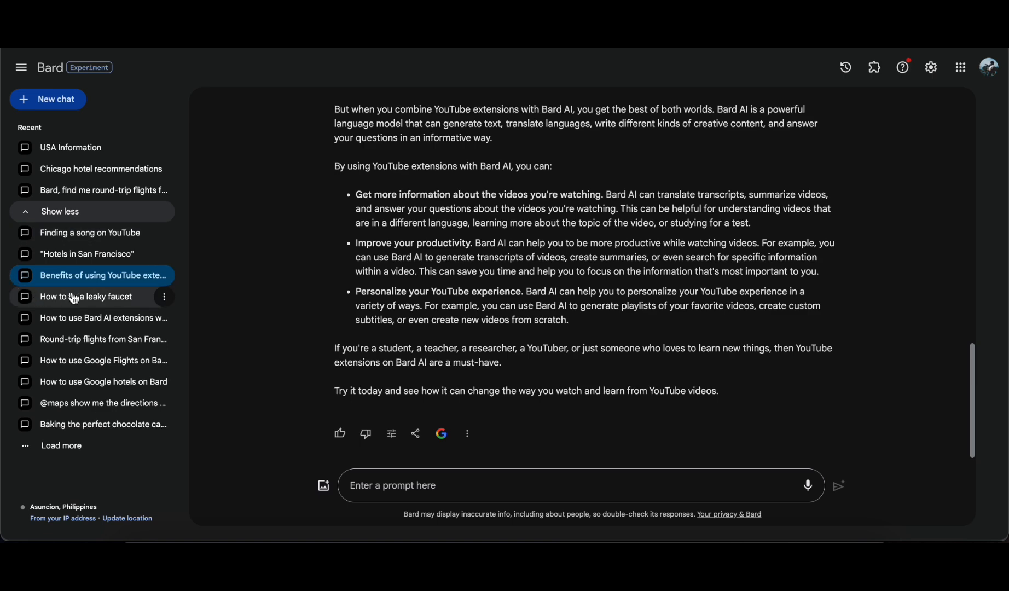
Step: Review the leaky faucet video chat and the 'What is a dark hollow?' chat
click(82, 297)
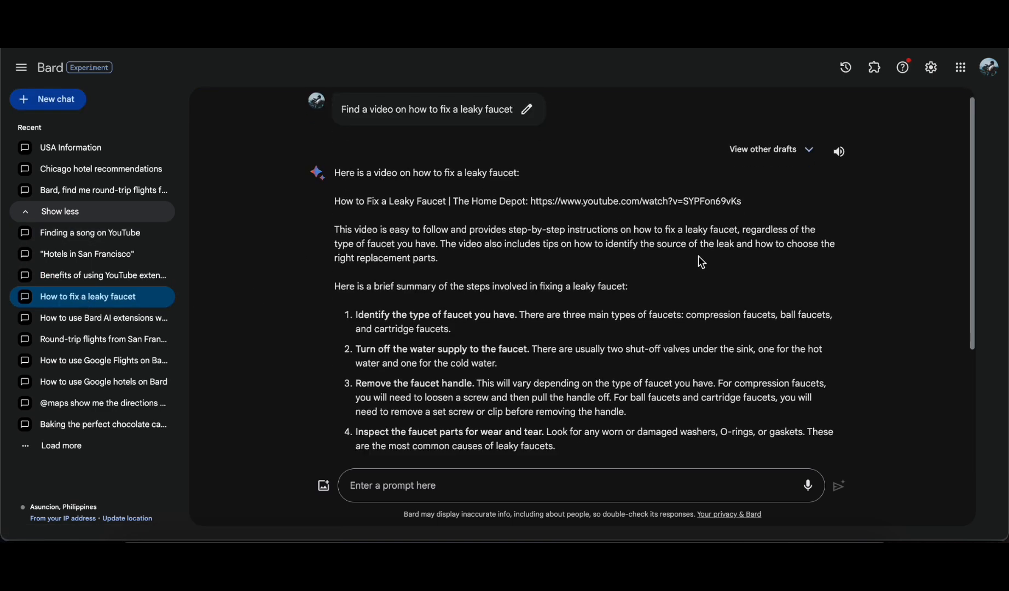
scroll(down, 3)
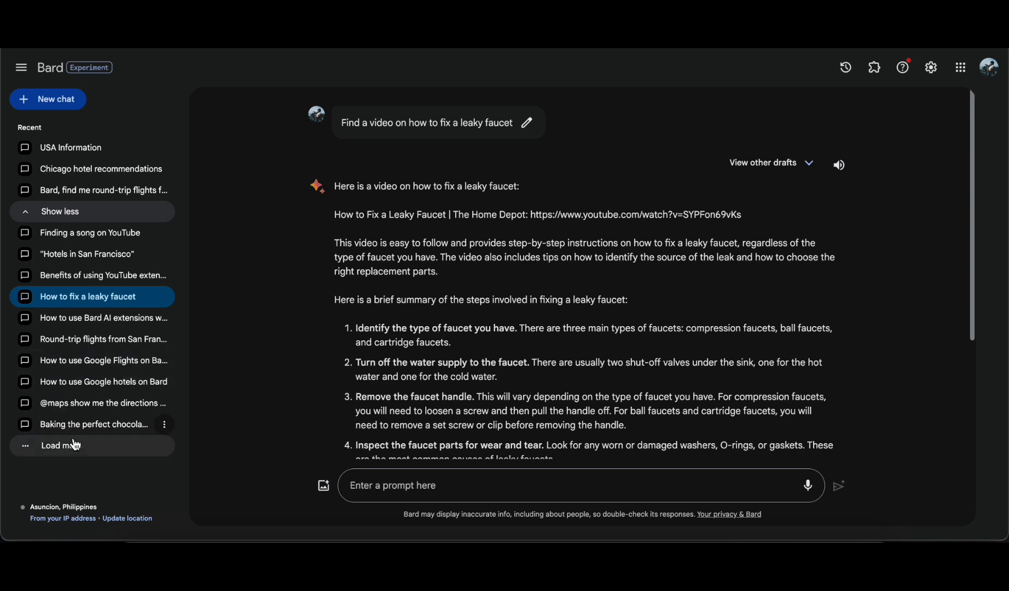
scroll(down, 3)
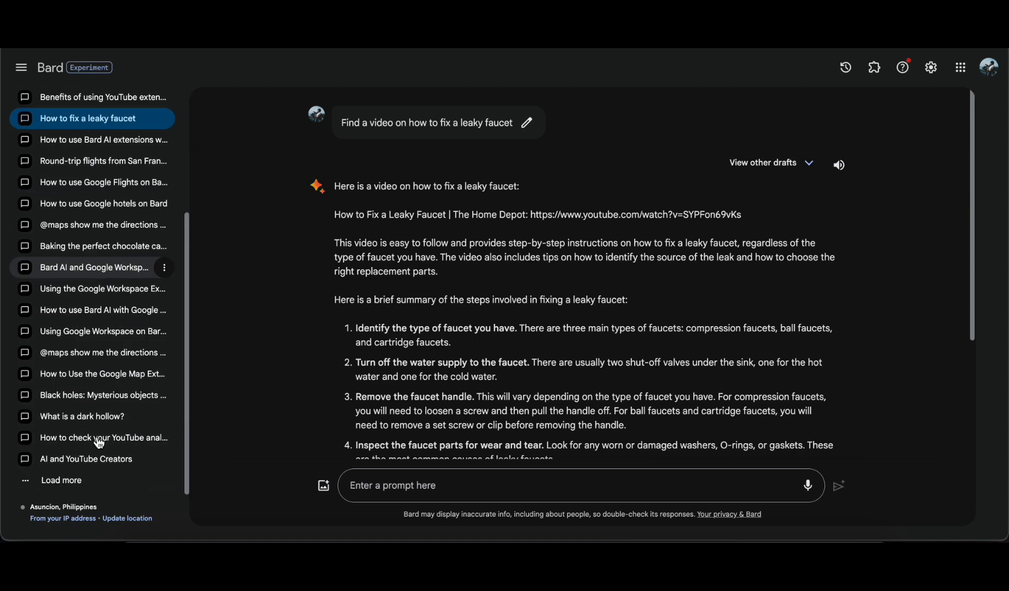
click(72, 416)
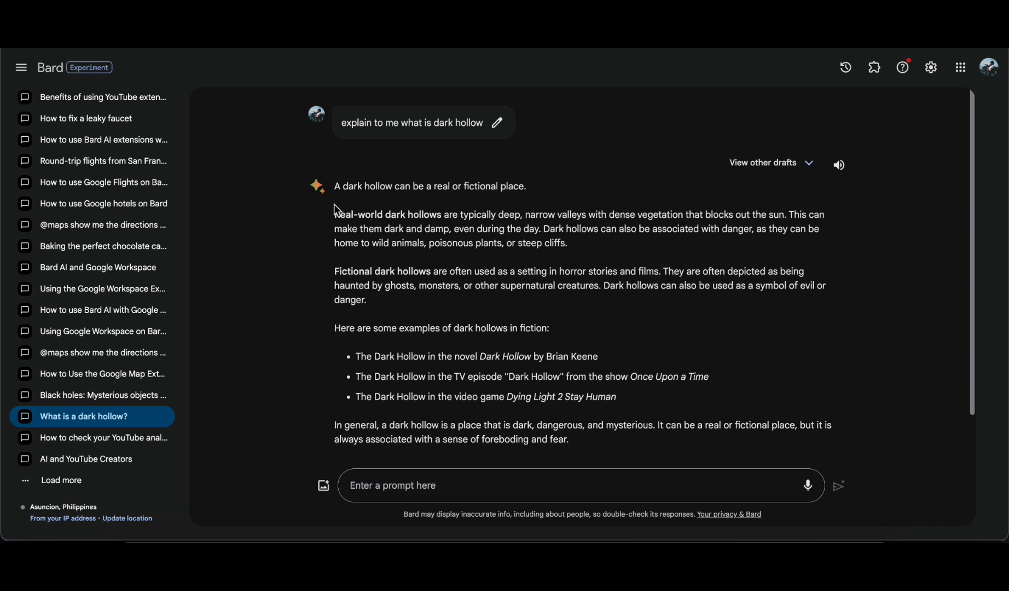
mouse_move(658, 227)
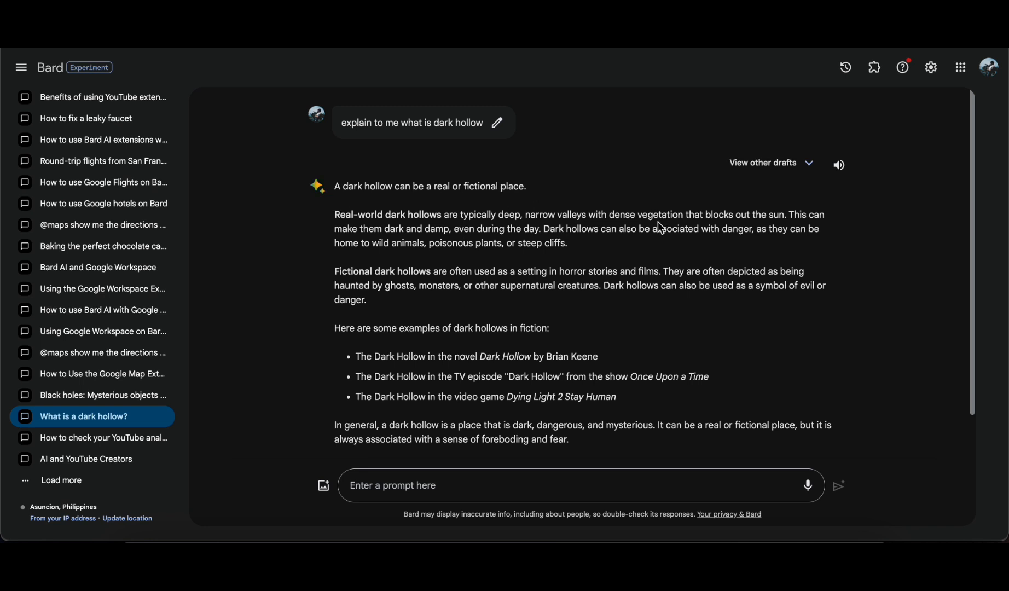
mouse_move(638, 250)
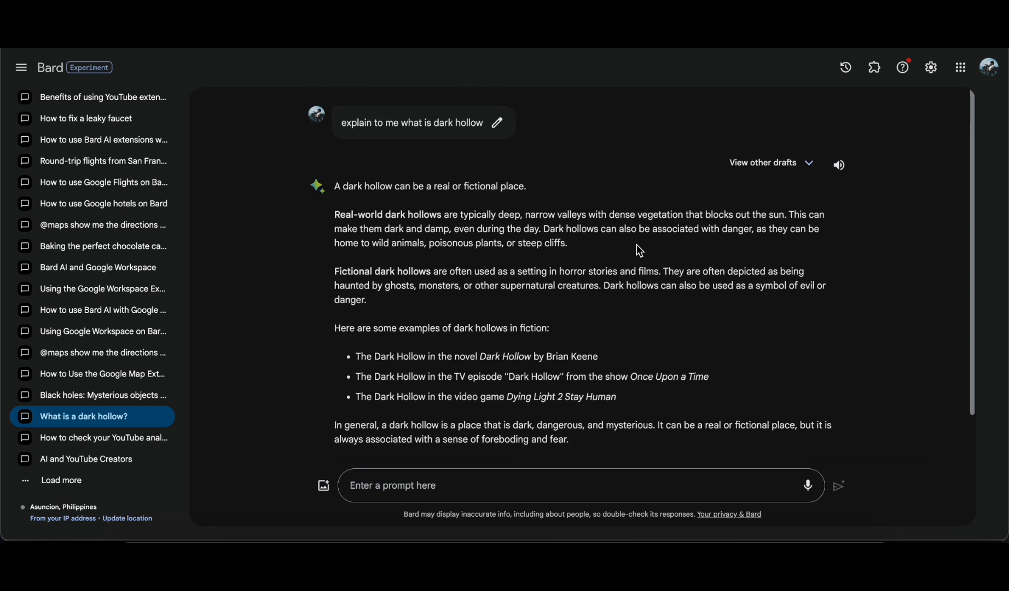
scroll(down, 3)
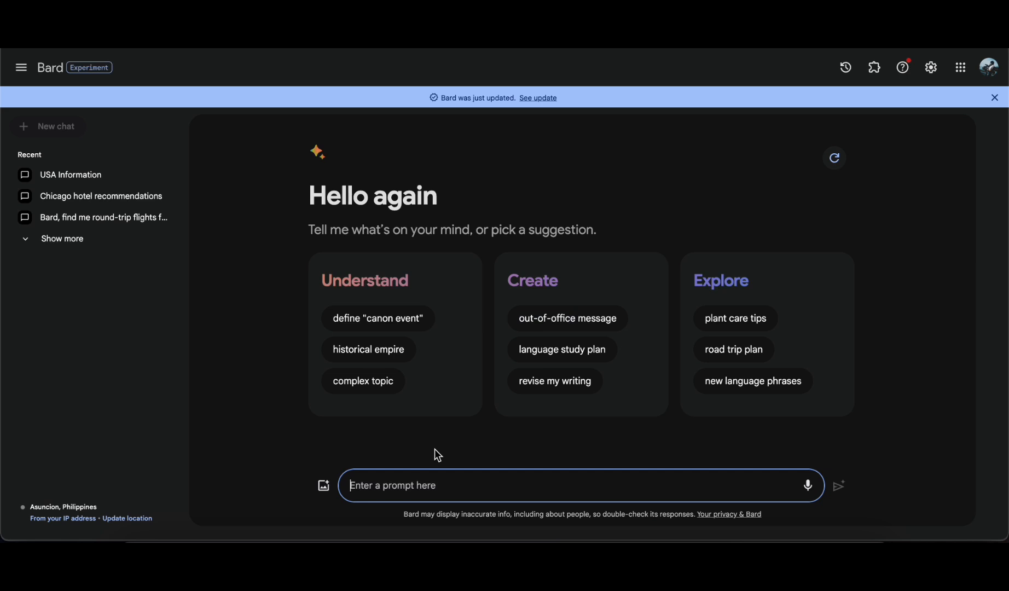
Step: Send a 'hello' greeting to Bard and begin typing the next entry
text(h)
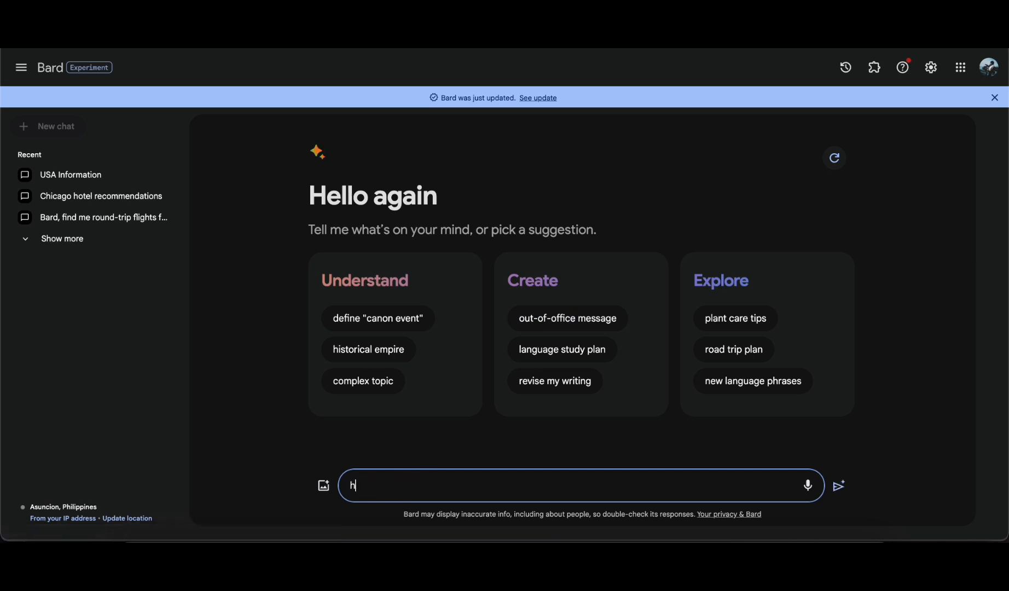
click(838, 486)
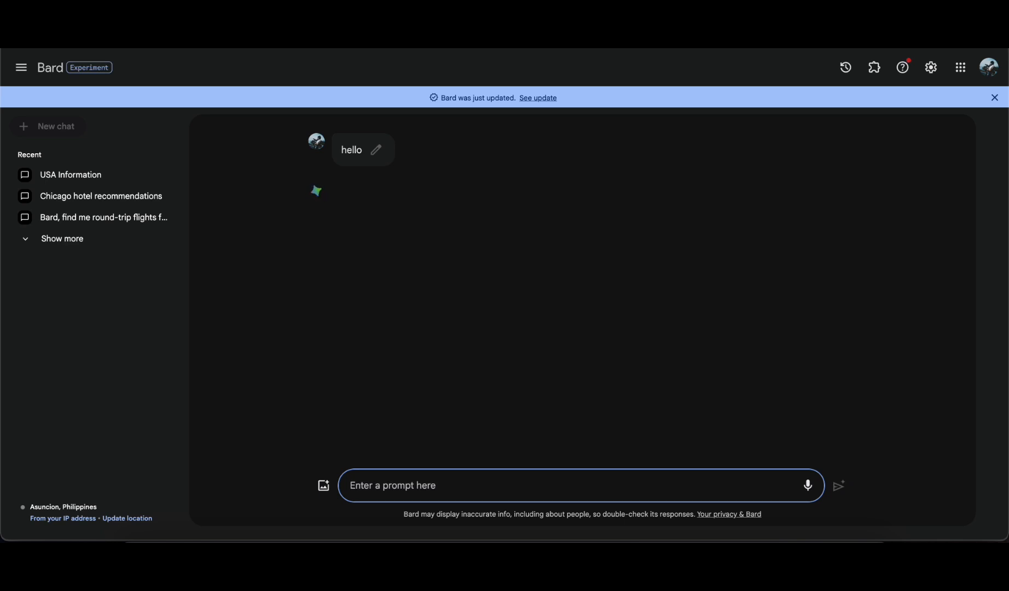
text(ca)
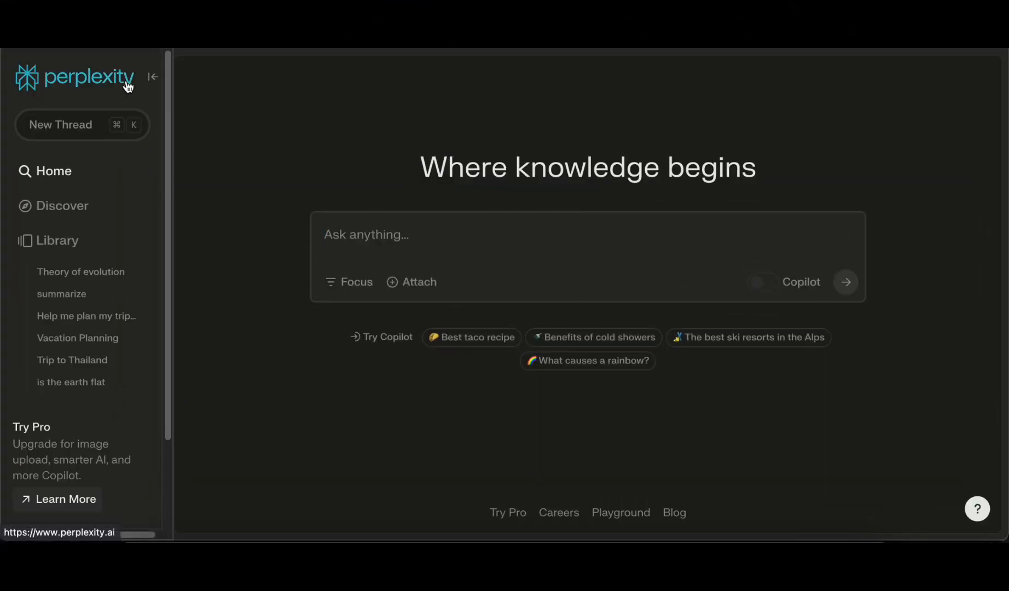
mouse_move(431, 230)
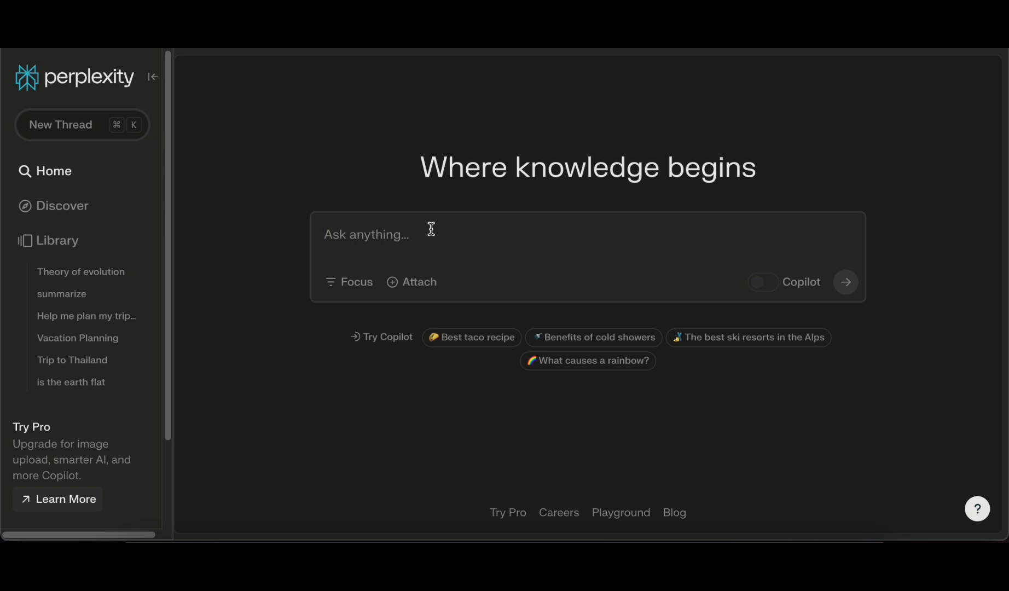
mouse_move(382, 235)
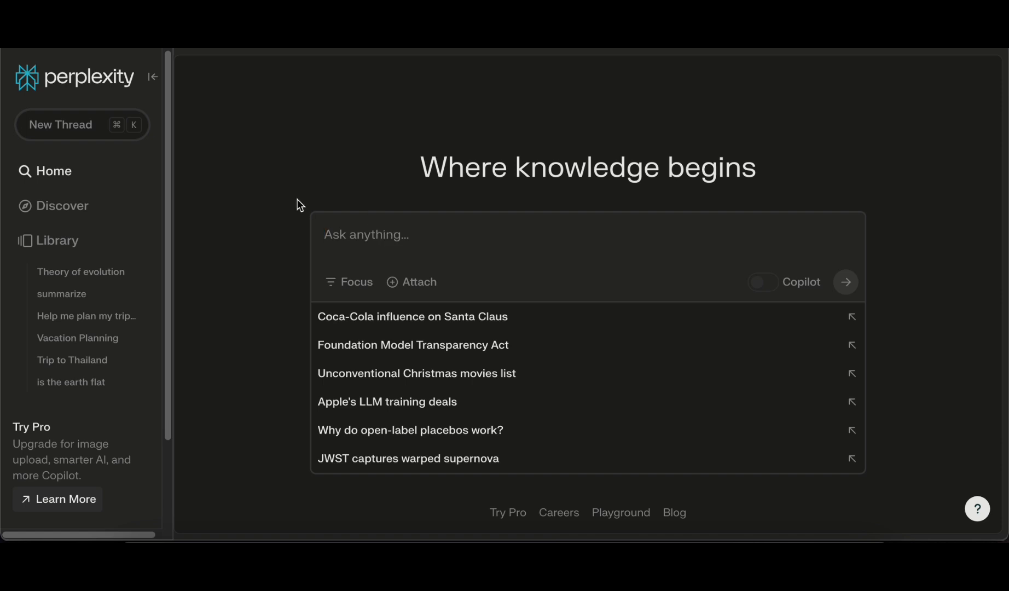
mouse_move(245, 186)
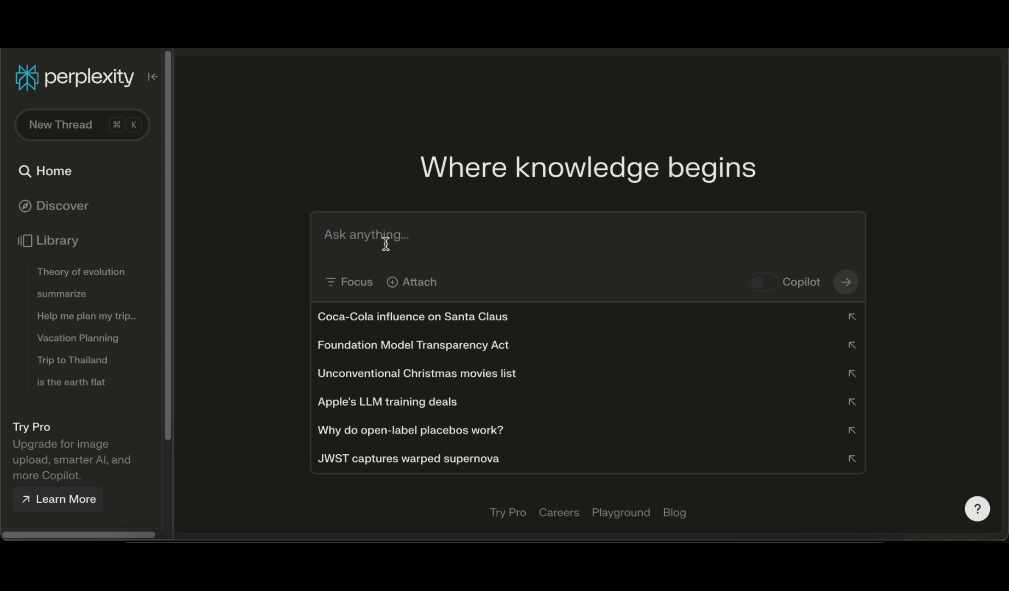
Step: Ask Perplexity 'is earth flat'
text(is)
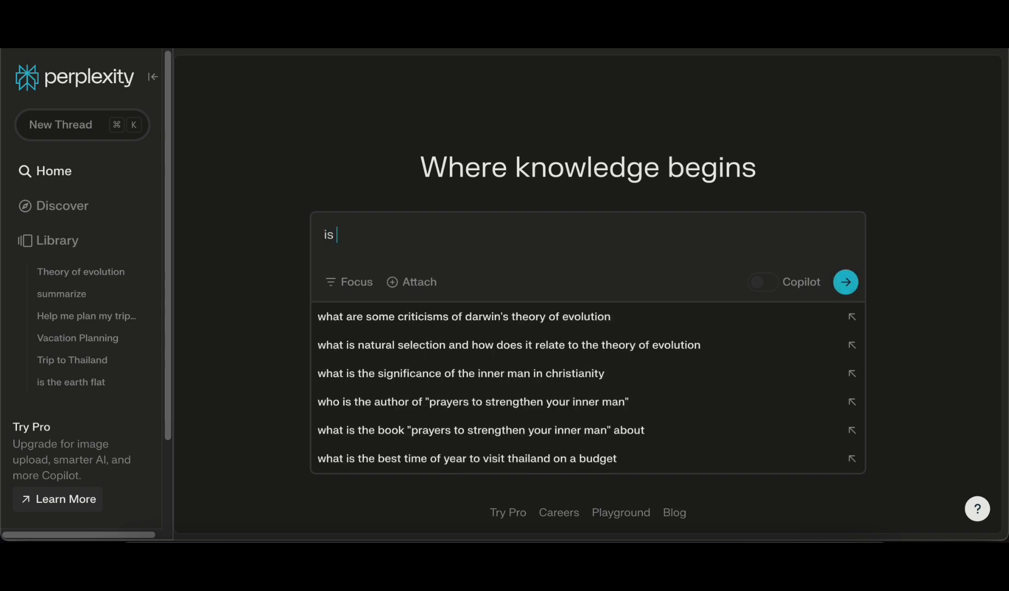
text(earth)
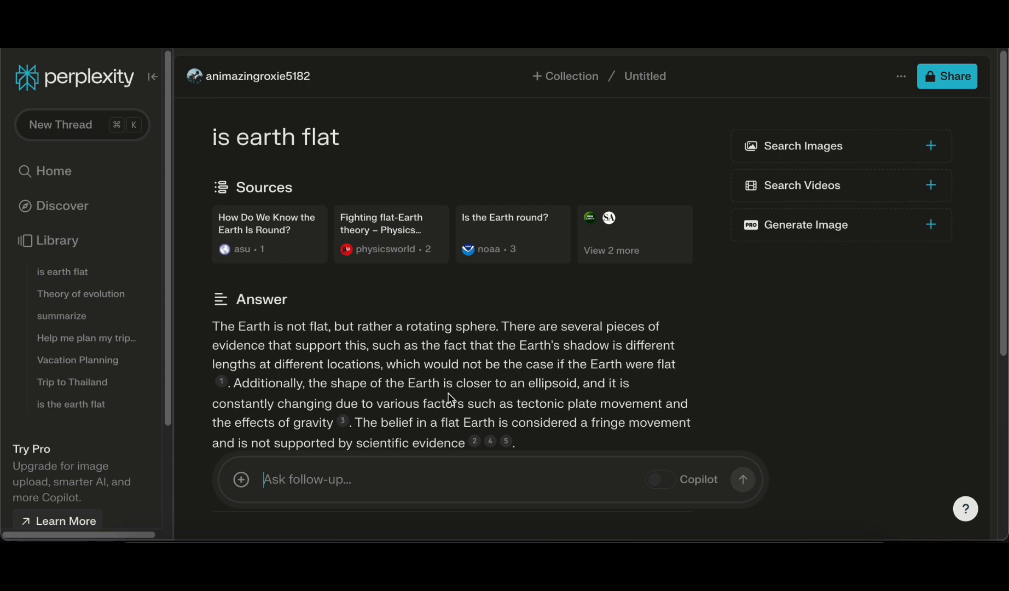
Step: Rewrite the flat-earth answer with Copilot and scroll down to Related questions
scroll(down, 3)
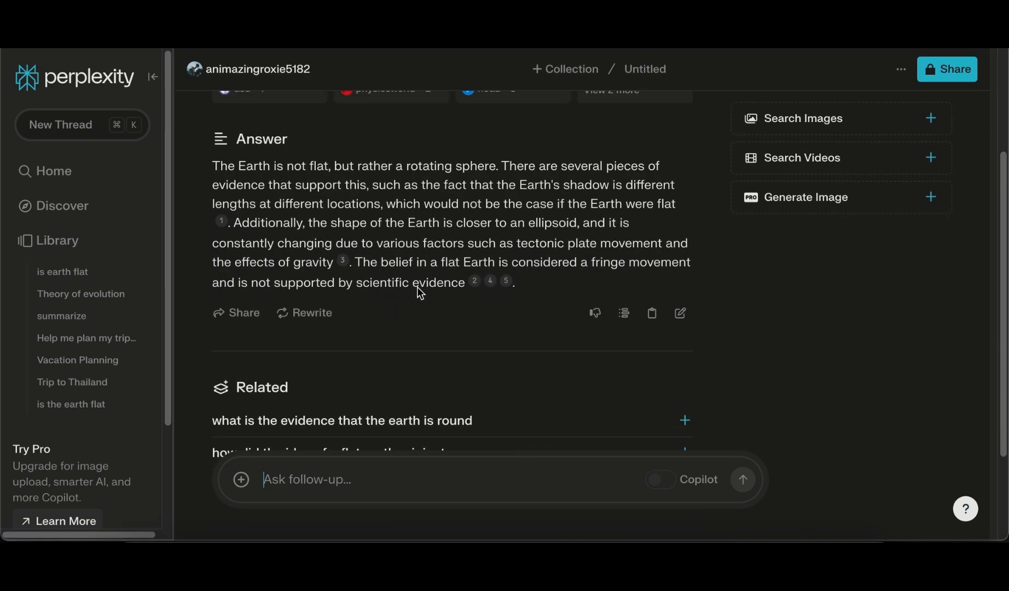
mouse_move(295, 316)
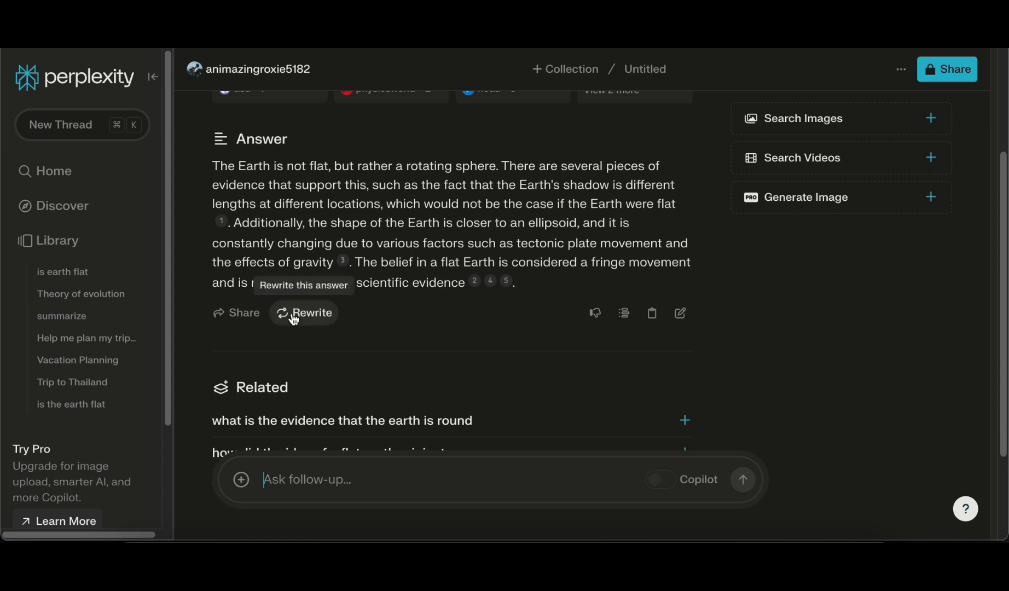
click(310, 313)
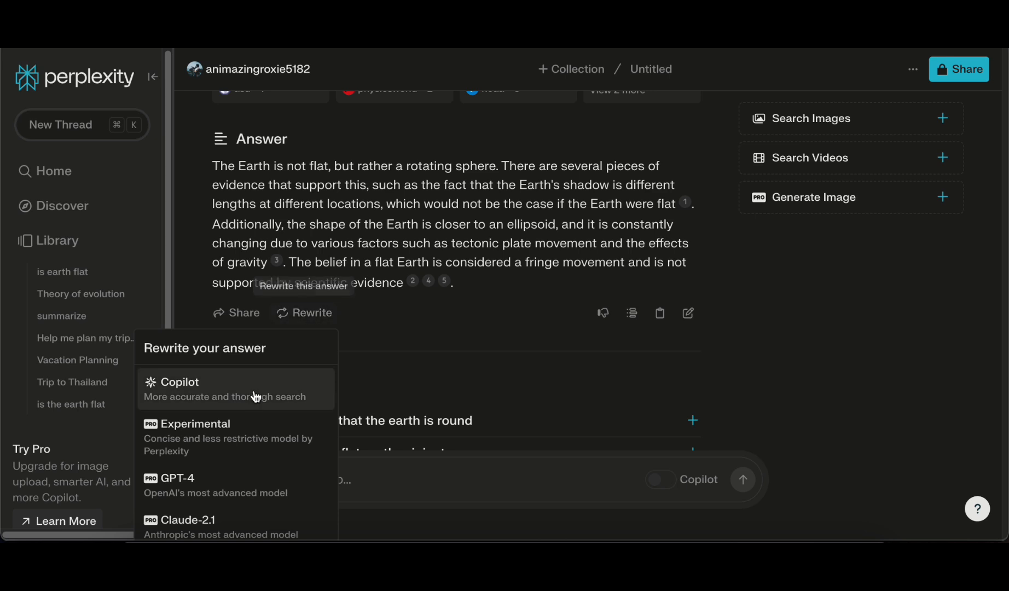
mouse_move(221, 381)
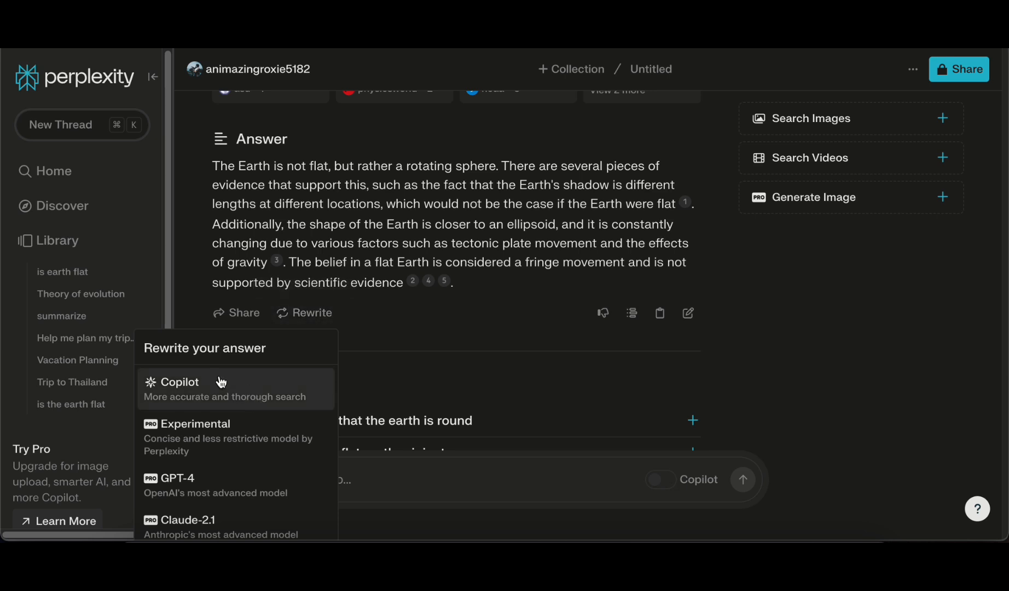
click(179, 382)
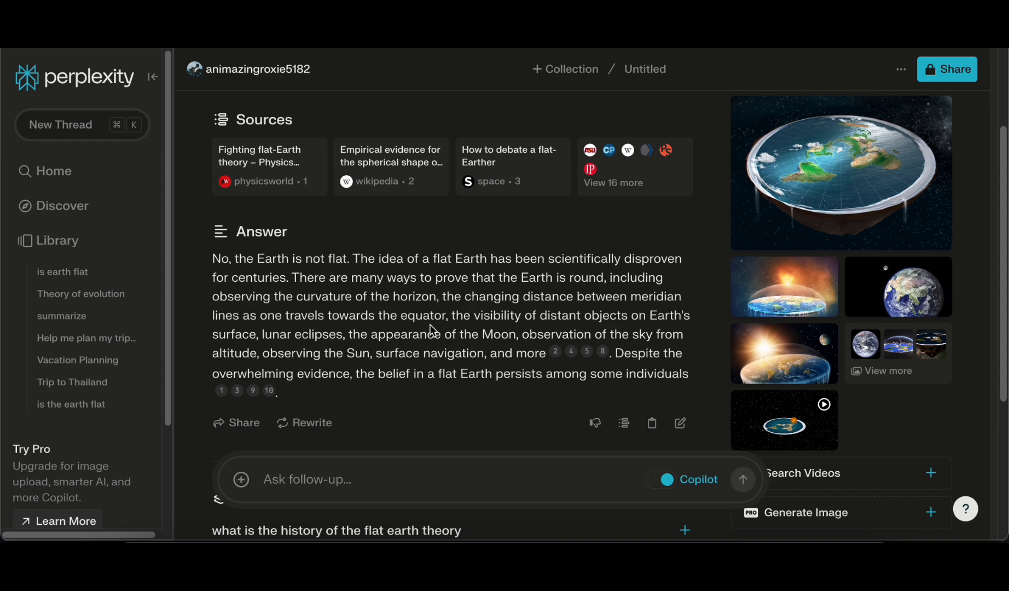
scroll(down, 3)
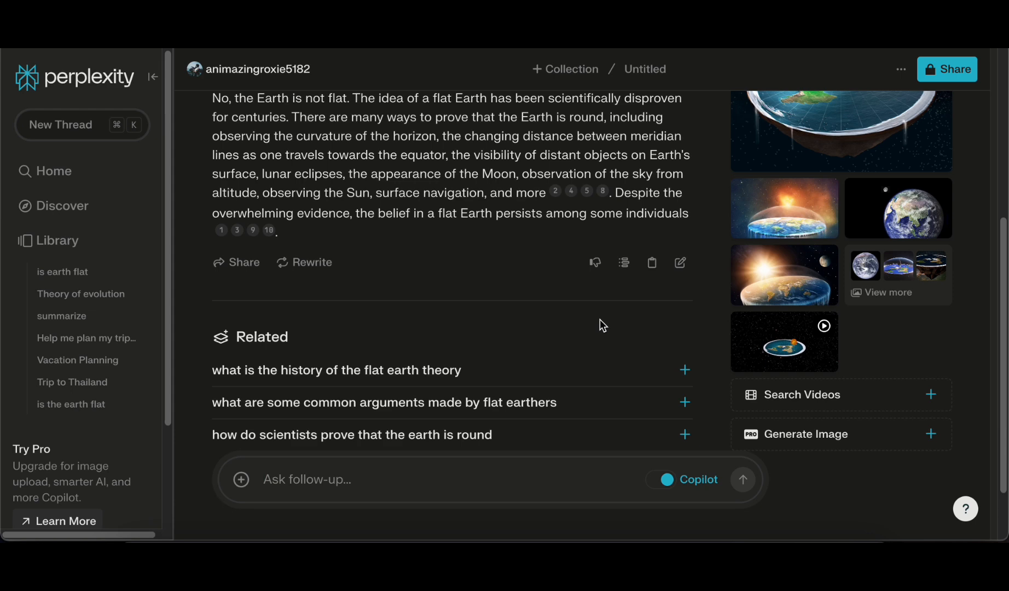
scroll(down, 3)
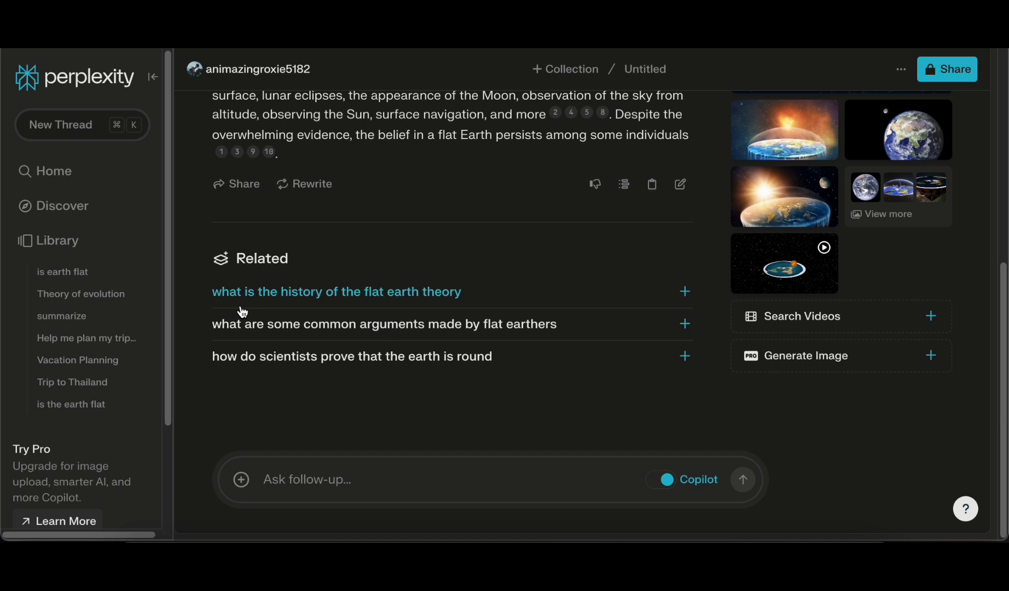
Step: Ask the related questions on flat earth history and its influence on popular culture
click(336, 292)
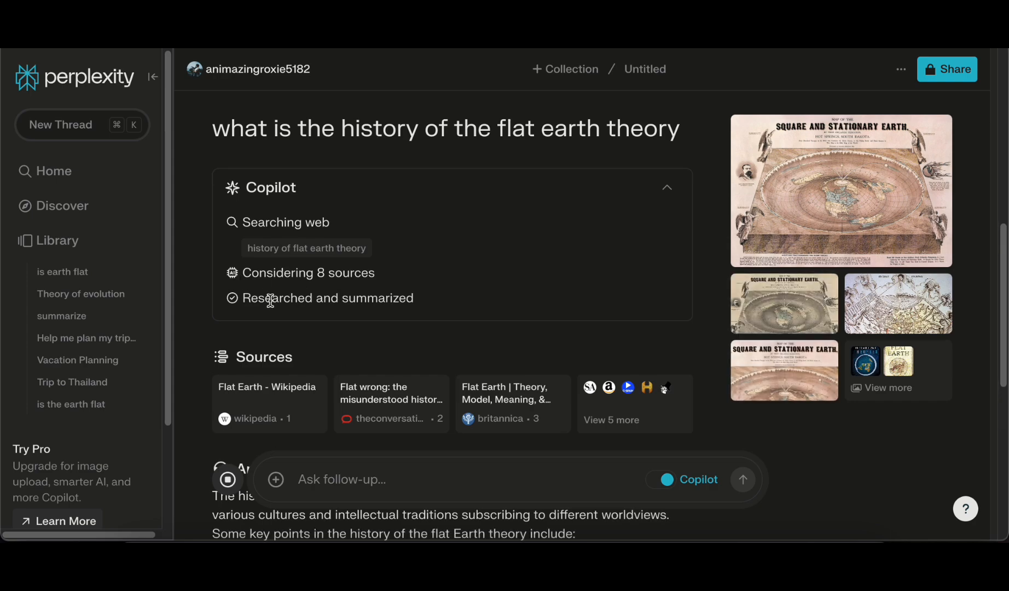
scroll(down, 3)
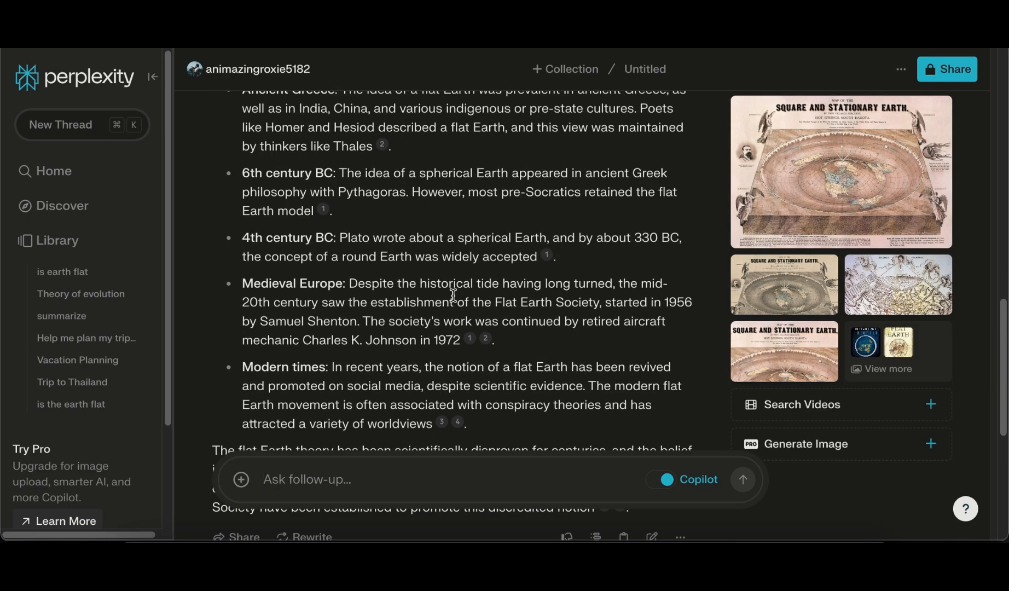
scroll(down, 3)
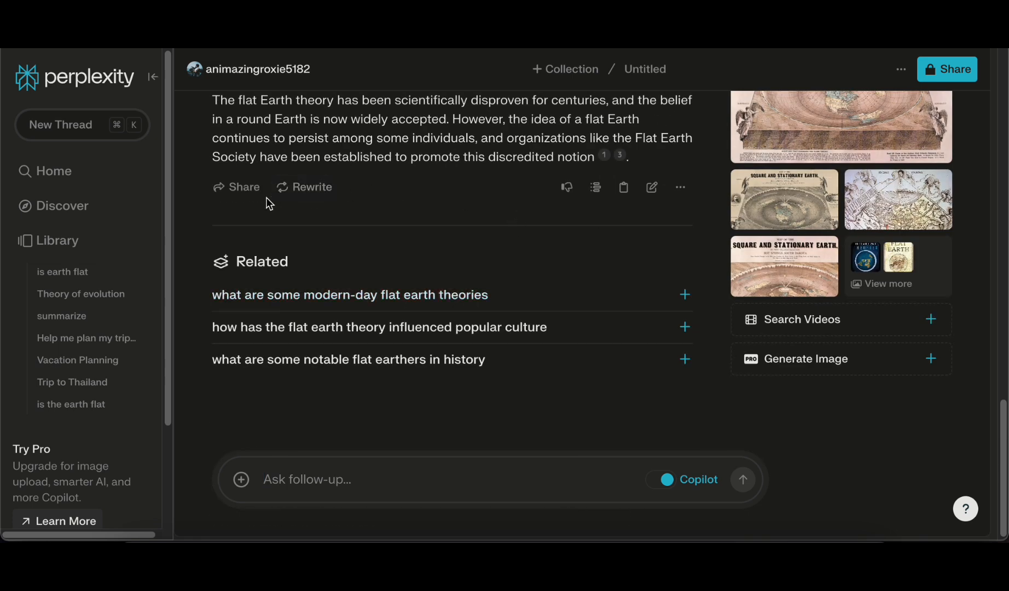
mouse_move(378, 336)
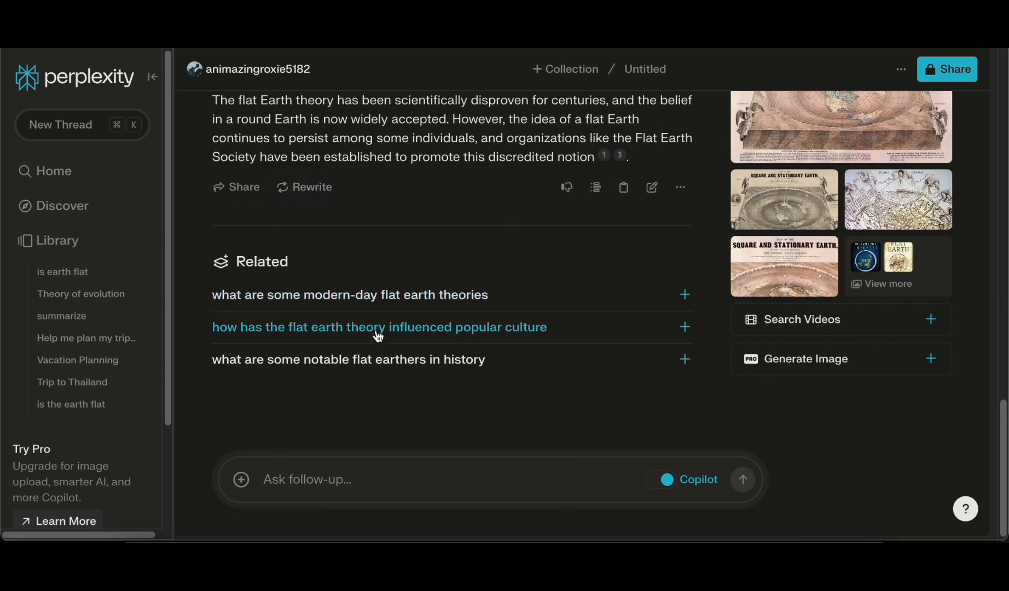
click(378, 328)
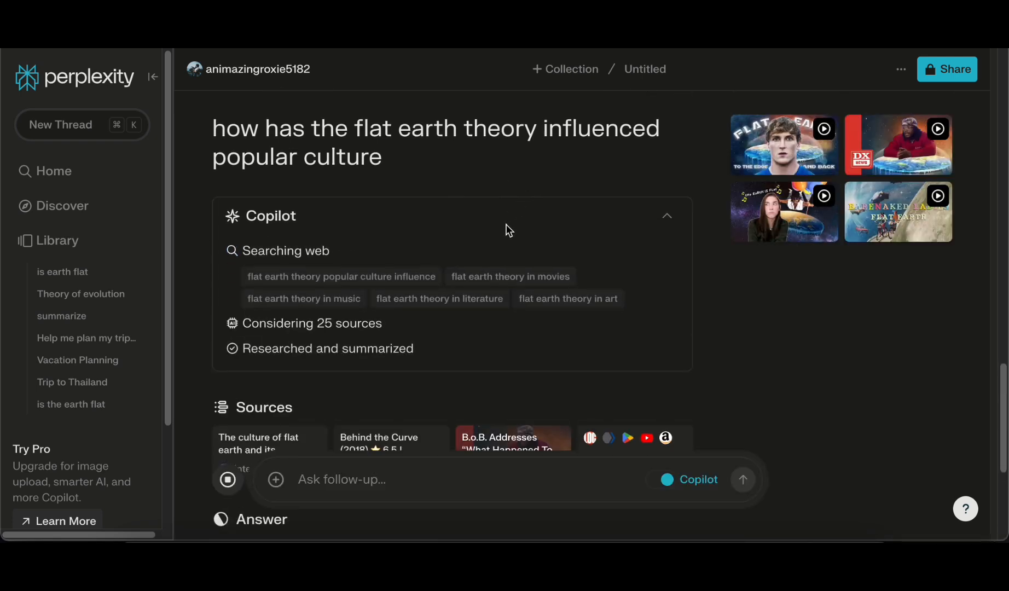
scroll(down, 3)
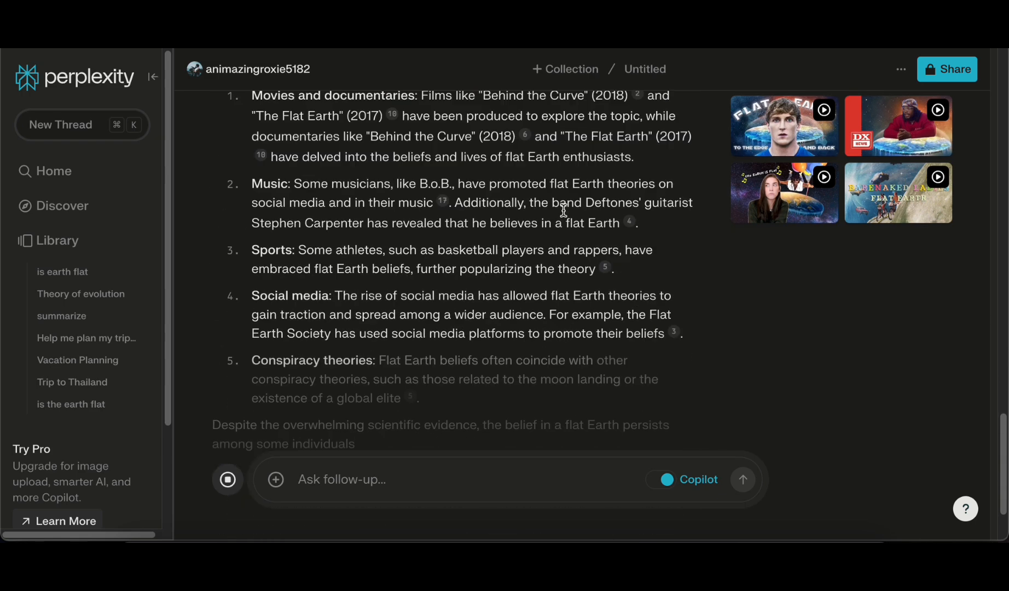
scroll(down, 3)
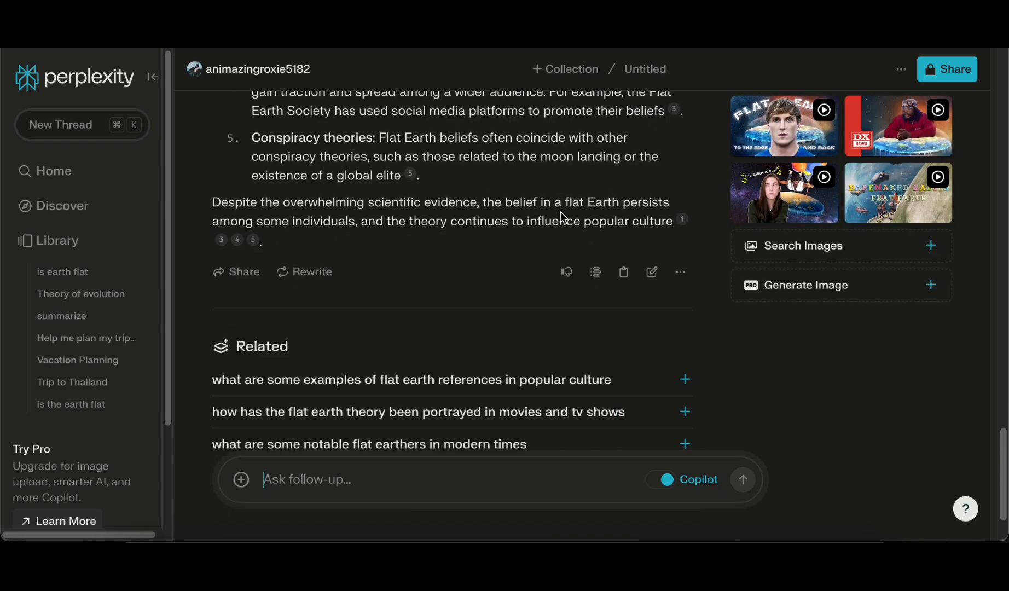
scroll(down, 3)
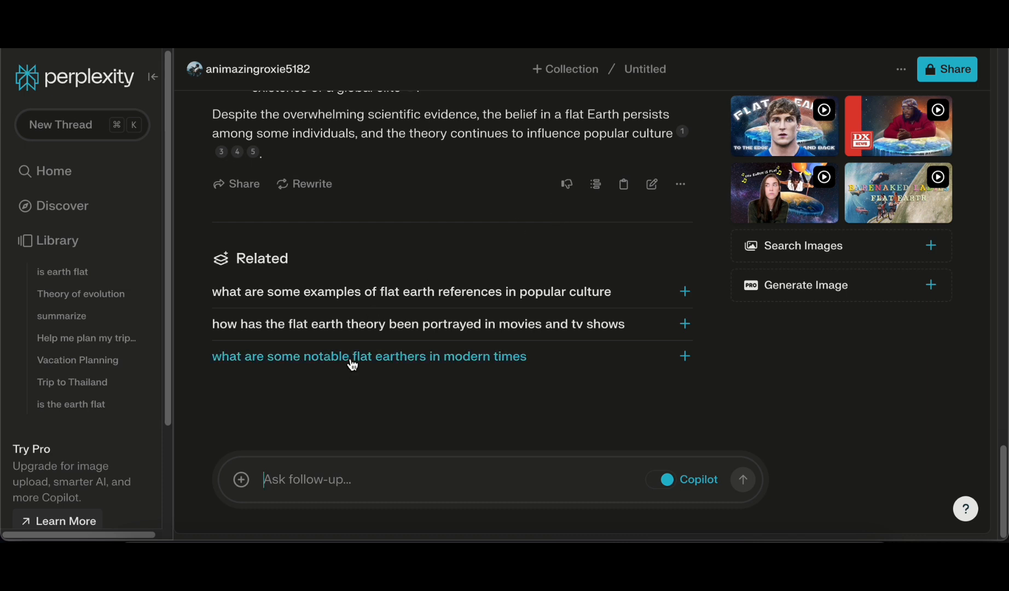
Step: Ask about notable modern flat earthers and scroll through the answer
click(351, 356)
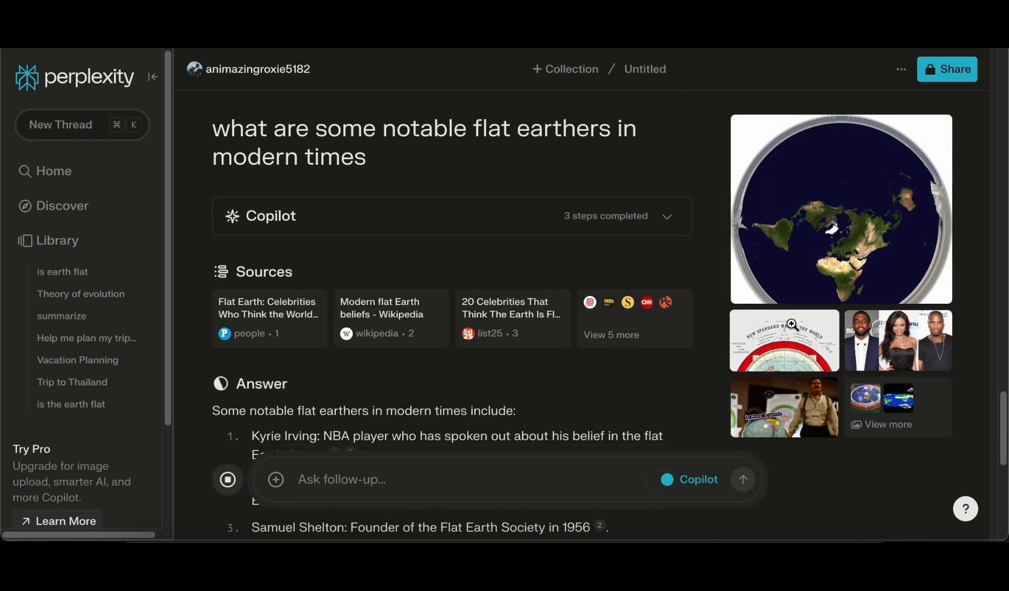
scroll(down, 3)
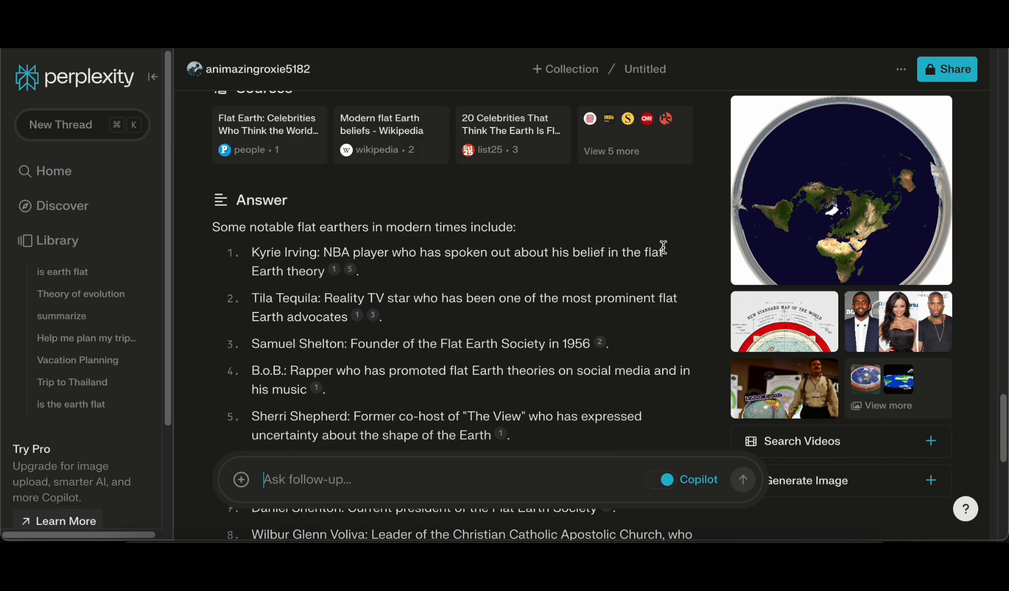
mouse_move(608, 297)
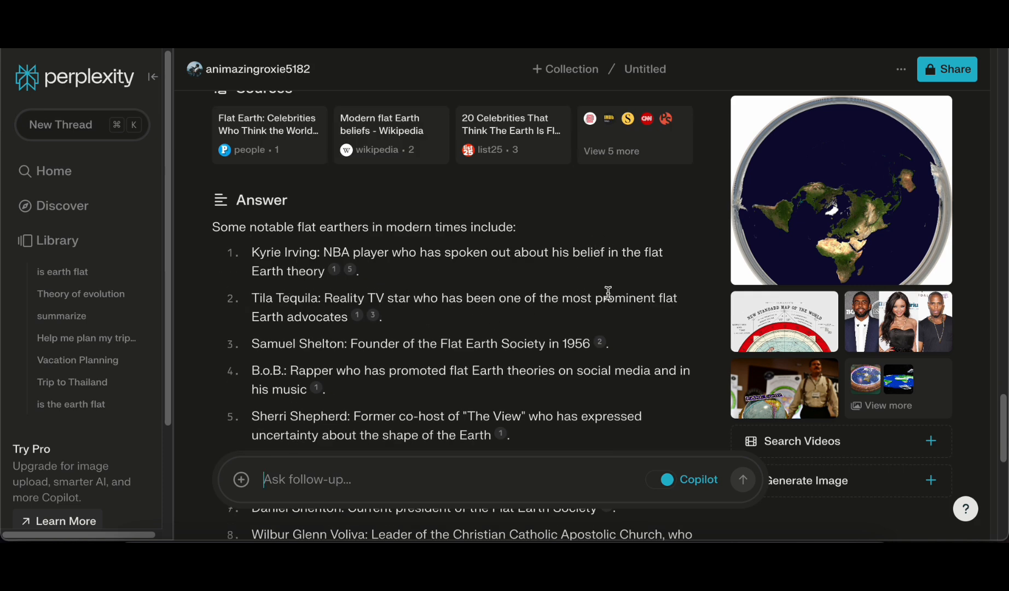
scroll(down, 3)
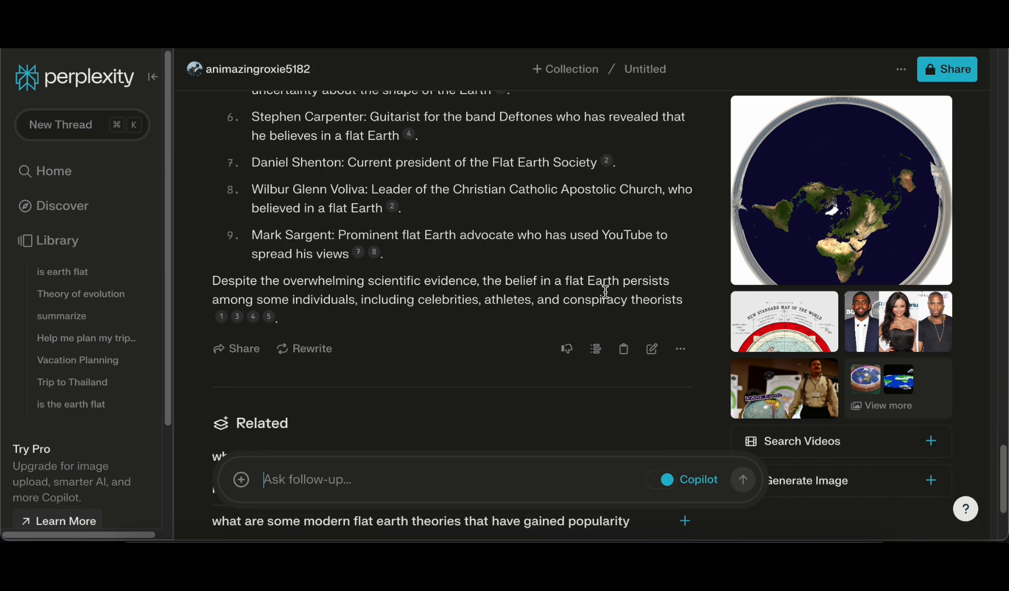
scroll(down, 3)
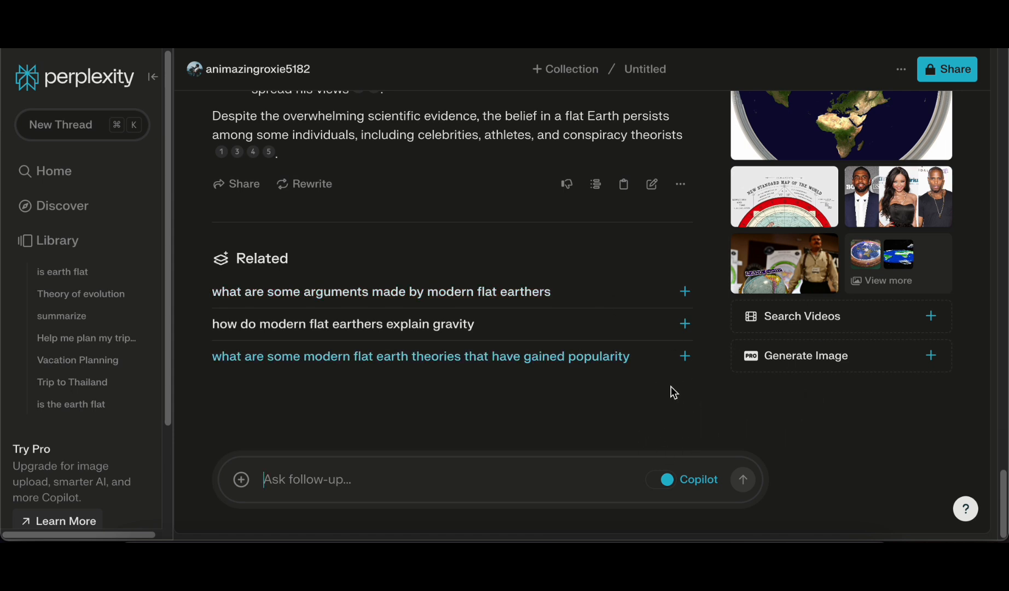
mouse_move(625, 361)
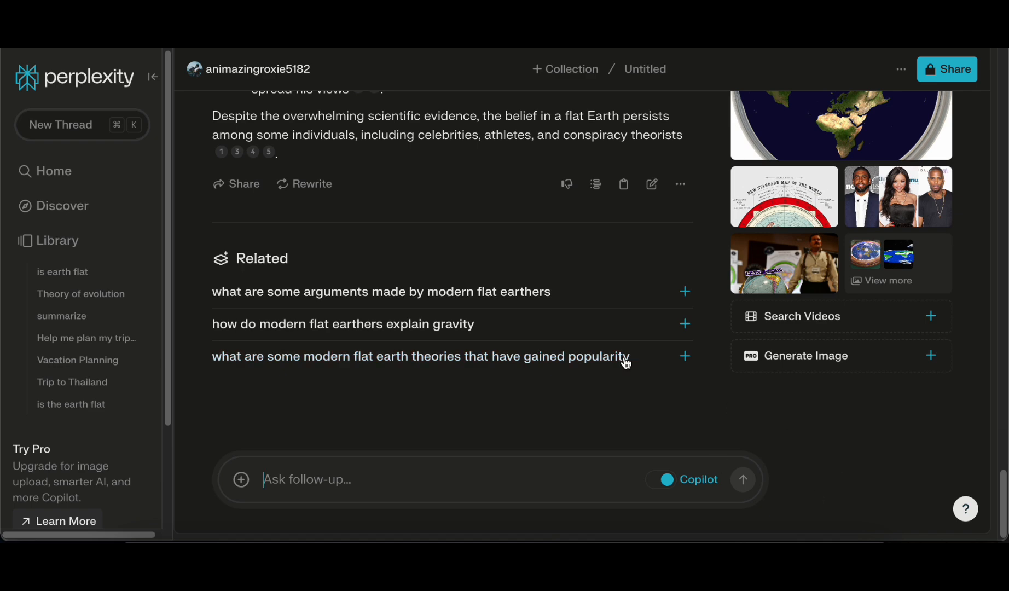
Step: Read the Discover story on Coca-Cola's influence on Santa Claus
click(63, 206)
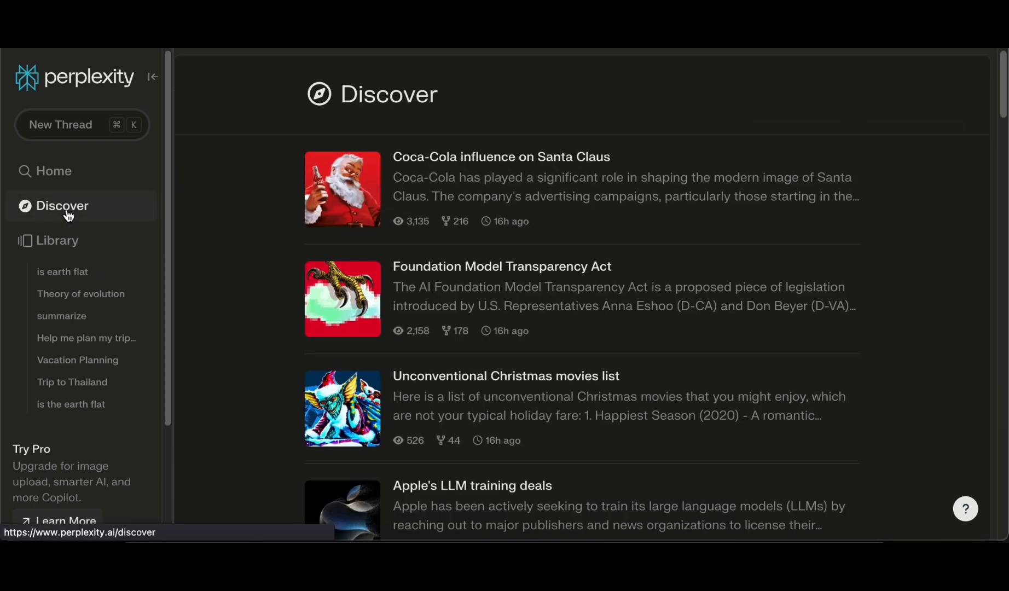
mouse_move(522, 159)
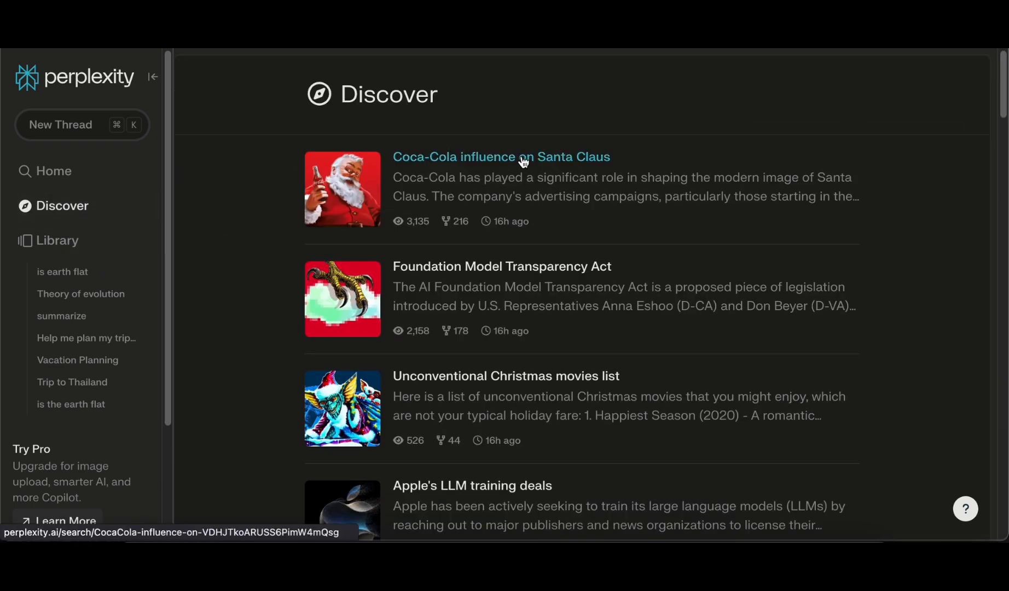
click(516, 157)
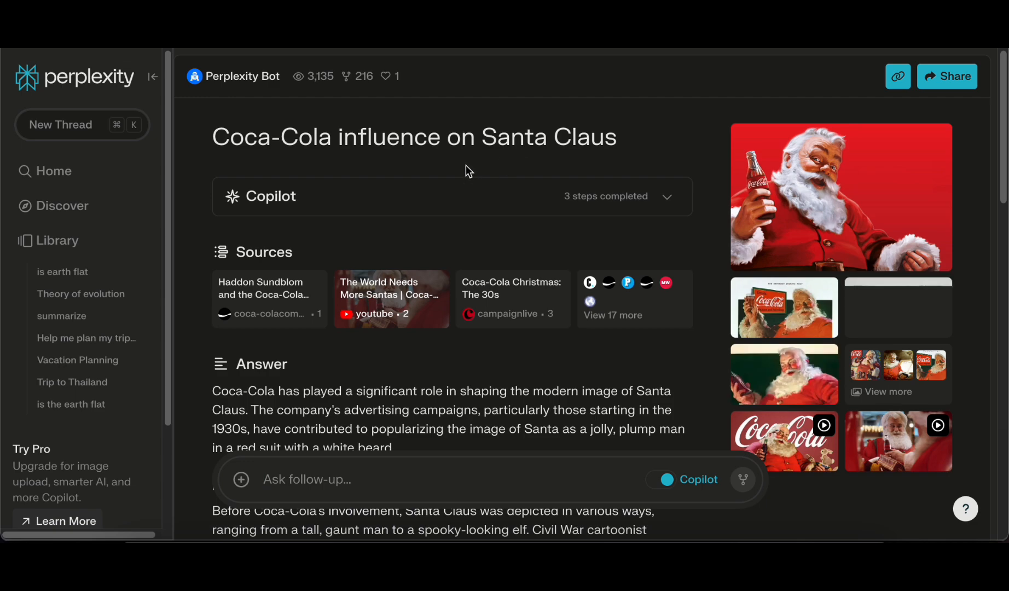
scroll(down, 3)
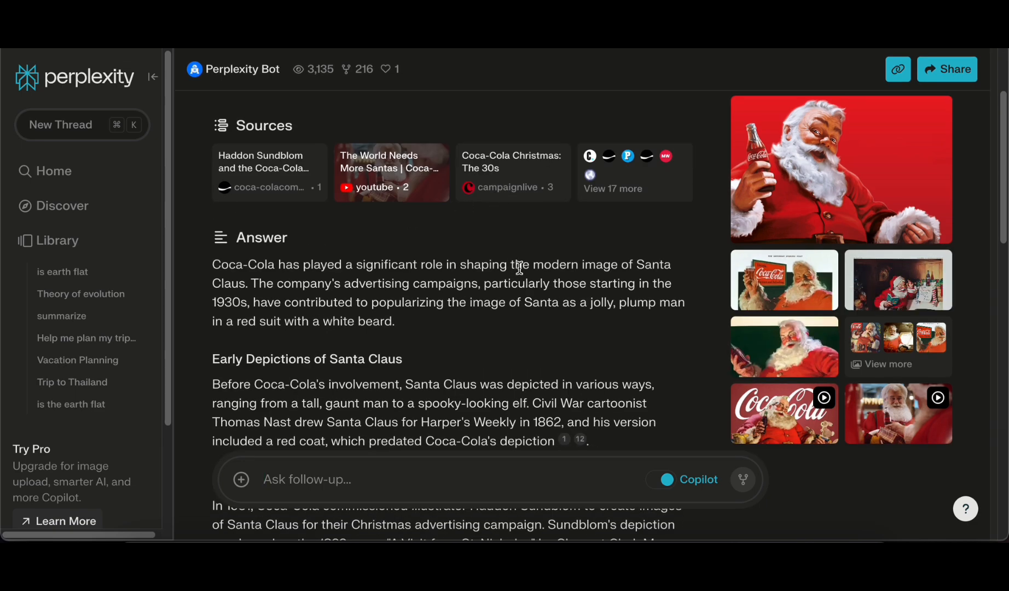
scroll(down, 3)
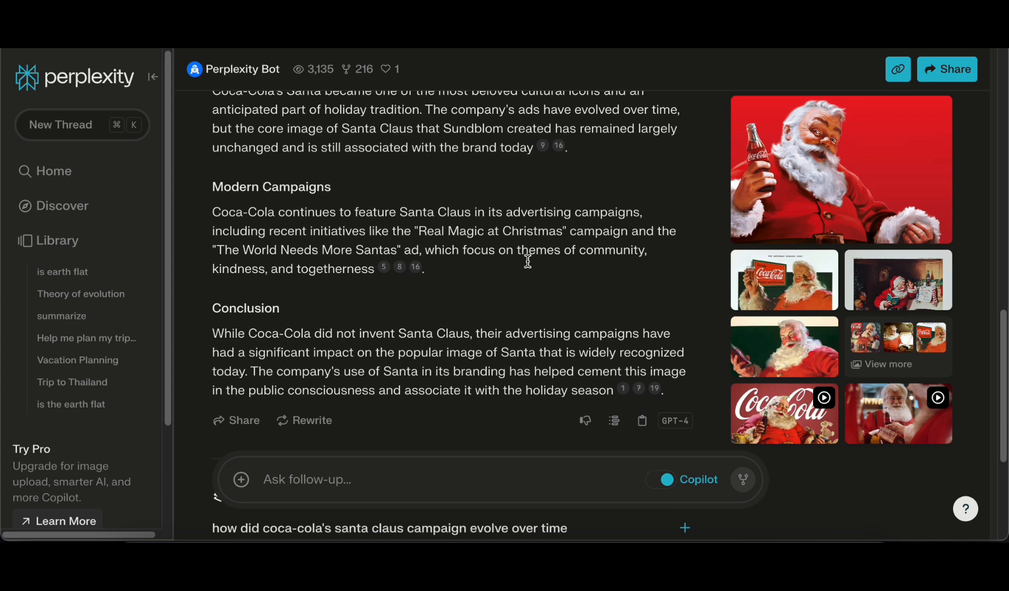
scroll(down, 3)
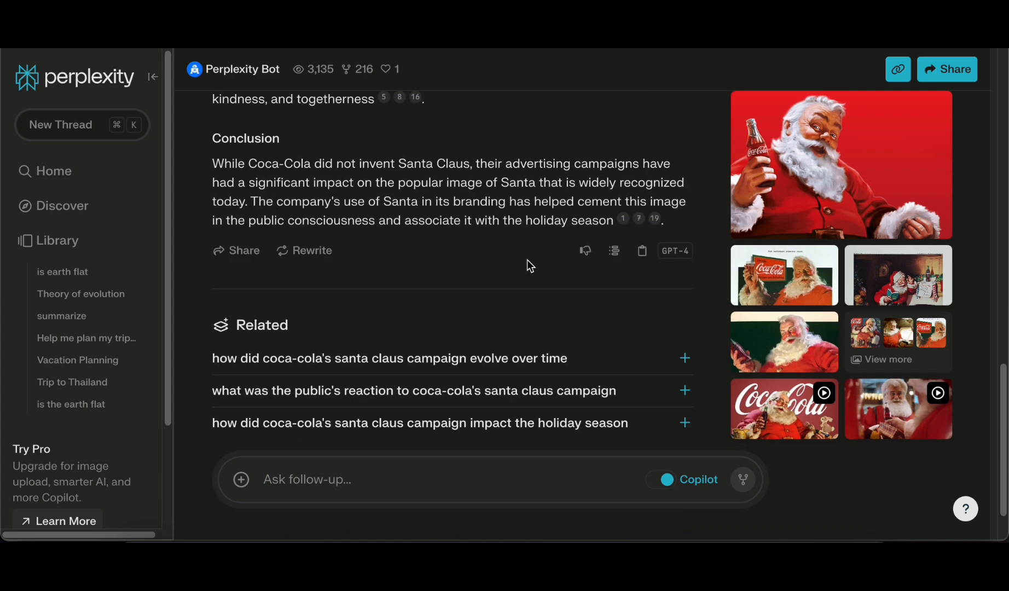
scroll(down, 3)
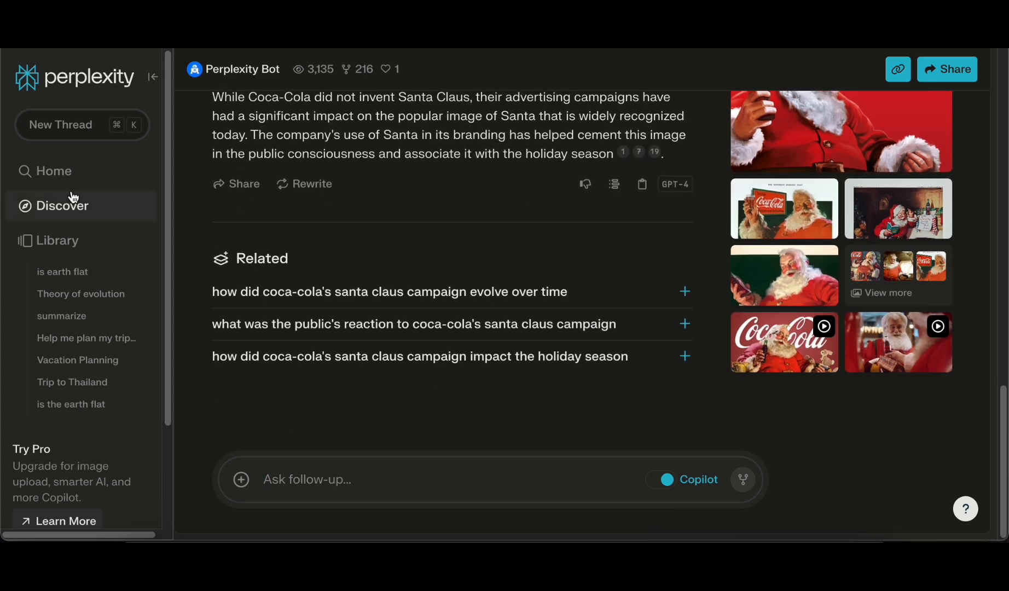
Step: Return to Discover and read the OpenAI $100 billion valuation story
click(62, 205)
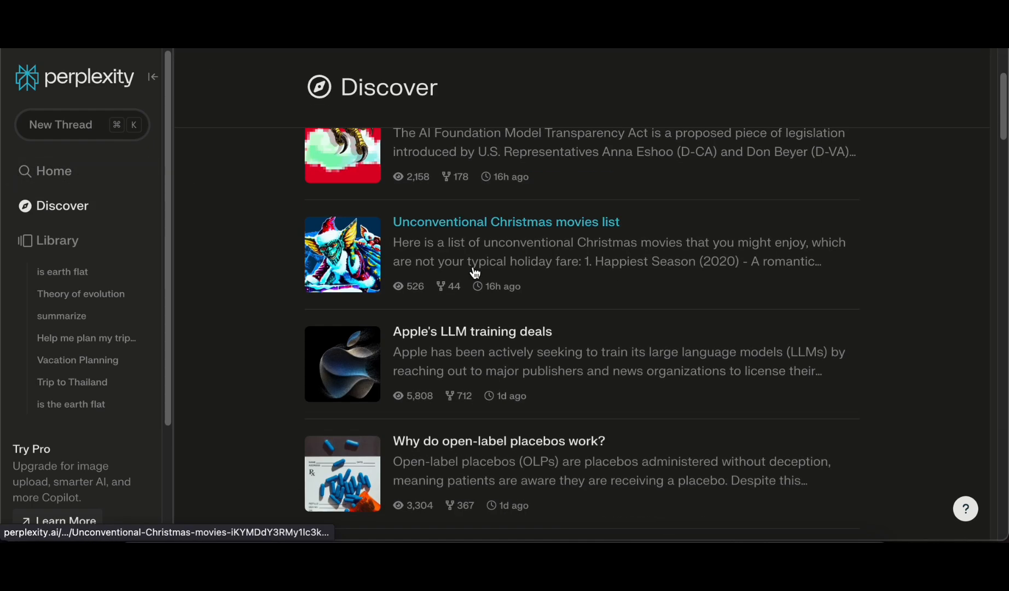
scroll(down, 3)
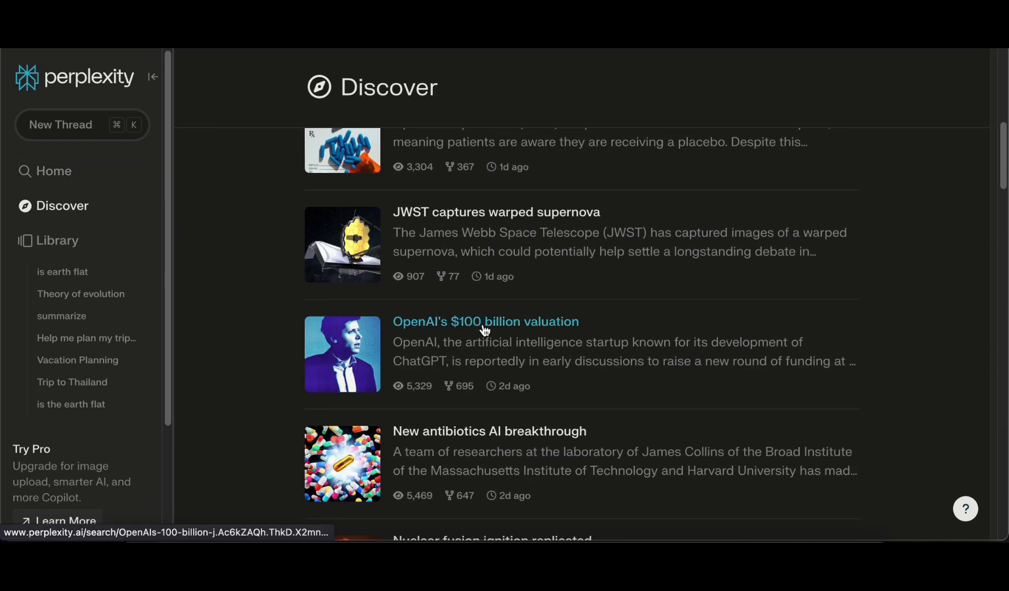
click(486, 322)
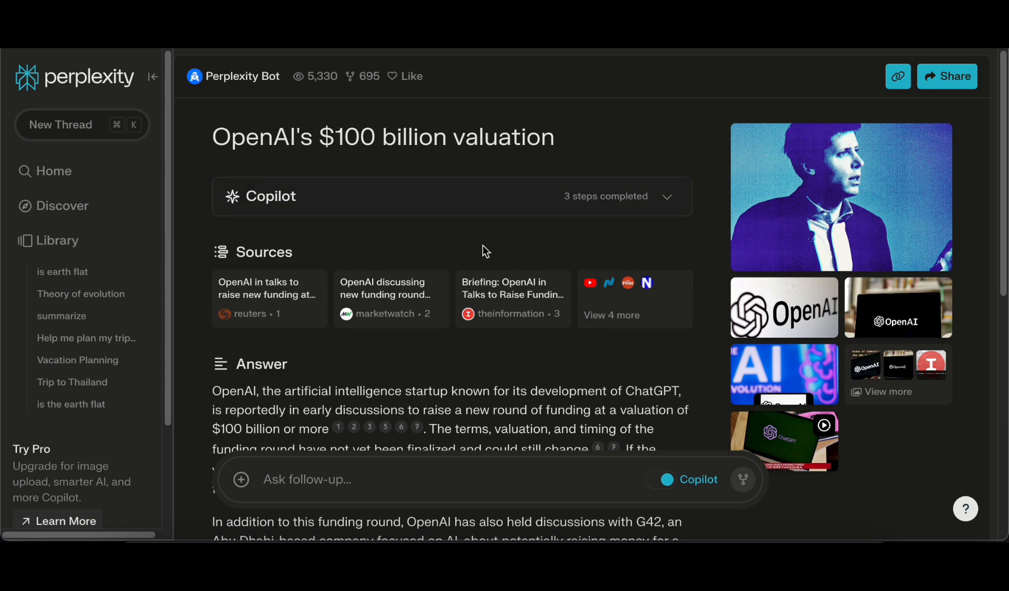
scroll(down, 3)
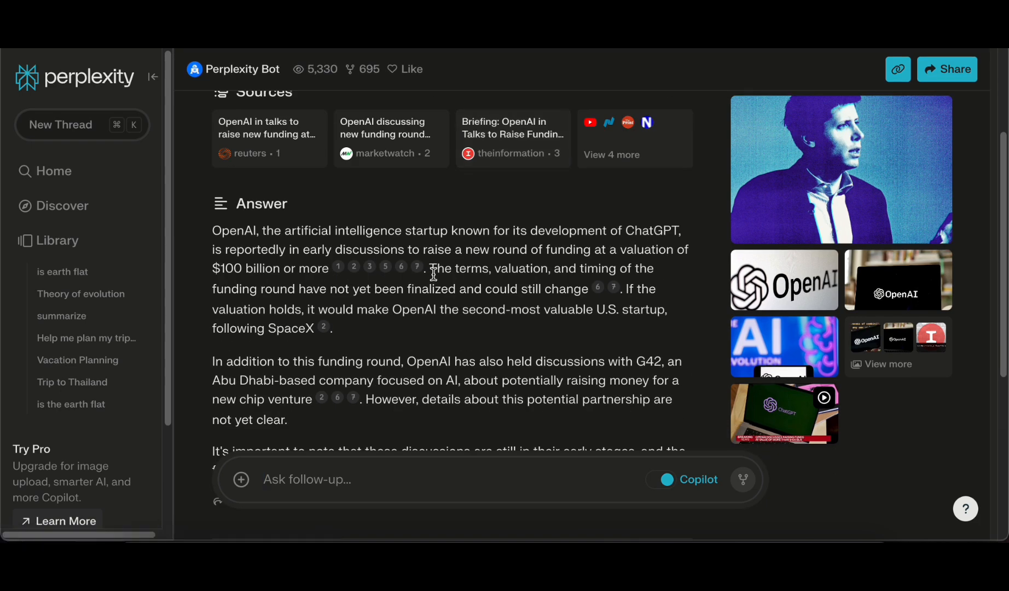
scroll(down, 3)
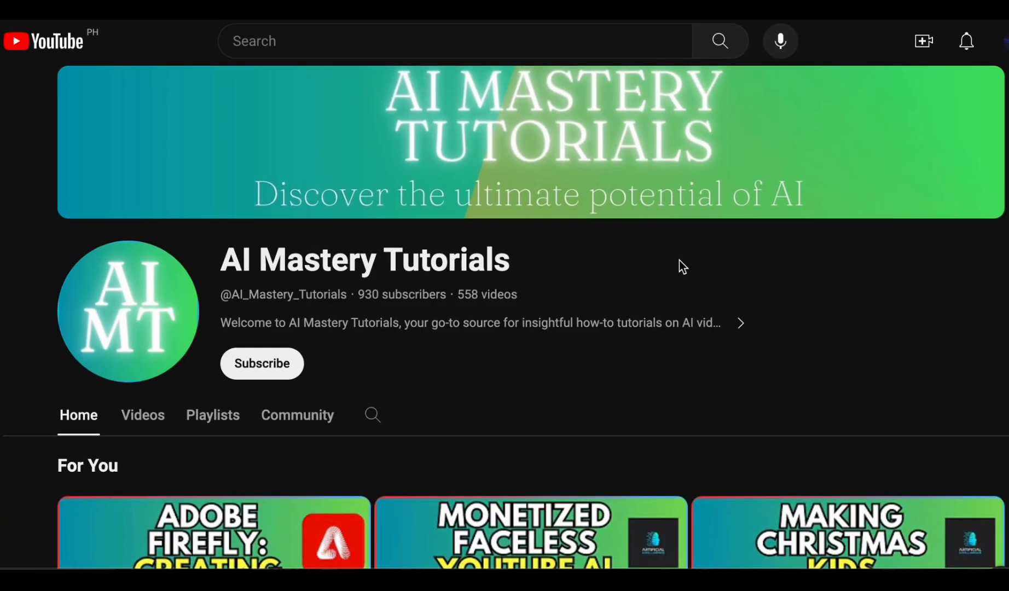
mouse_move(633, 257)
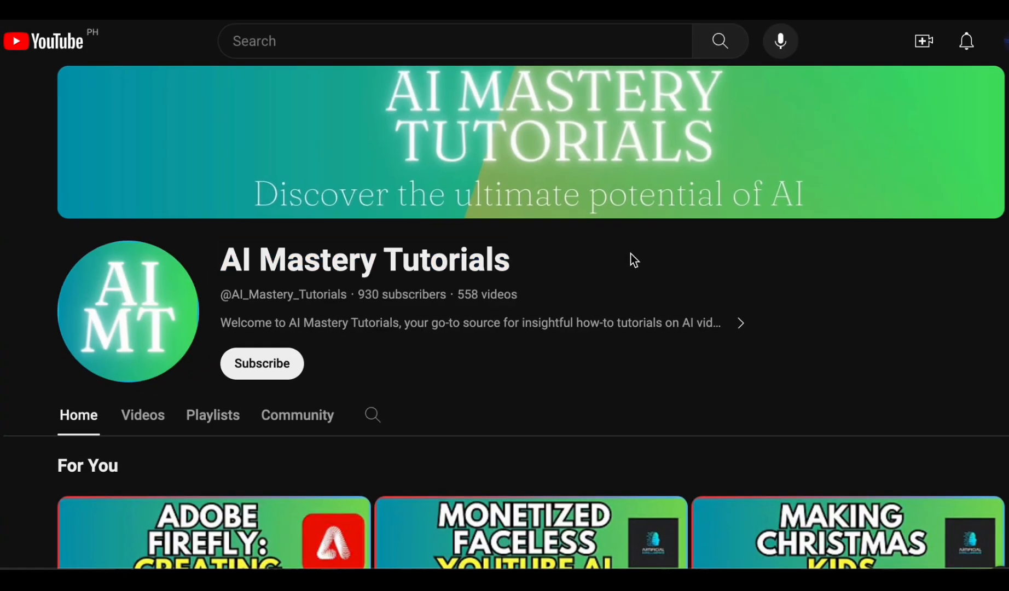
Step: Browse the latest uploads on the AI Mastery Tutorials Videos tab
scroll(down, 3)
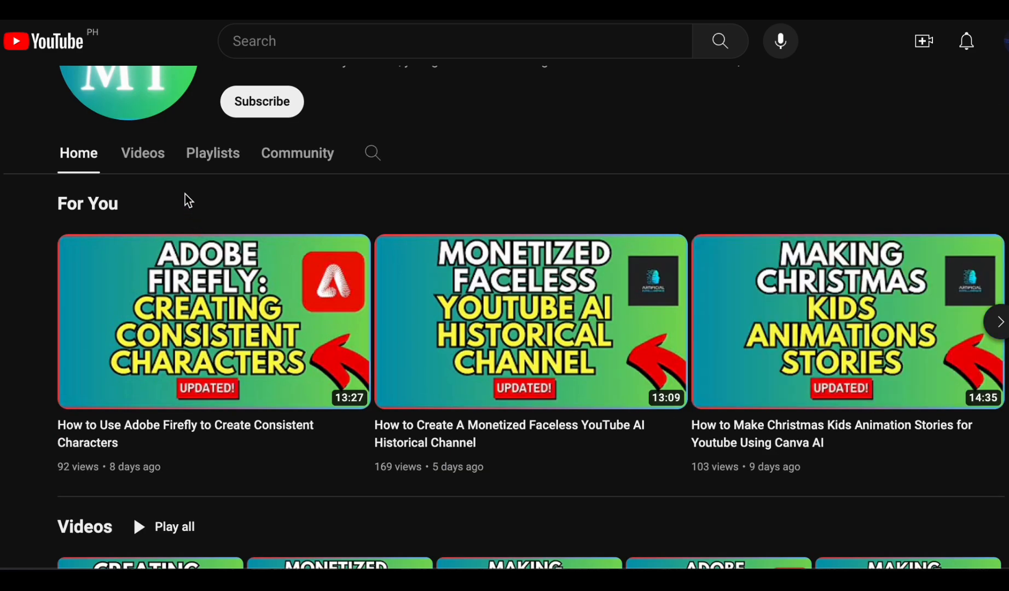
click(143, 153)
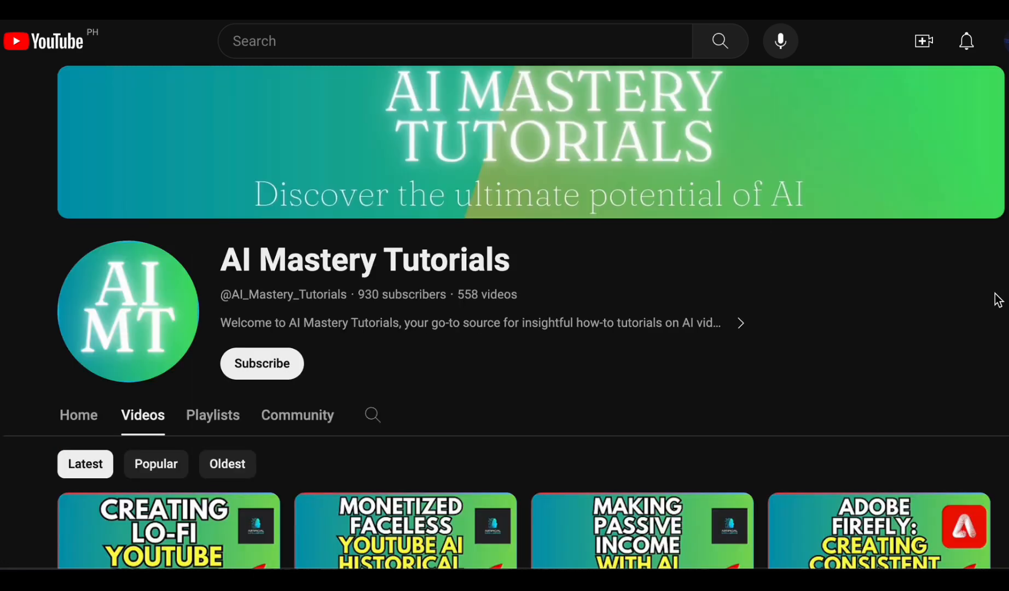
scroll(down, 3)
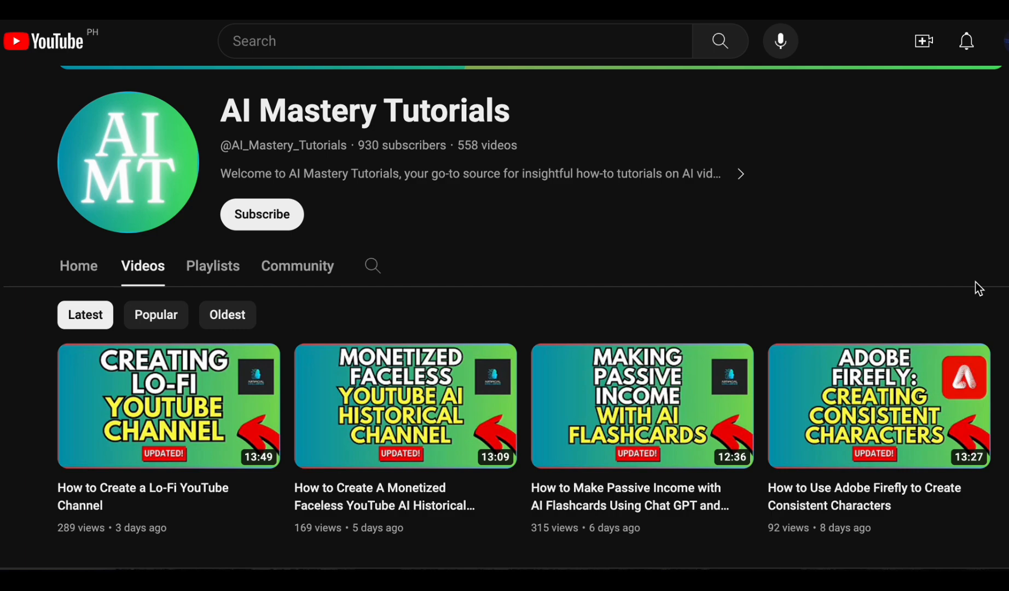
scroll(down, 3)
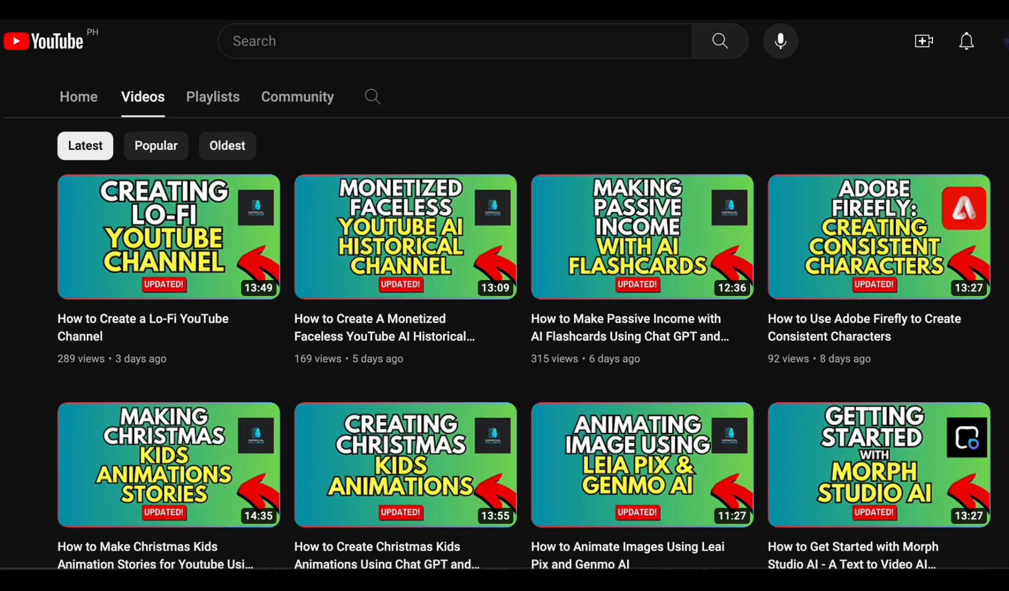
scroll(down, 3)
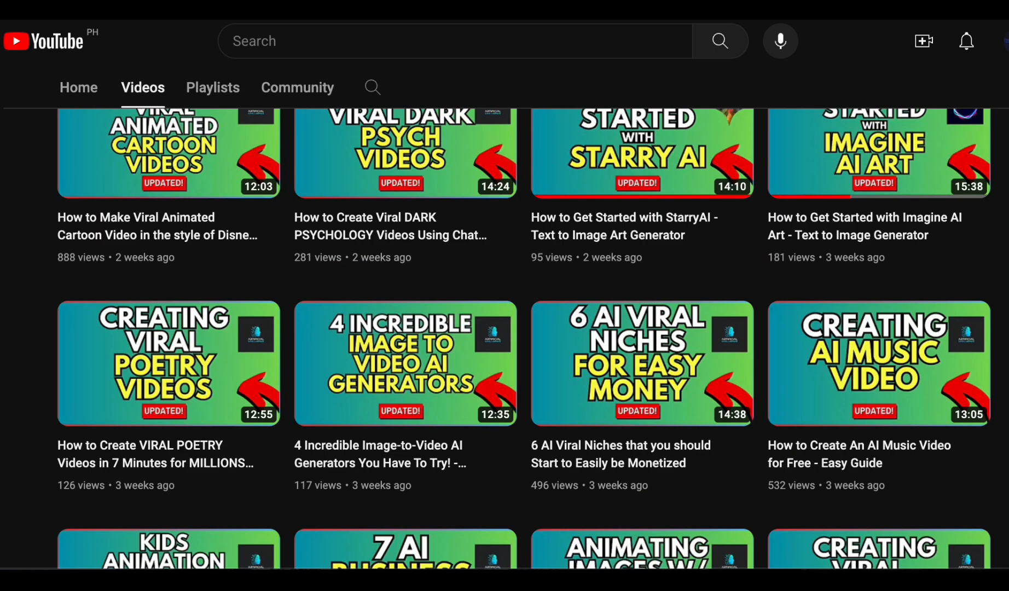
scroll(down, 3)
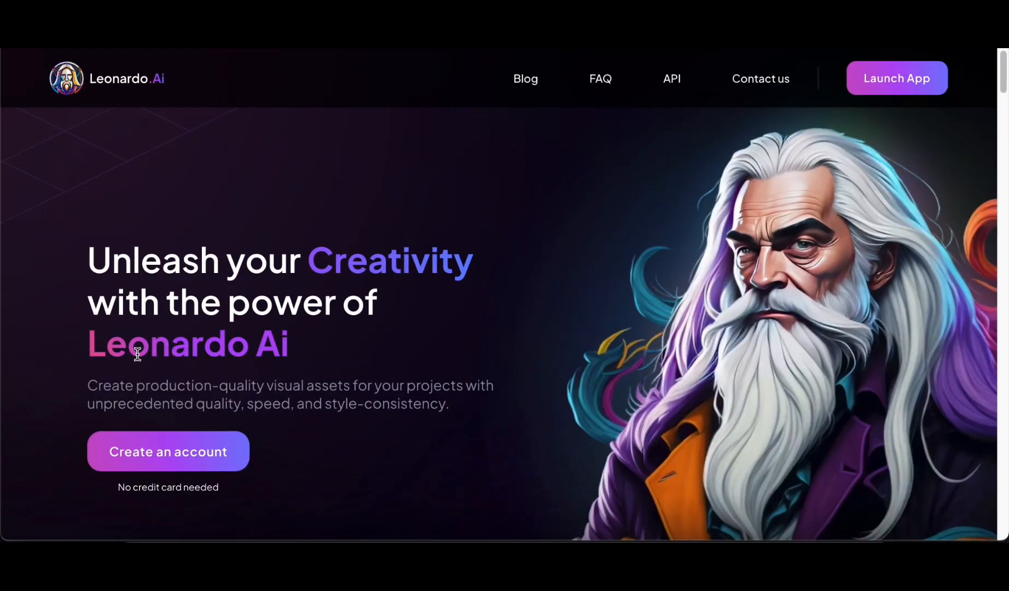
mouse_move(311, 345)
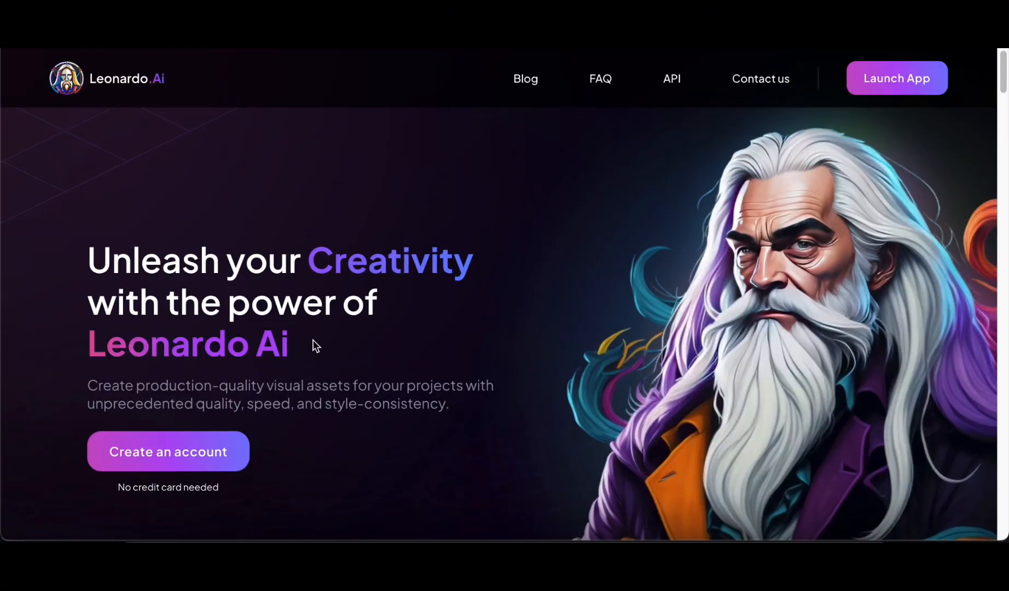
Step: Launch the Leonardo.Ai app from the landing page
click(896, 78)
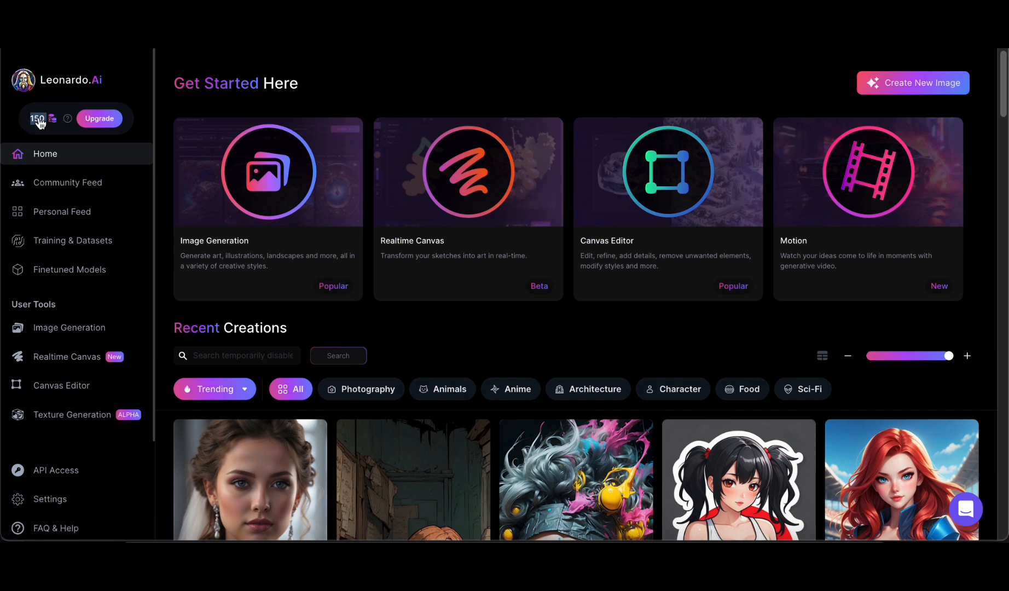
Step: Scroll the Trending gallery and open the two-children-in-a-jungle-lake image details
scroll(down, 3)
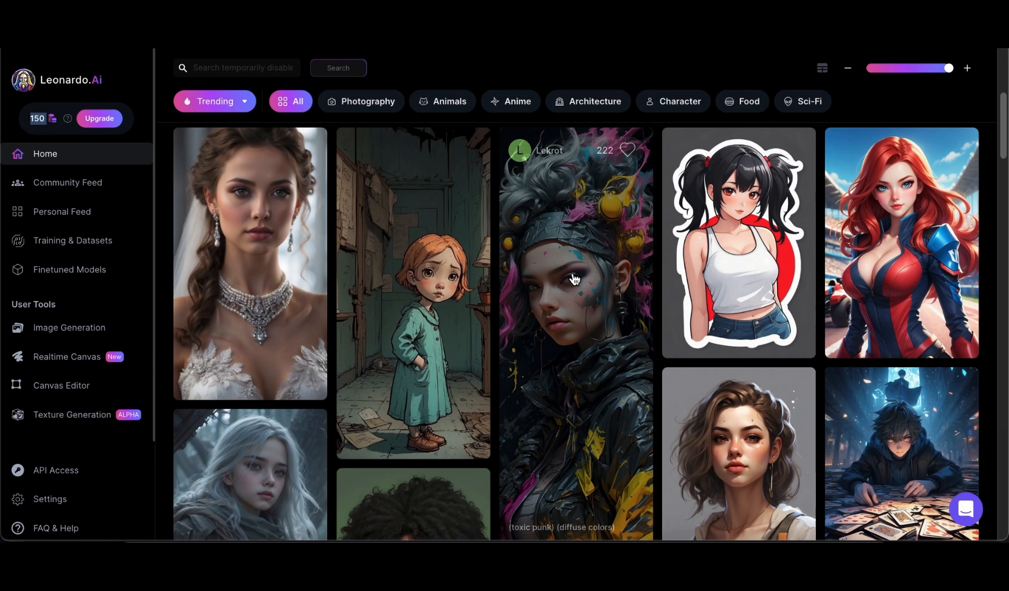
scroll(down, 3)
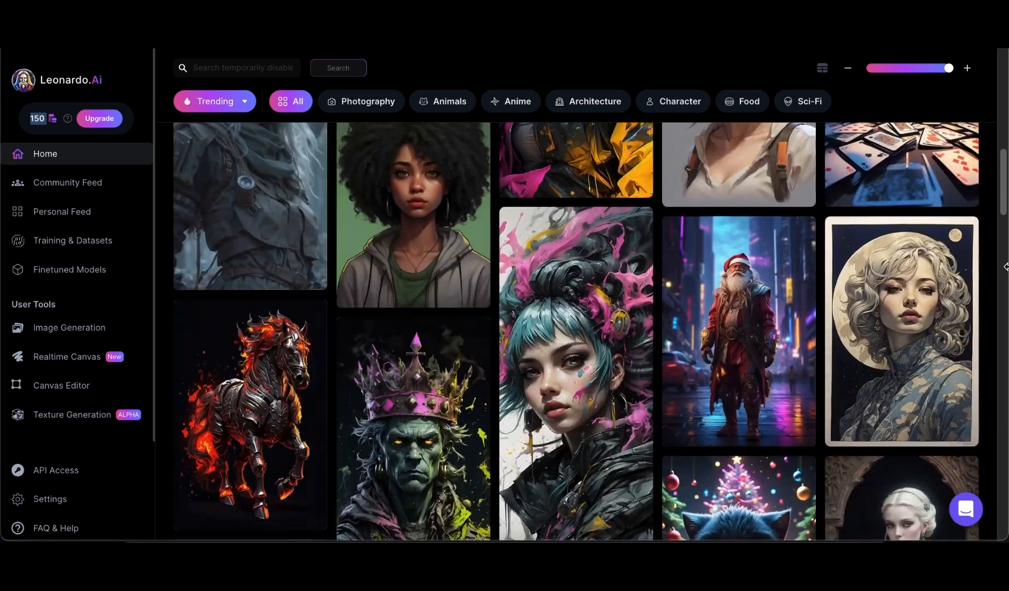
scroll(down, 3)
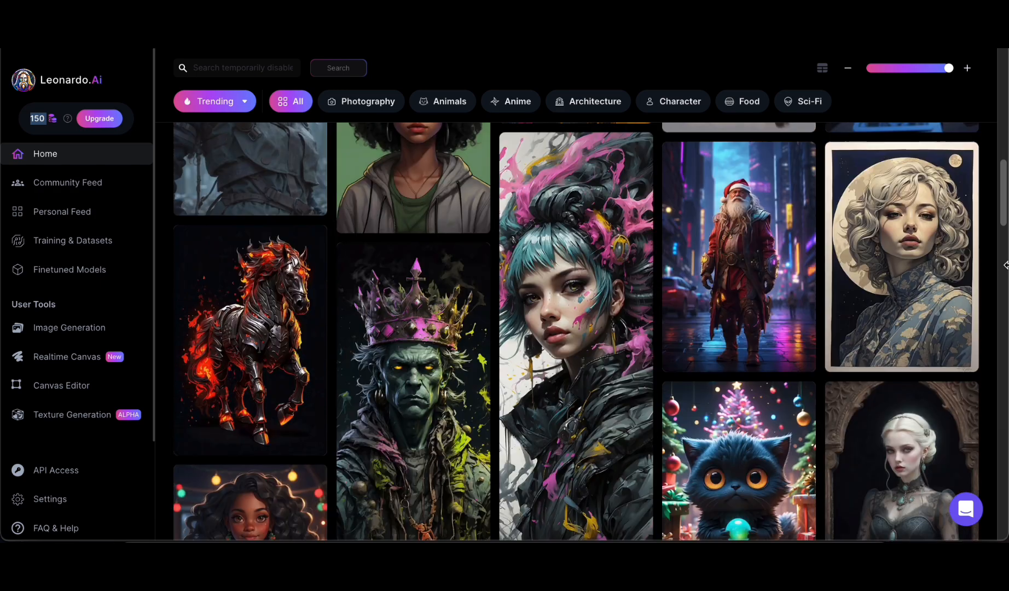
scroll(down, 3)
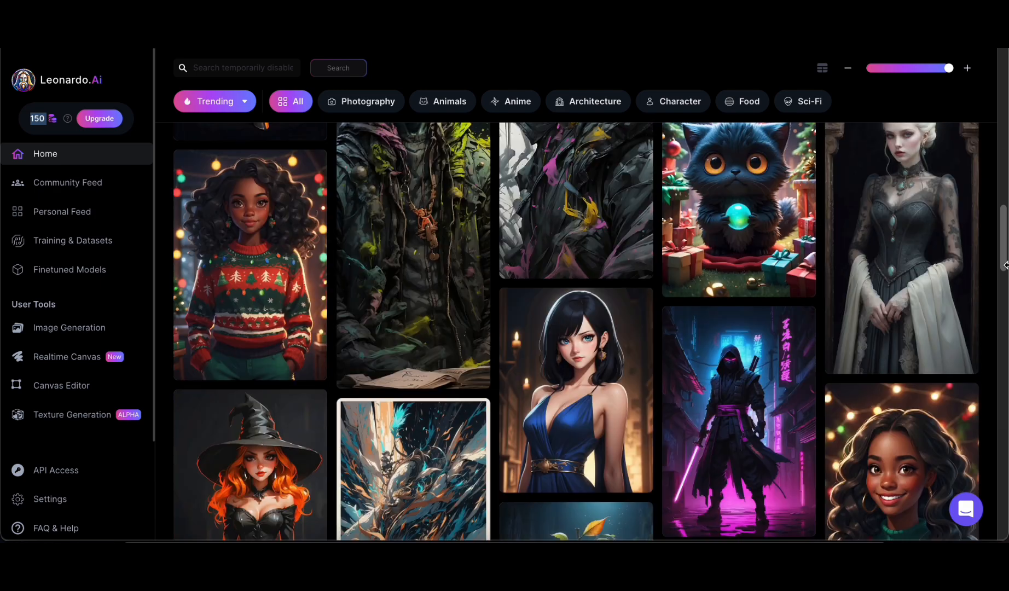
scroll(down, 3)
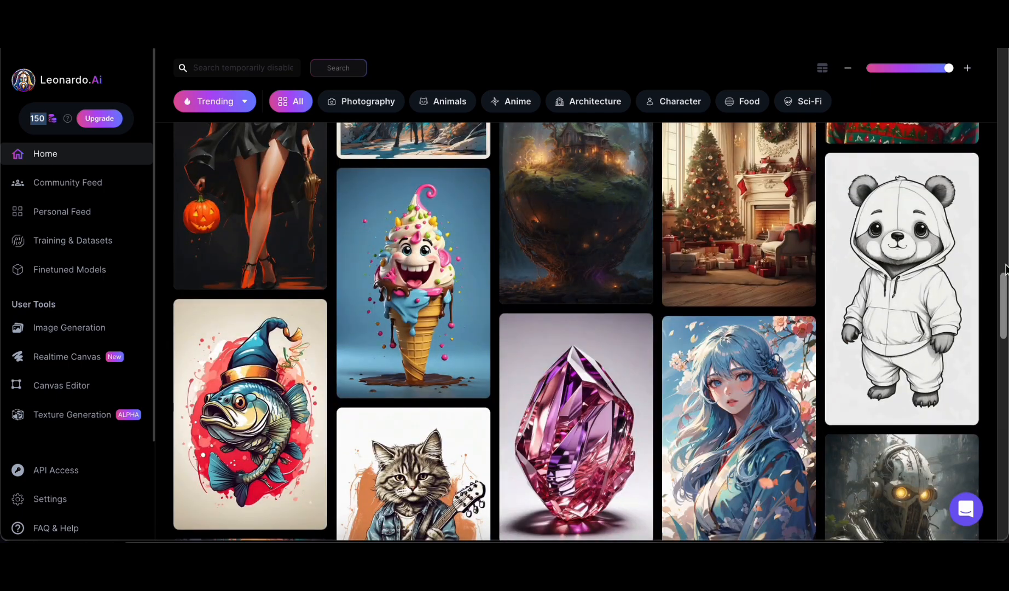
scroll(down, 3)
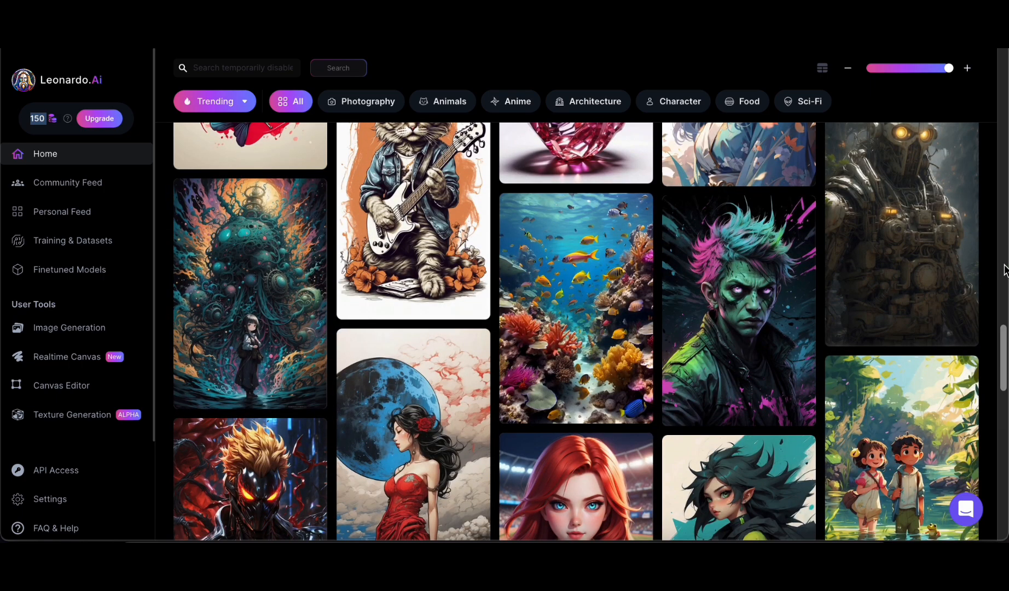
scroll(down, 3)
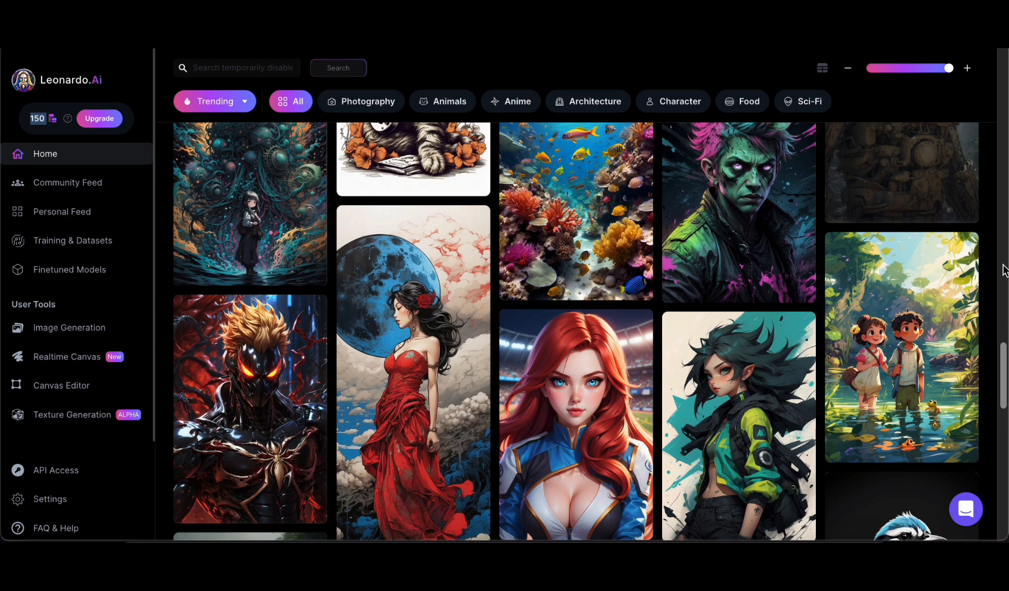
click(901, 347)
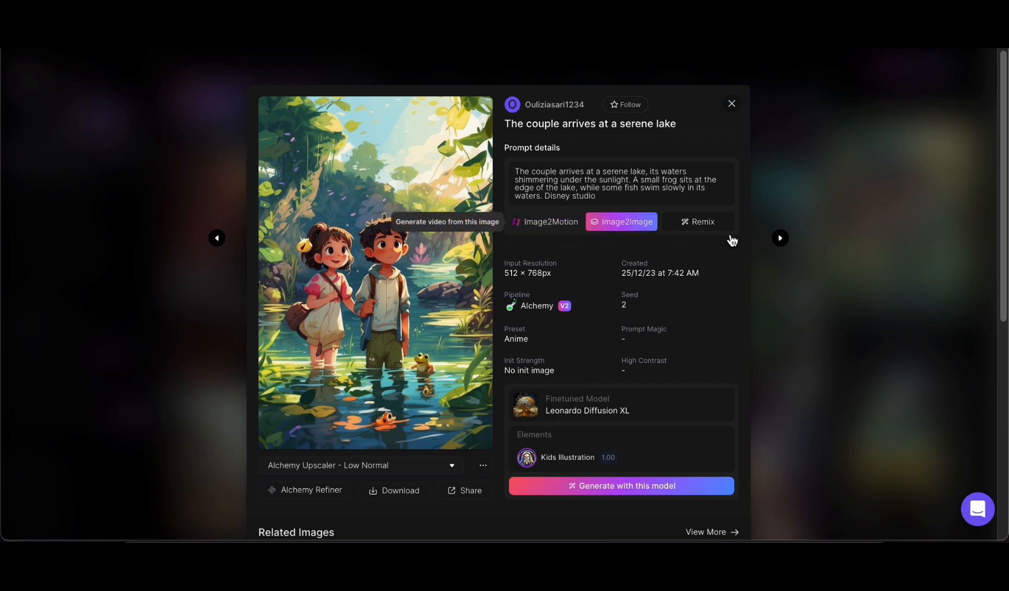
mouse_move(464, 419)
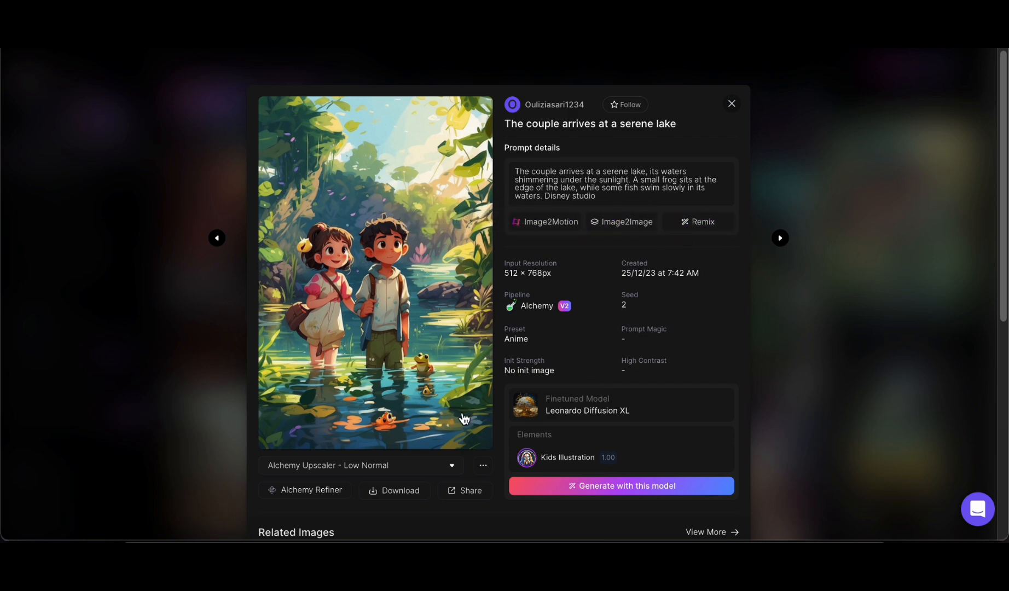
mouse_move(635, 493)
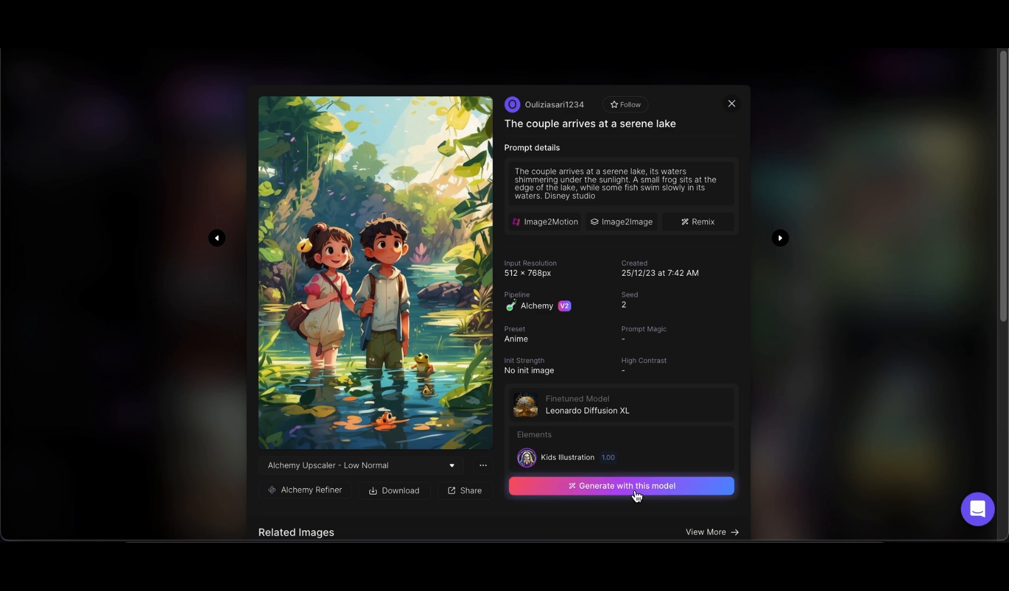
Step: Generate with the lake image's model, Leonardo Diffusion XL with Kids Illustration
click(622, 485)
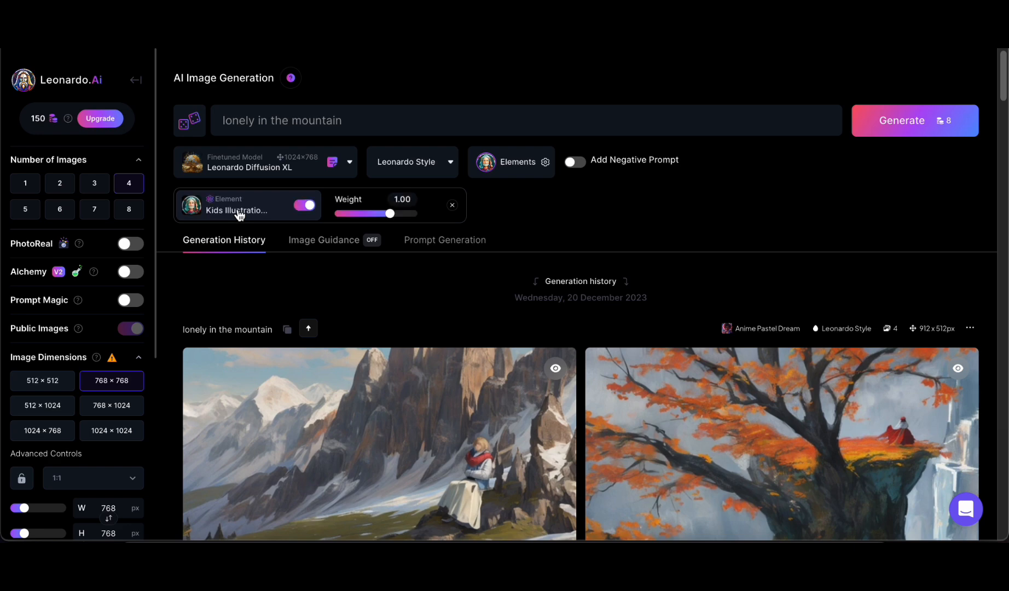
mouse_move(362, 125)
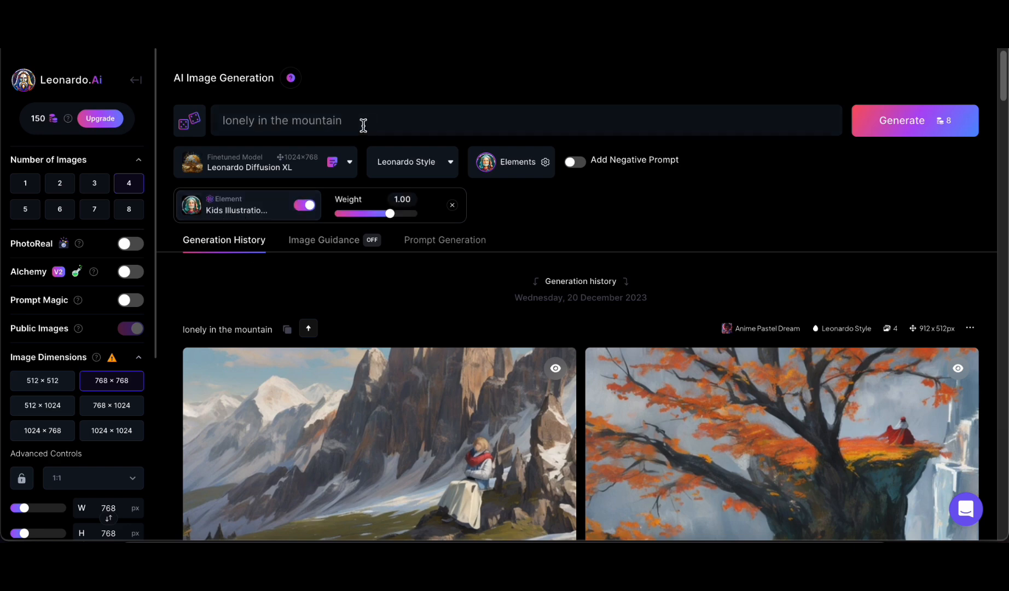
Step: Generate four Kids Illustration images for 'lonely in the mountain'
click(916, 120)
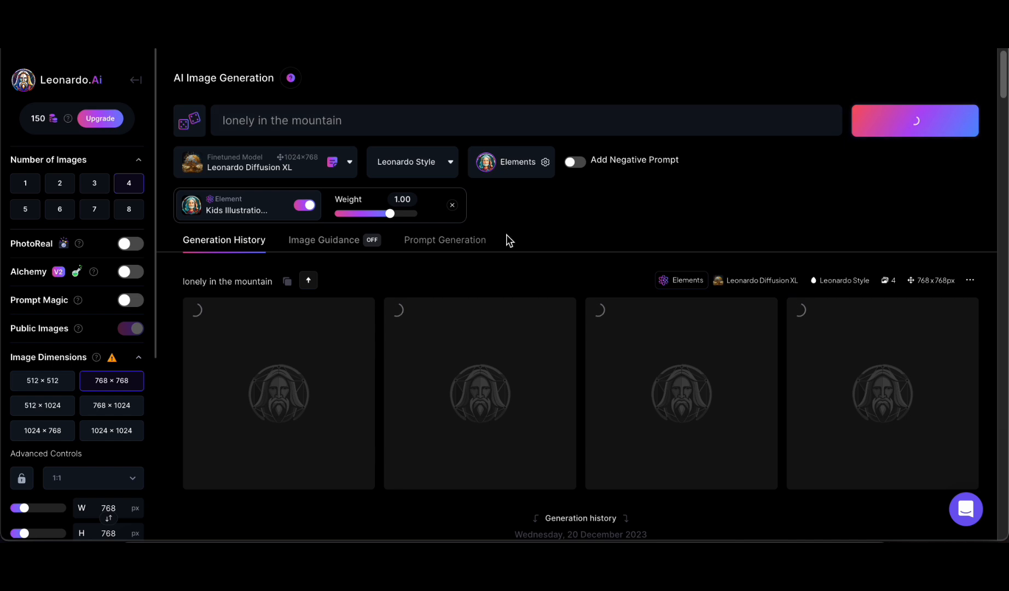
click(916, 121)
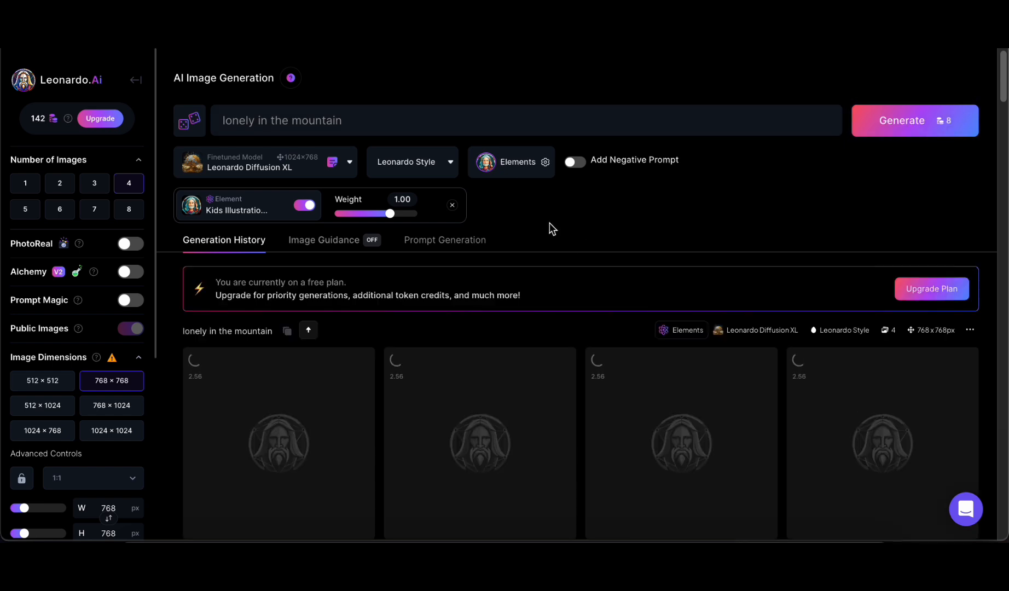
mouse_move(493, 197)
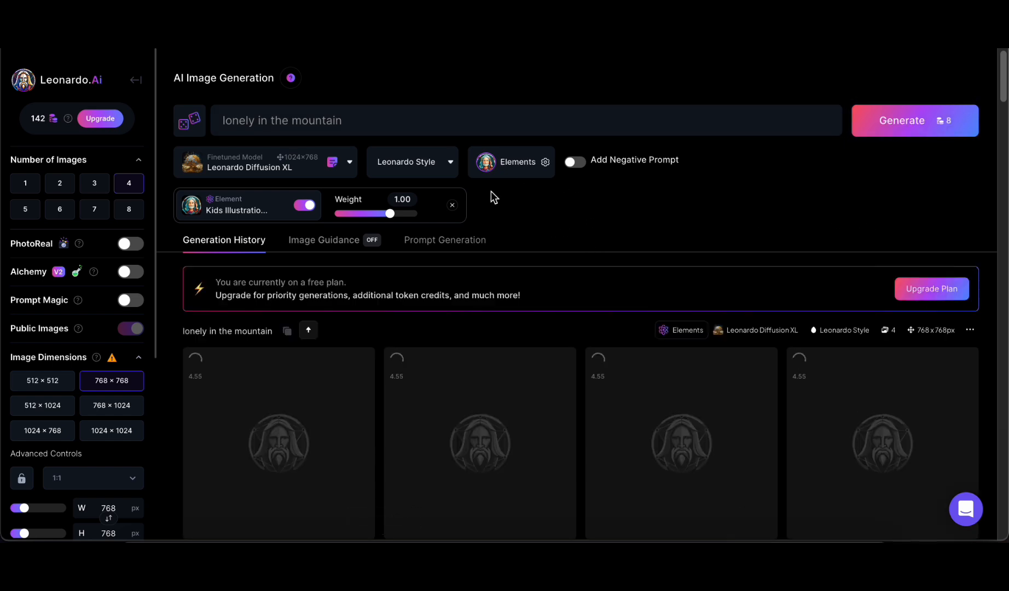
scroll(down, 3)
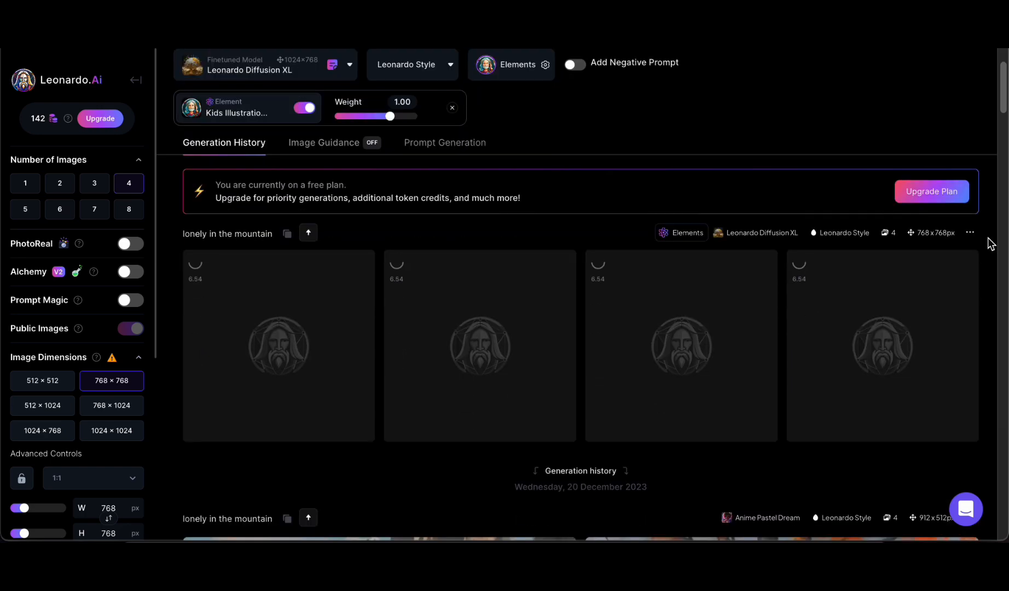
scroll(down, 3)
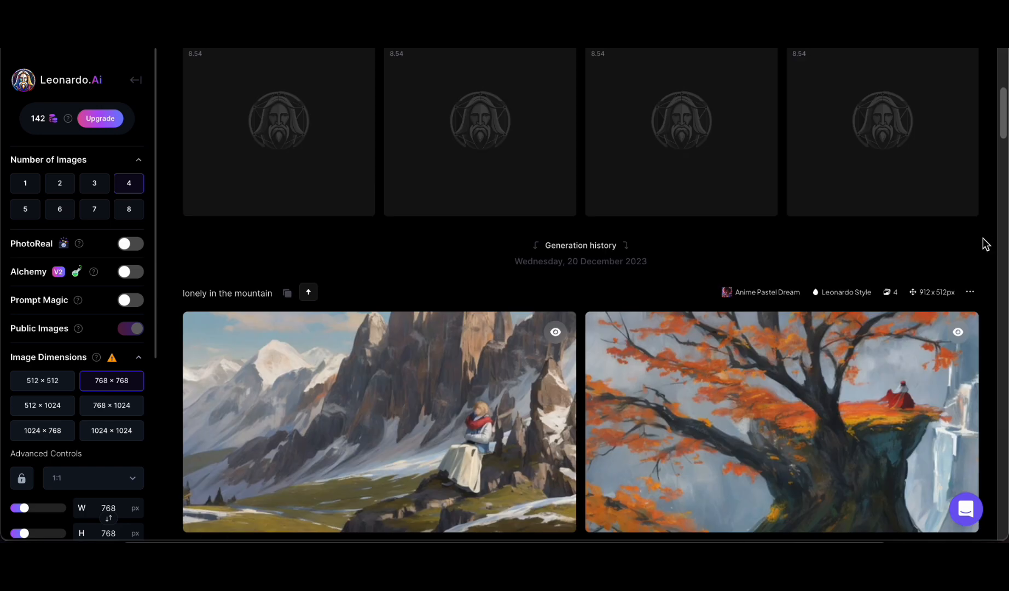
scroll(down, 3)
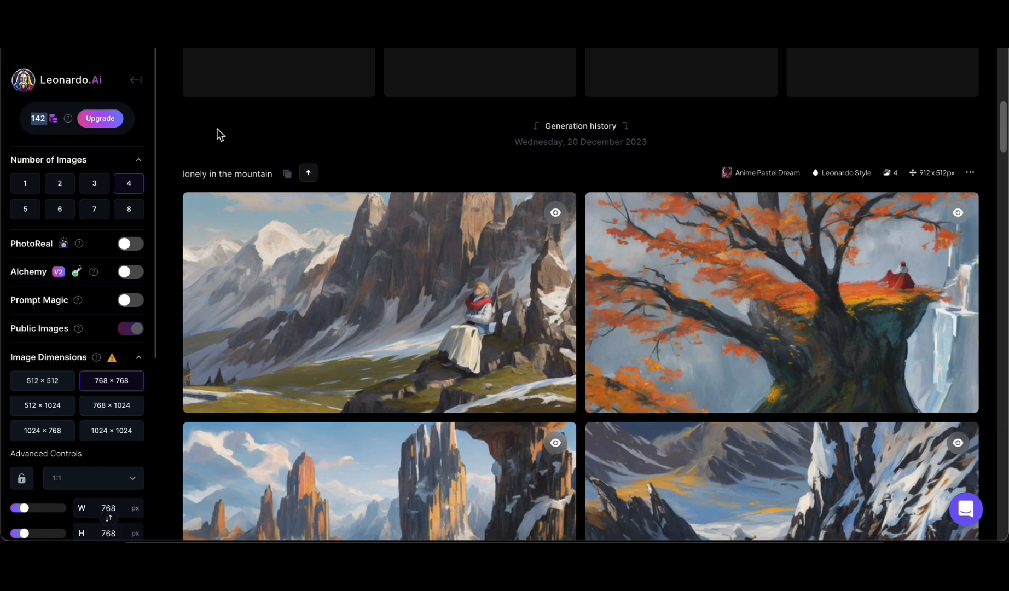
scroll(down, 3)
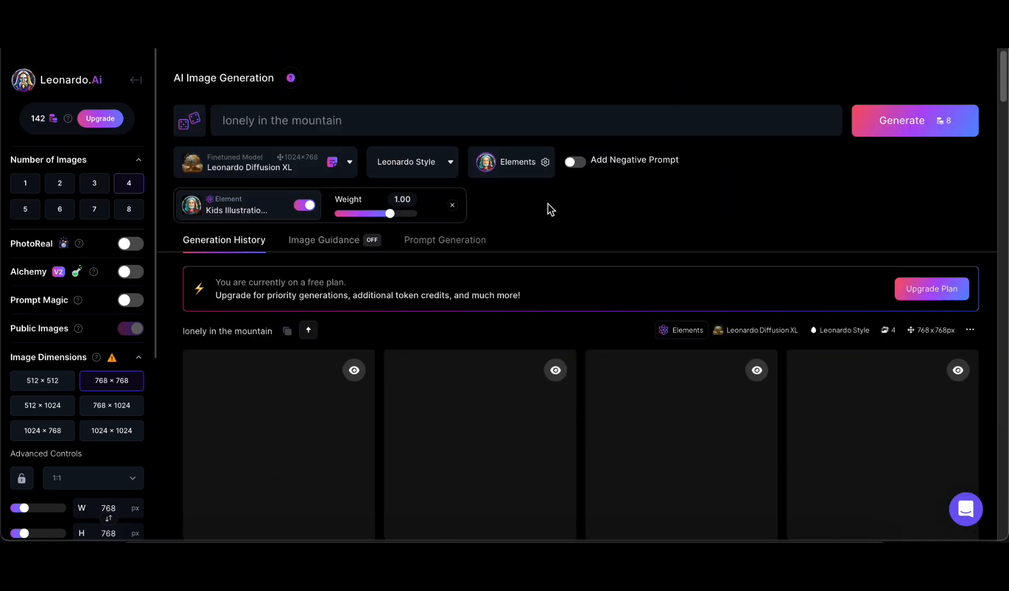
scroll(down, 3)
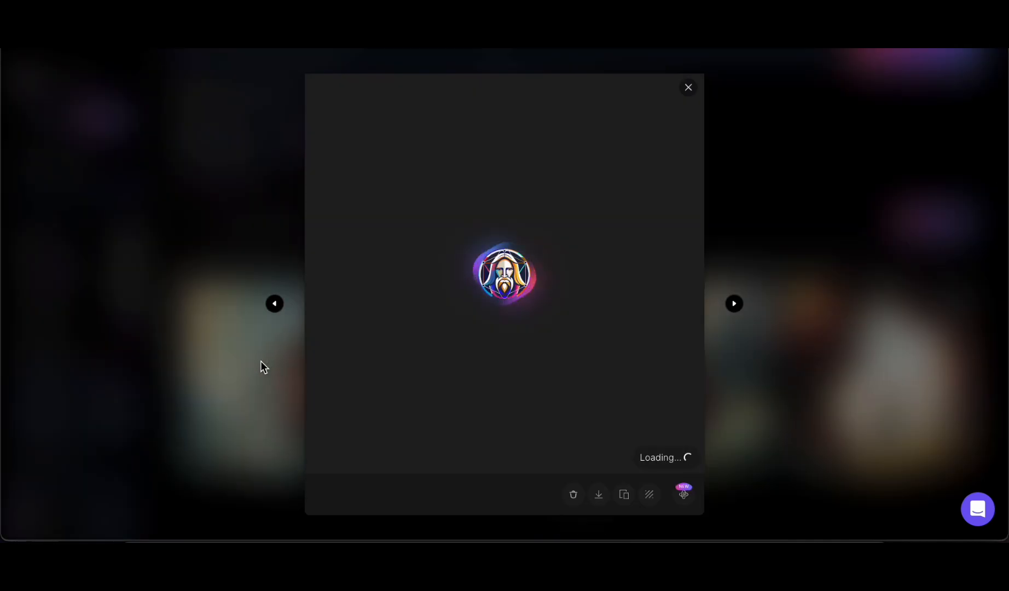
Step: View each of the four generated images enlarged, then close the viewer
click(734, 303)
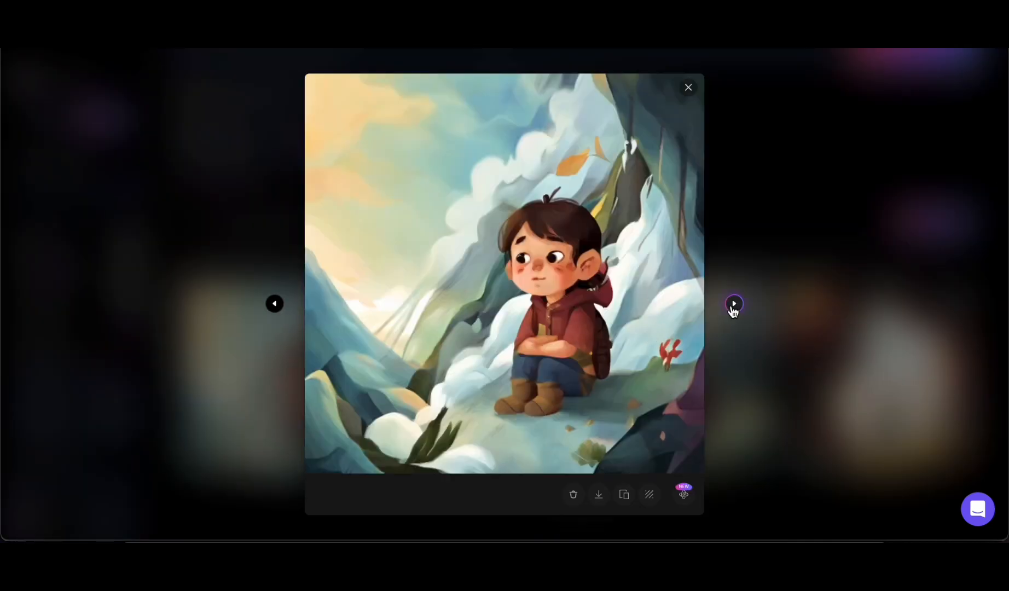
click(733, 302)
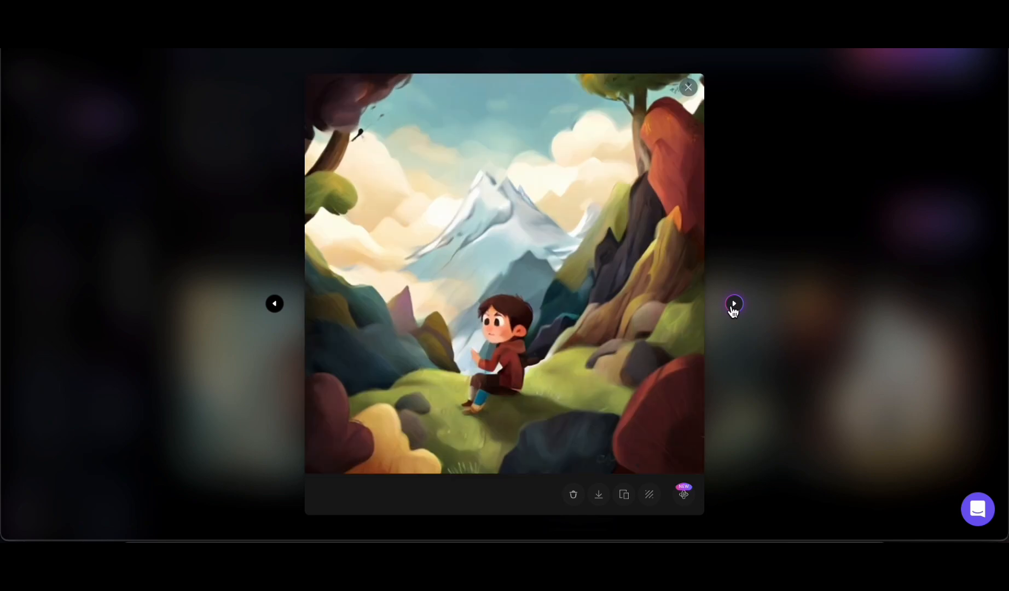
click(733, 304)
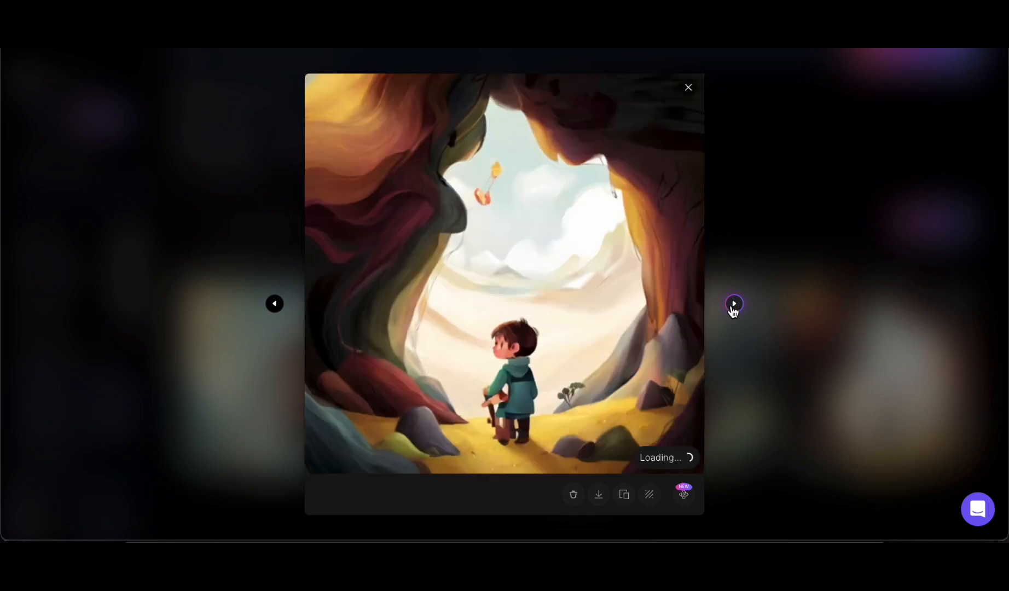
click(733, 303)
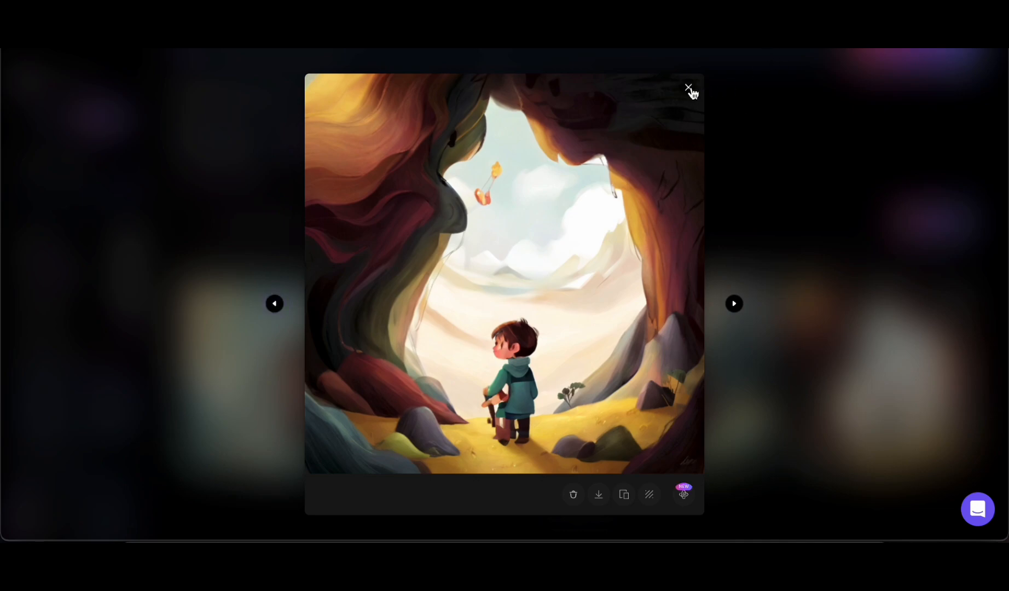
click(688, 88)
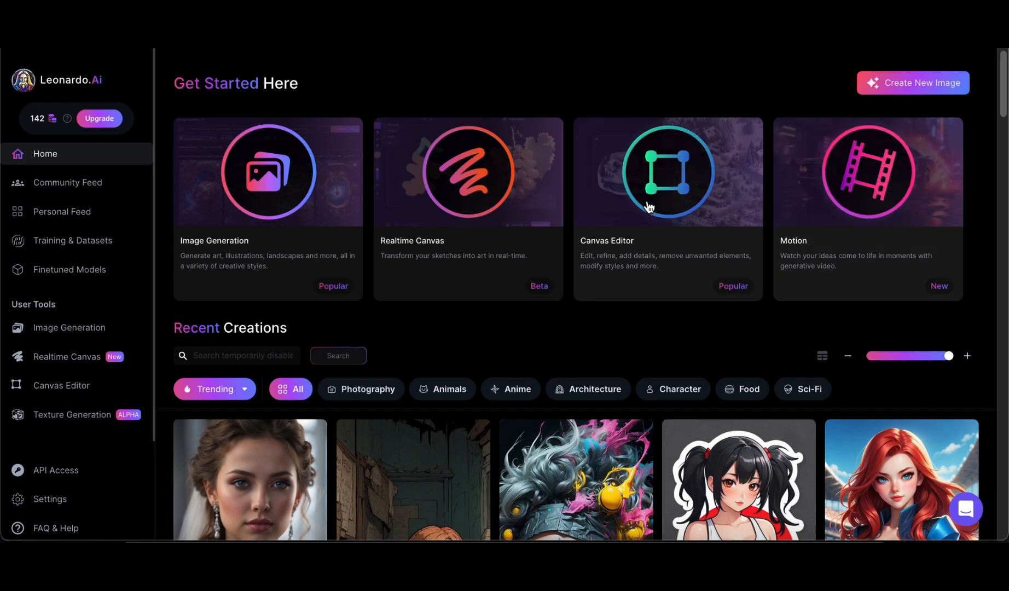
Step: Go to Image Generation from the Home sidebar's User Tools
scroll(down, 3)
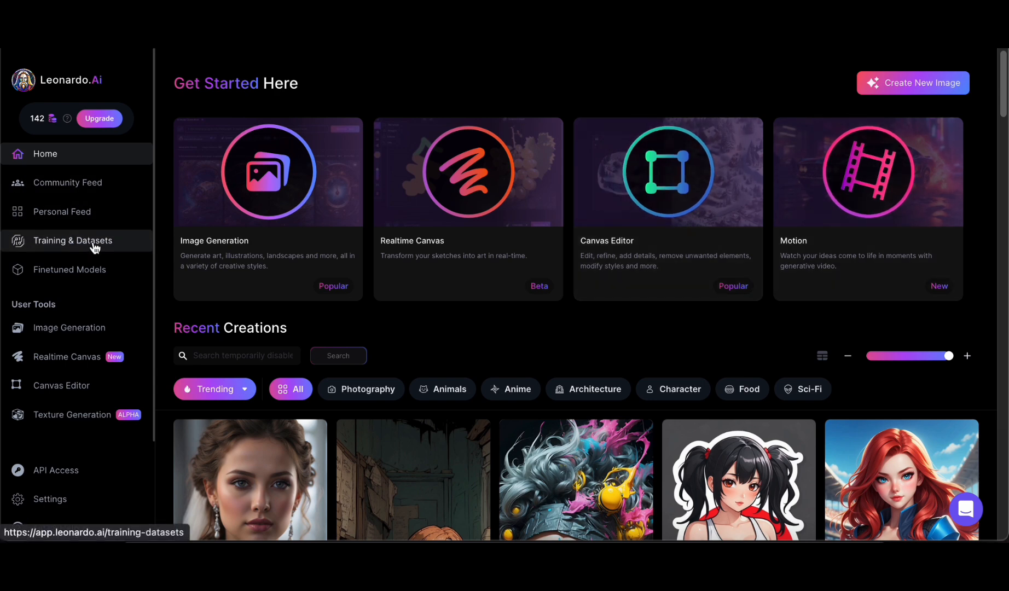
mouse_move(77, 327)
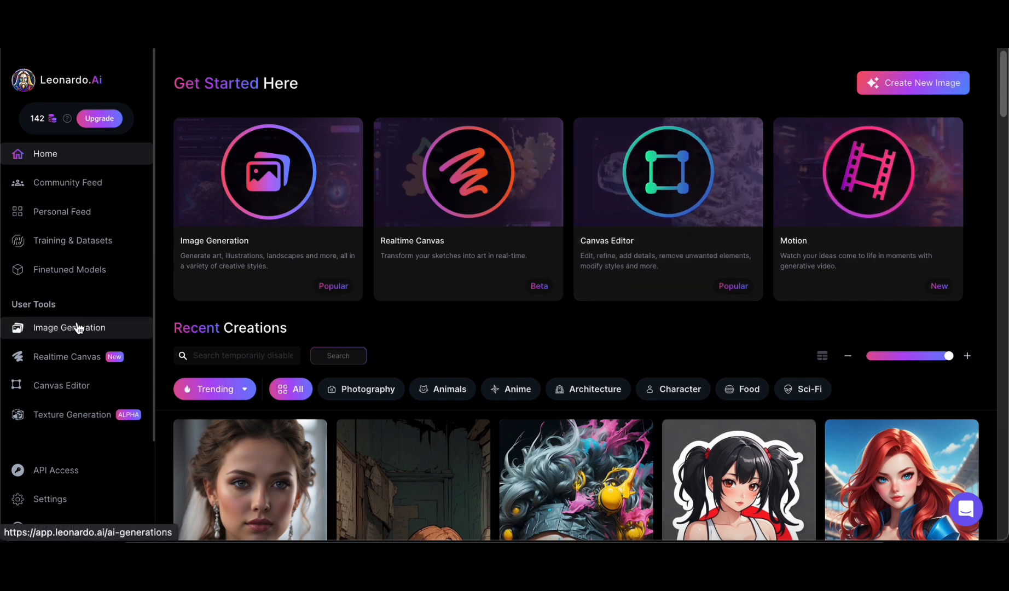
click(69, 327)
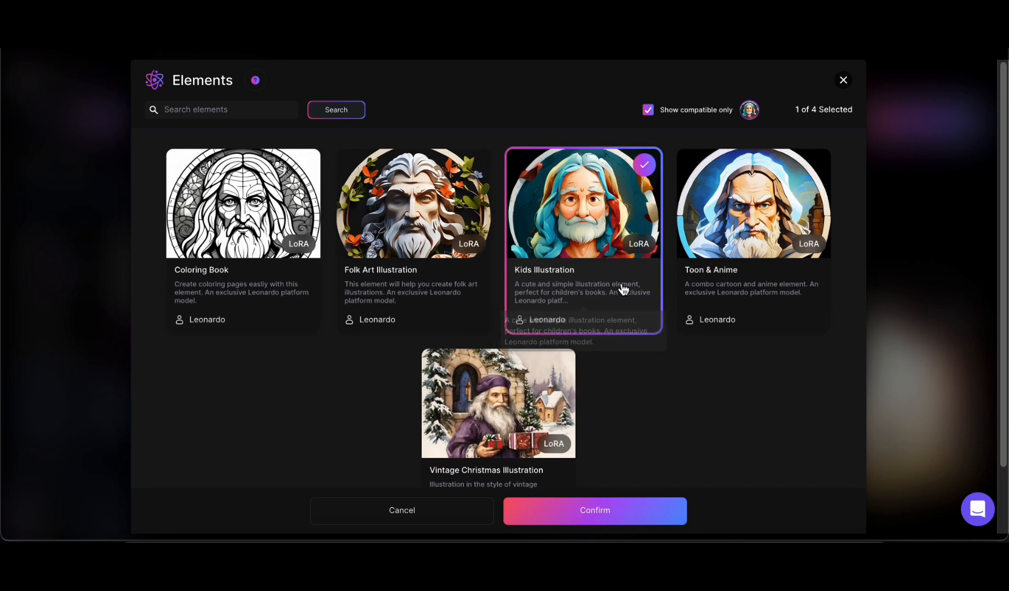
mouse_move(774, 240)
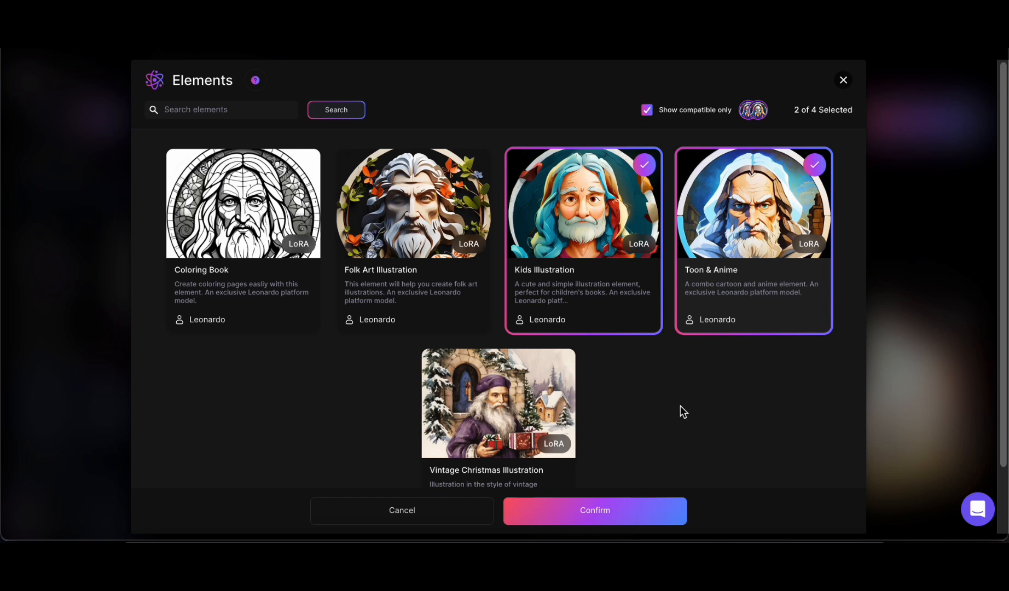
Step: Swap Kids Illustration for Toon & Anime, generate, and view the new images
click(583, 202)
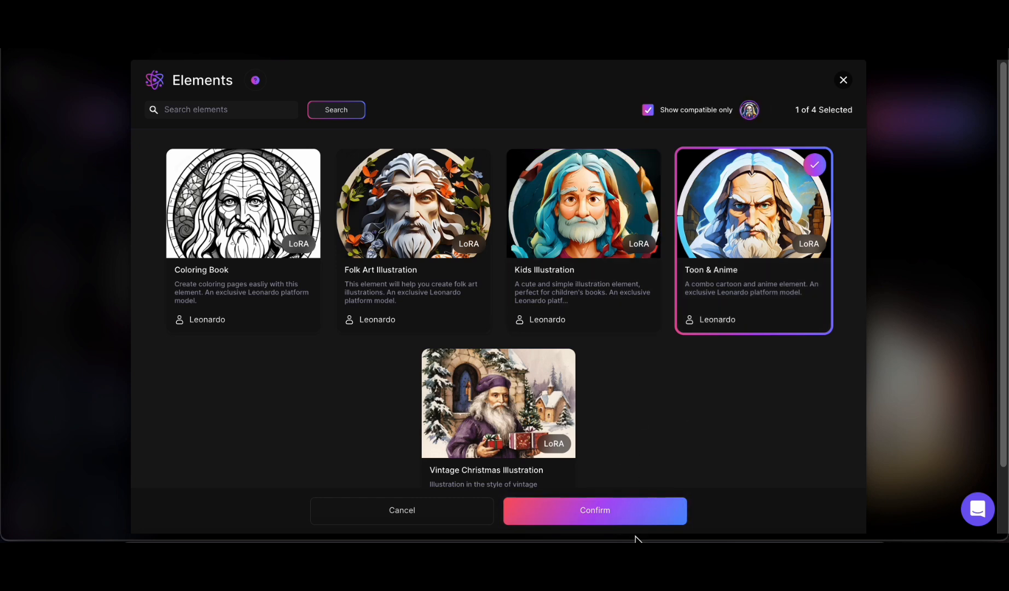
click(594, 510)
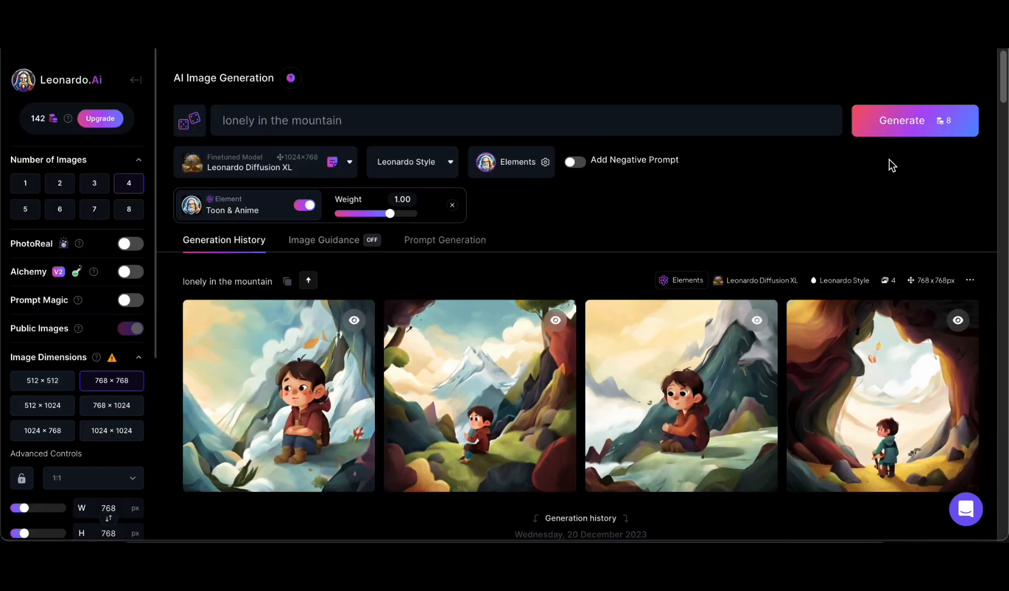
click(914, 121)
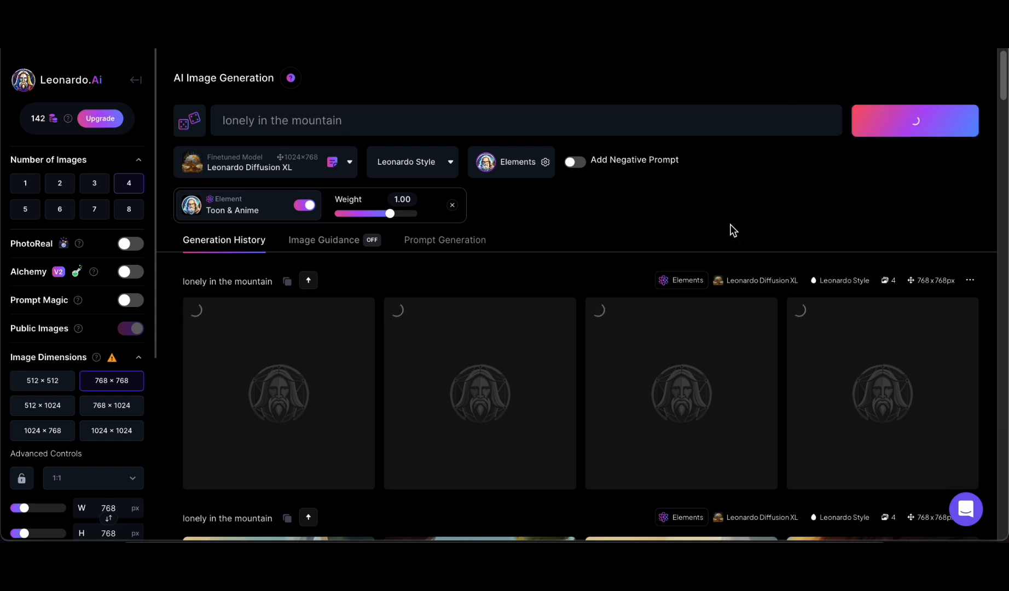
click(915, 120)
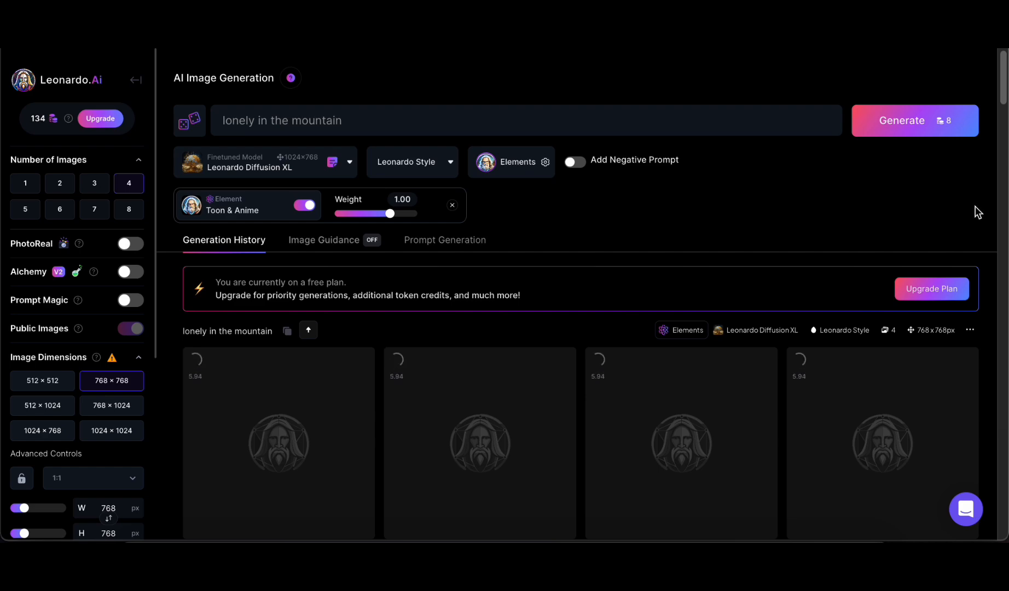
mouse_move(963, 222)
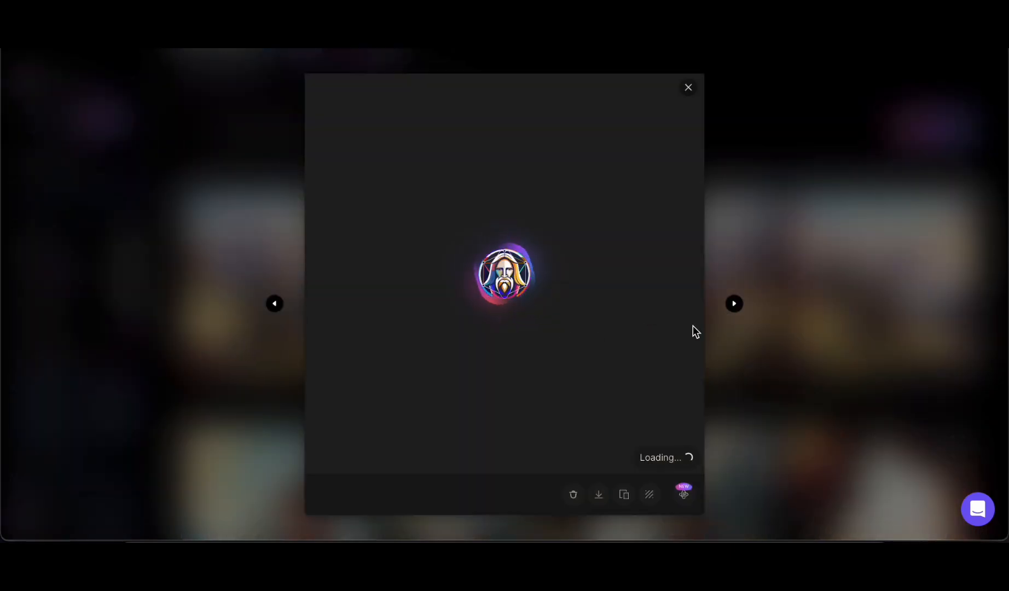
click(733, 303)
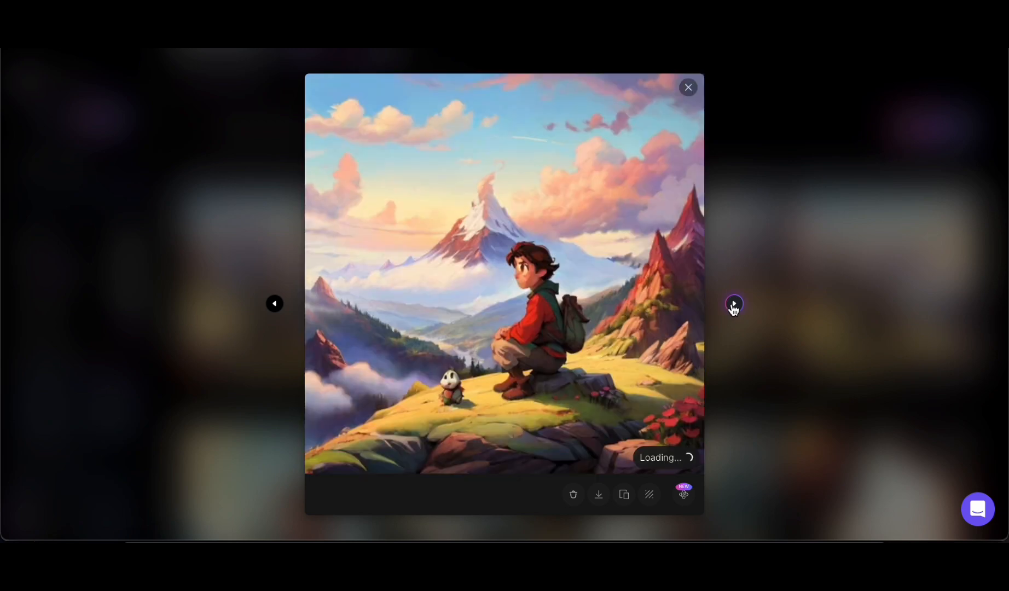
click(687, 87)
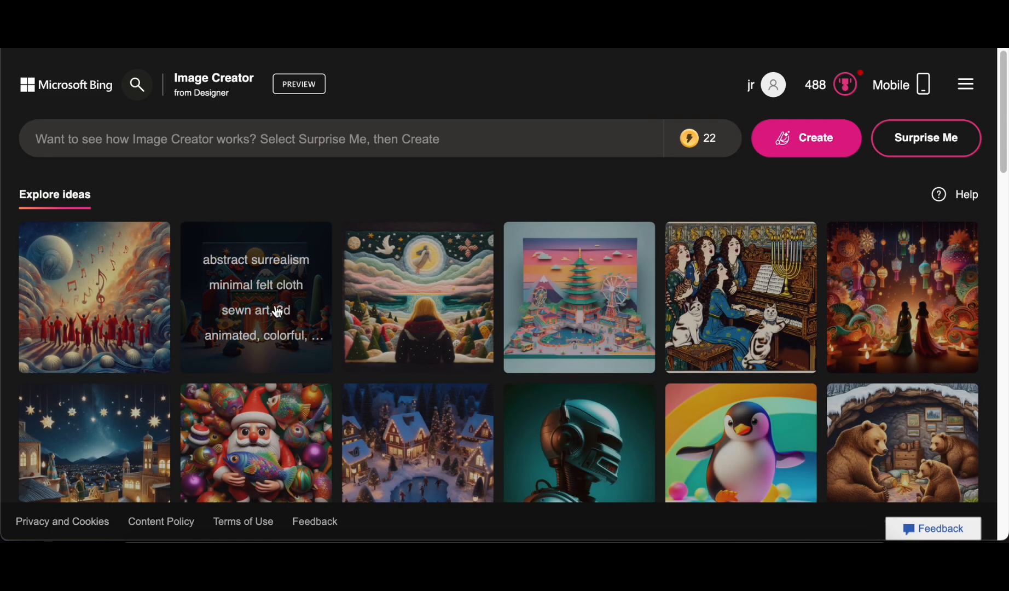
Step: View the felt puppet holiday scene and polar bear cafe logo ideas
click(256, 312)
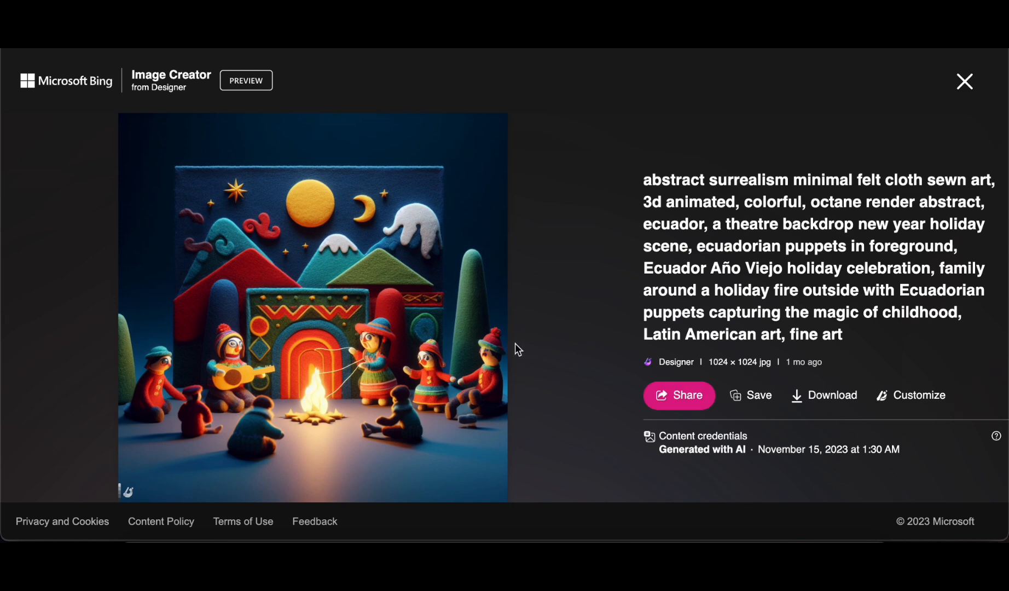
mouse_move(1006, 161)
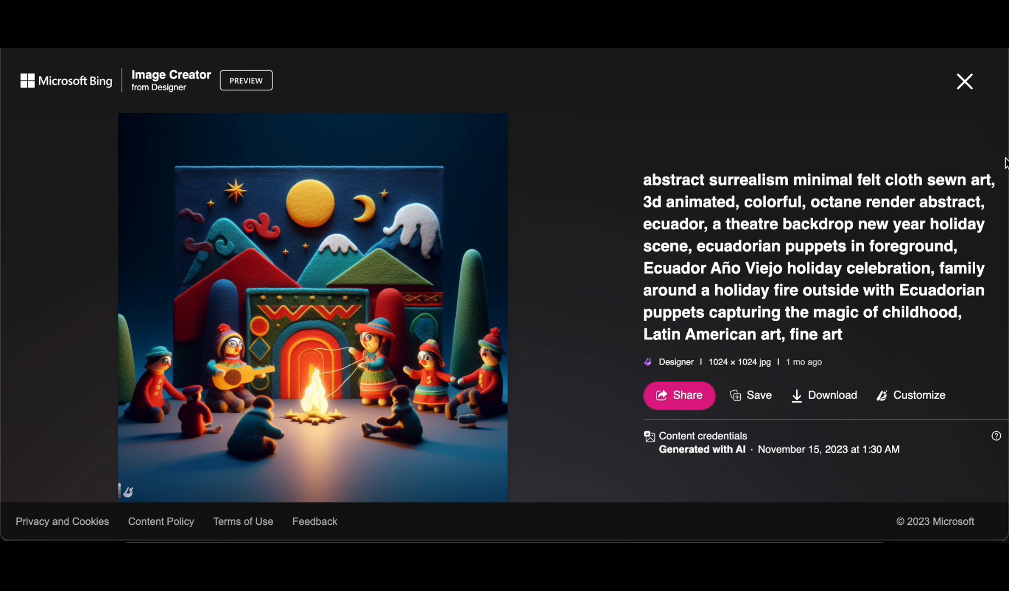
click(964, 82)
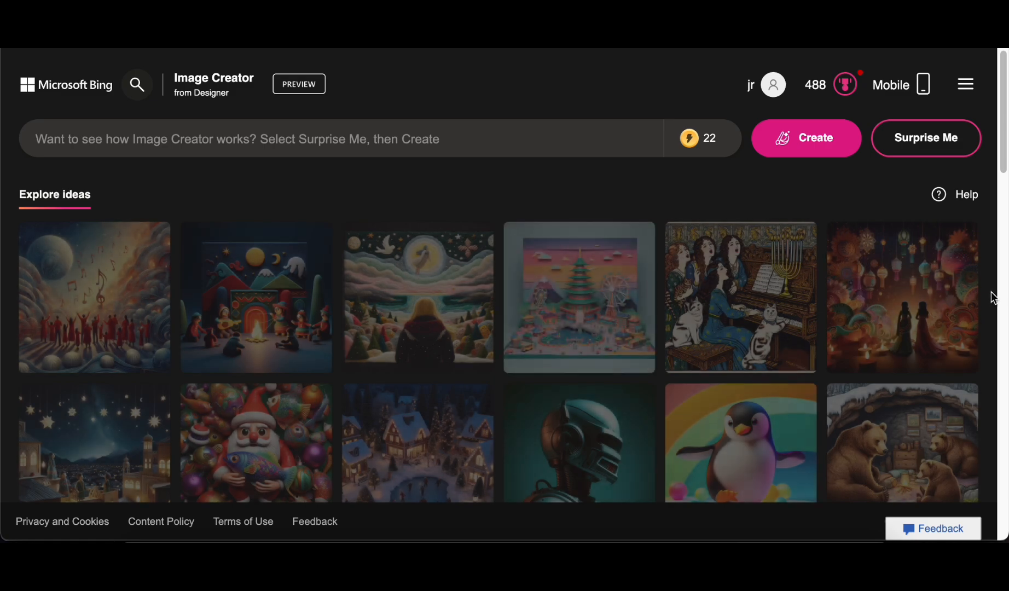
scroll(down, 3)
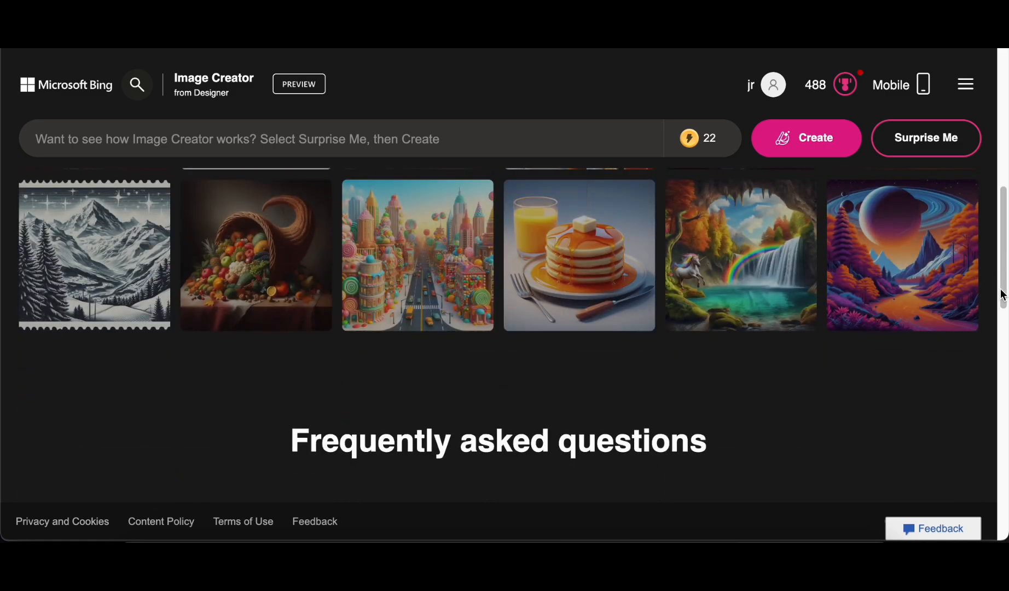
scroll(down, 3)
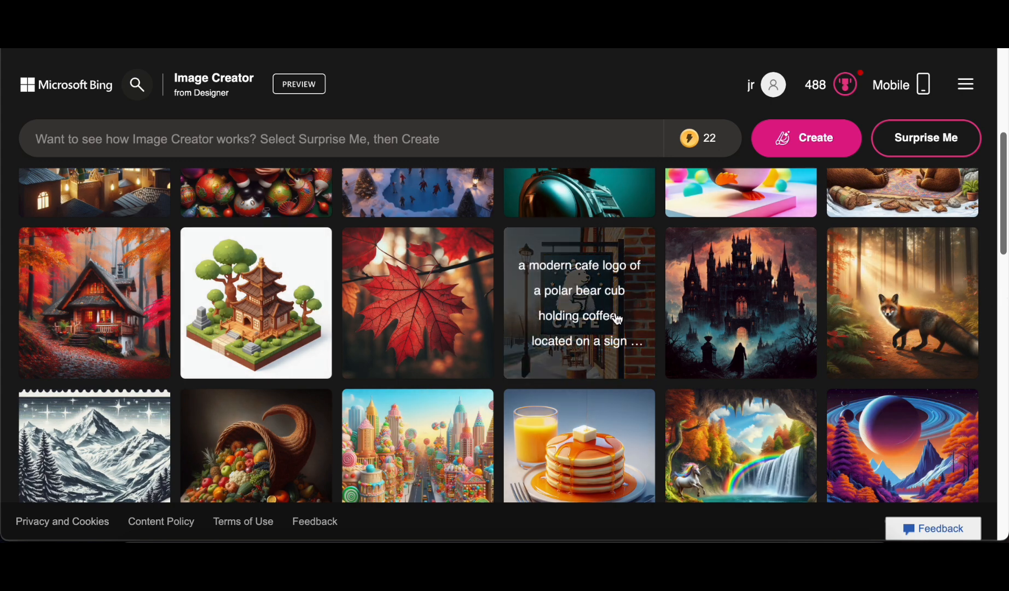
click(579, 304)
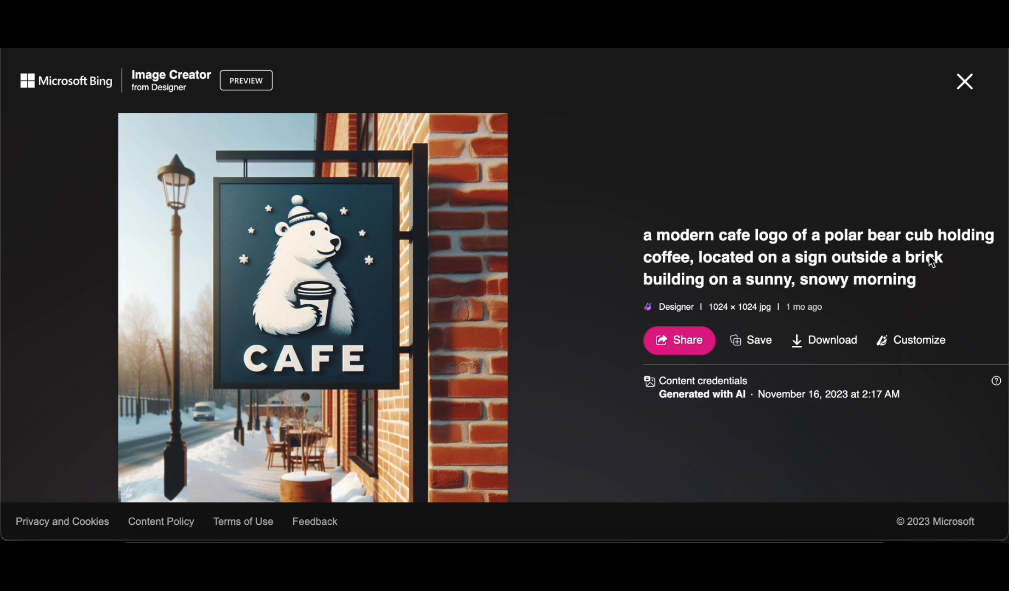
mouse_move(967, 87)
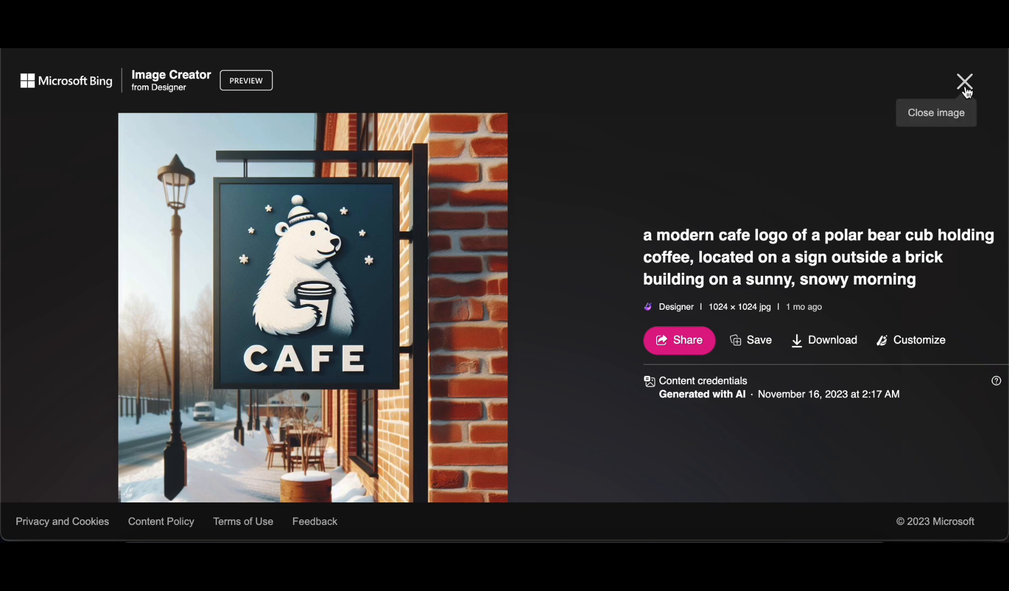
click(961, 80)
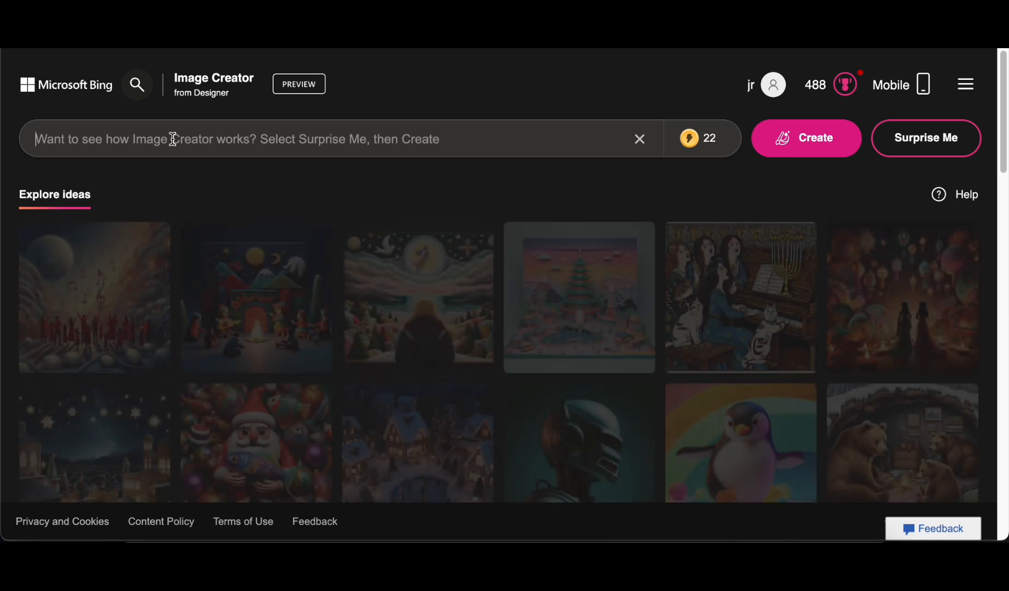
Step: Generate images for 'a restaurant in the sea', dismiss the New Bing tip, and open the first result
text(a restaurant in the)
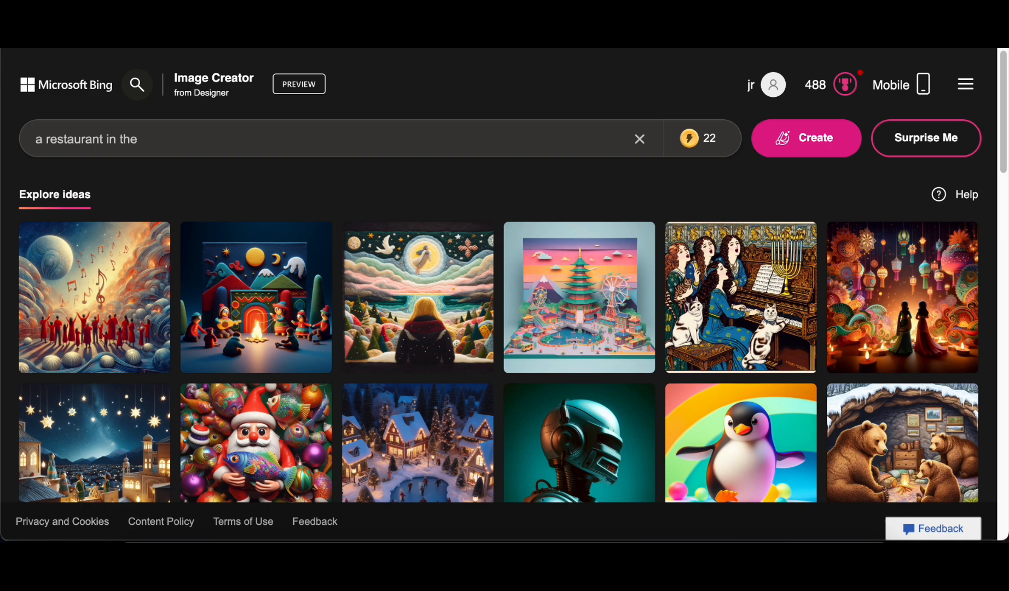
text(sea)
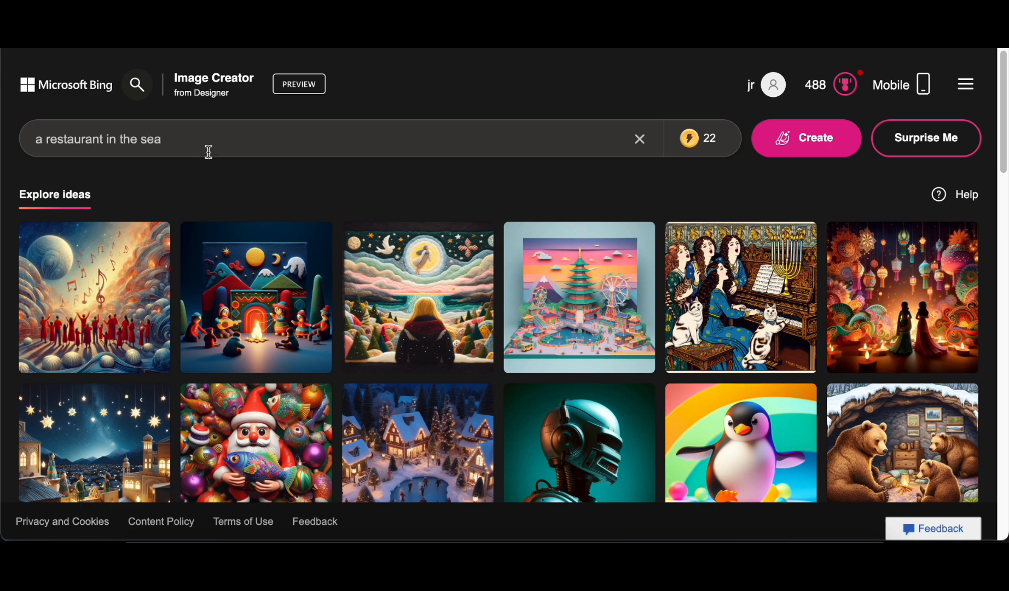
click(803, 137)
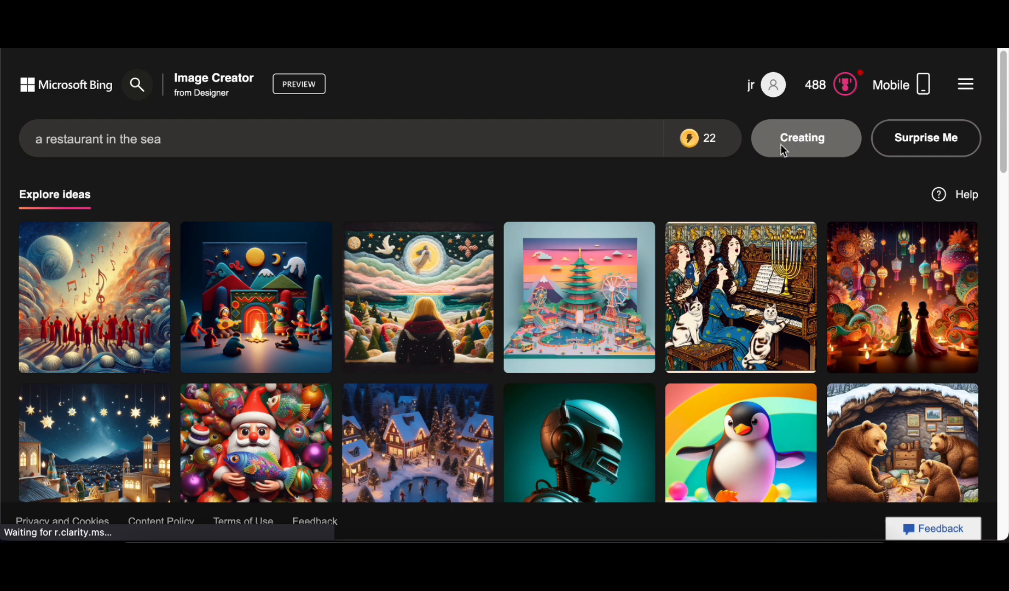
mouse_move(3, 268)
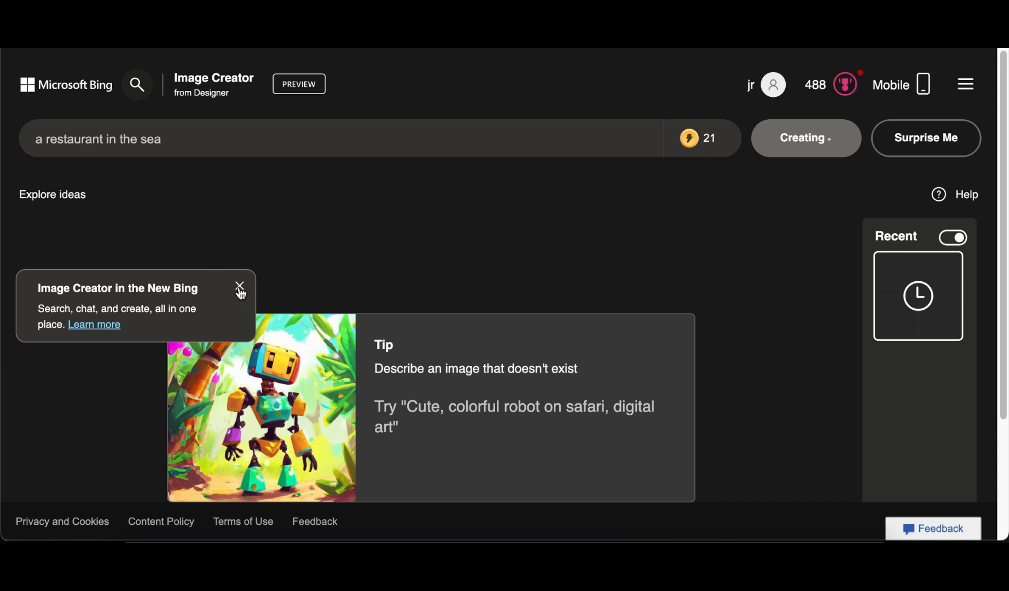
click(238, 287)
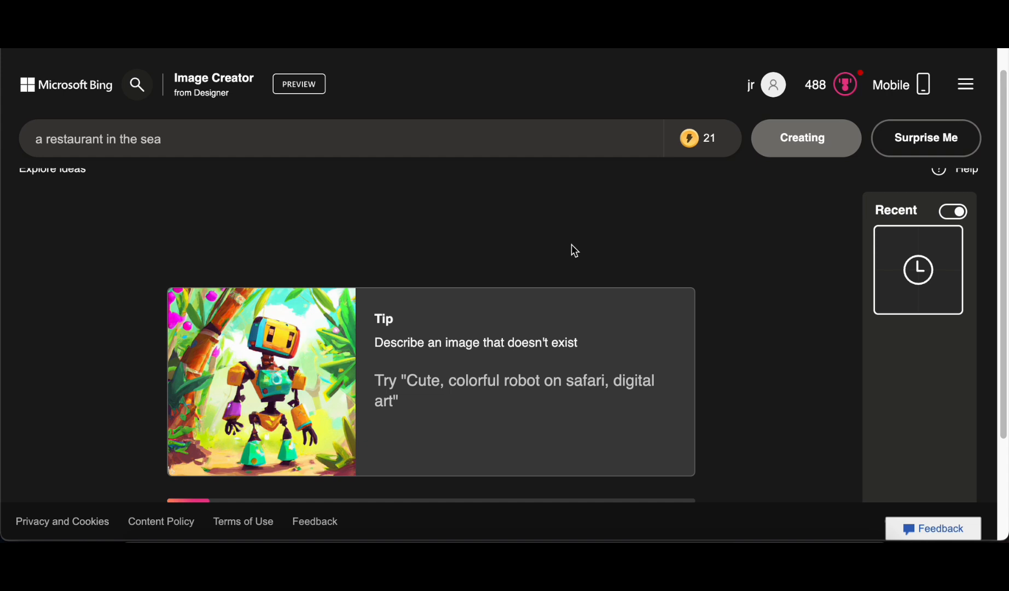
mouse_move(562, 248)
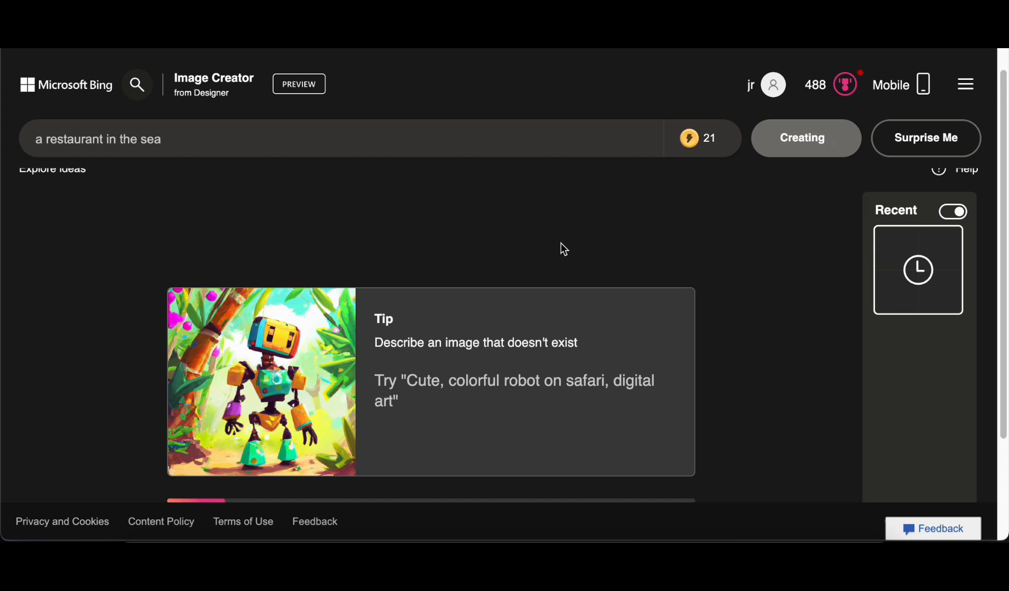
mouse_move(553, 249)
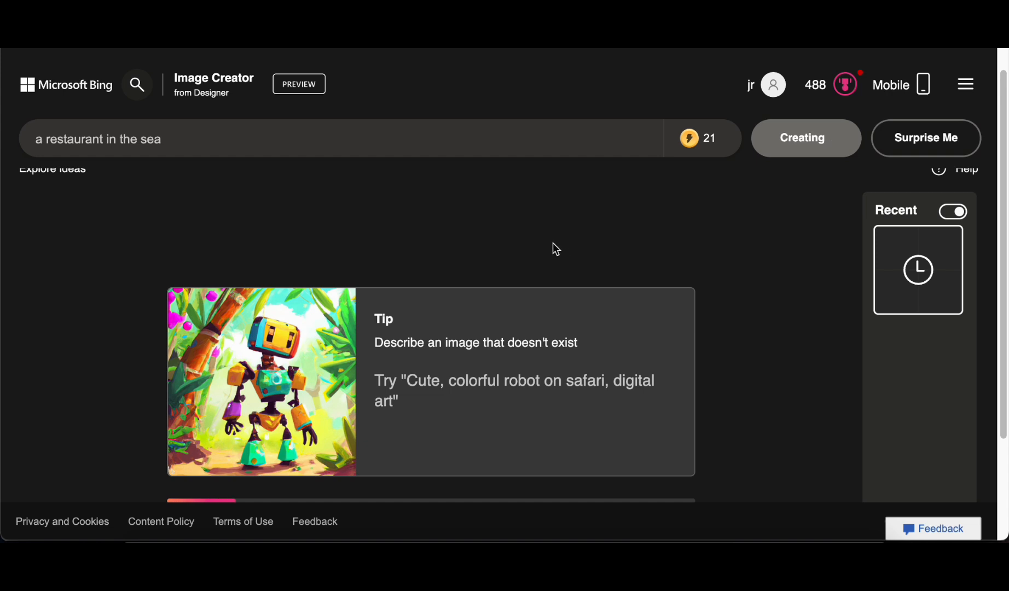
click(805, 138)
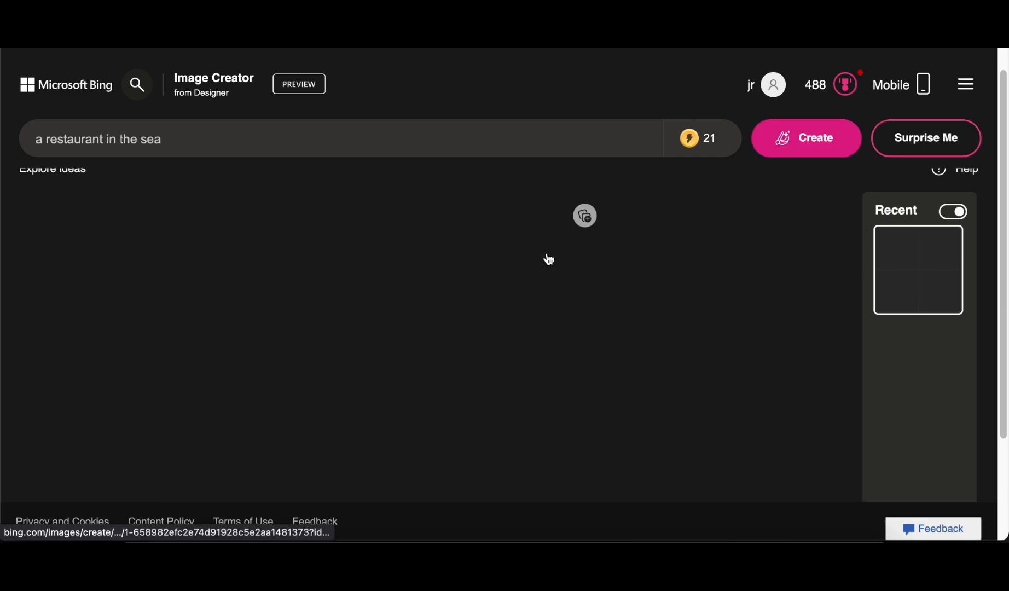
click(806, 138)
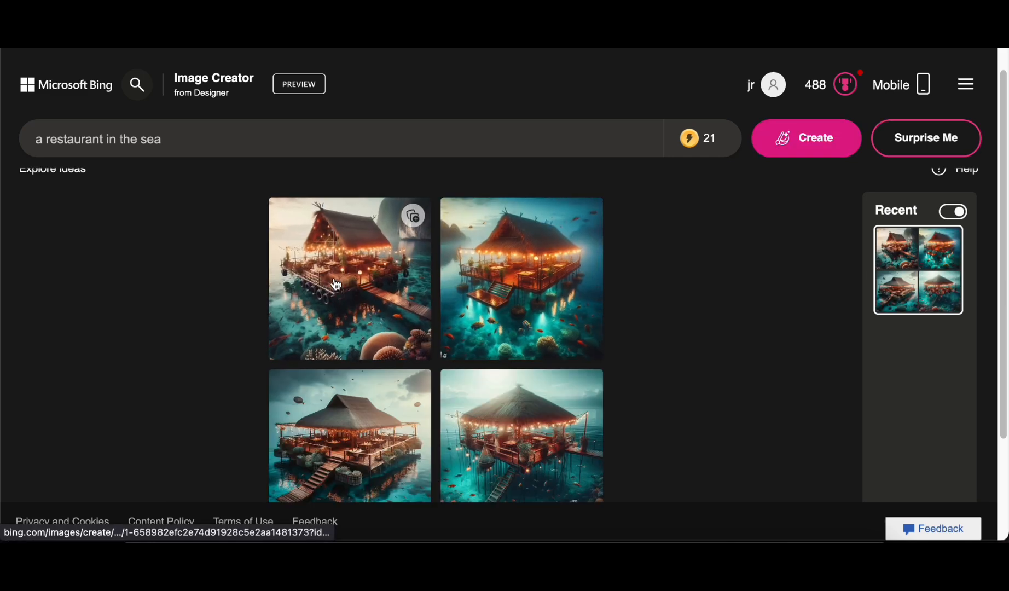
click(336, 284)
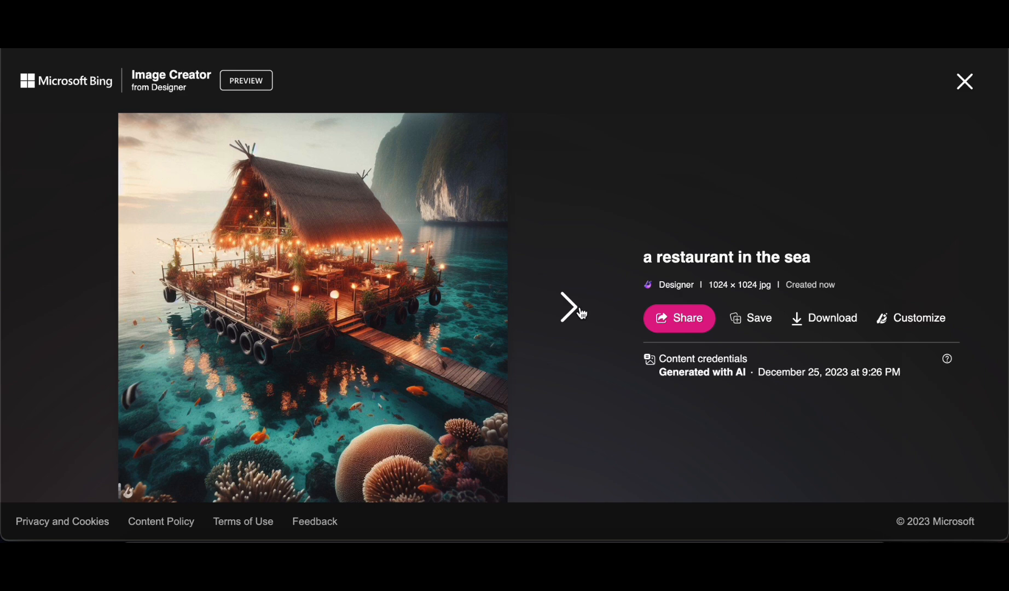
Step: Browse all four sea-restaurant images, close the viewer, and switch to Explore ideas
click(567, 311)
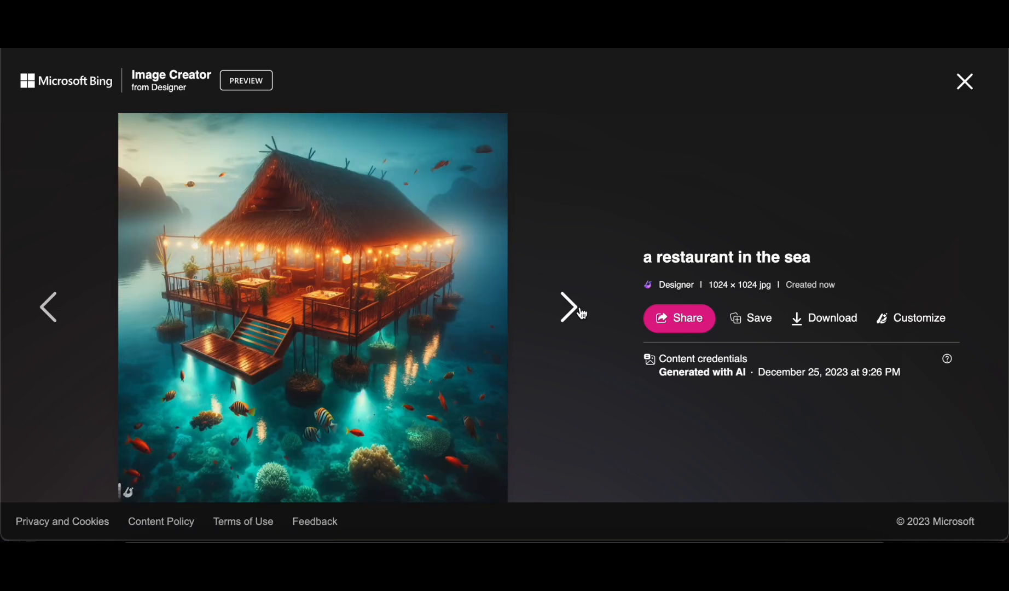
click(567, 309)
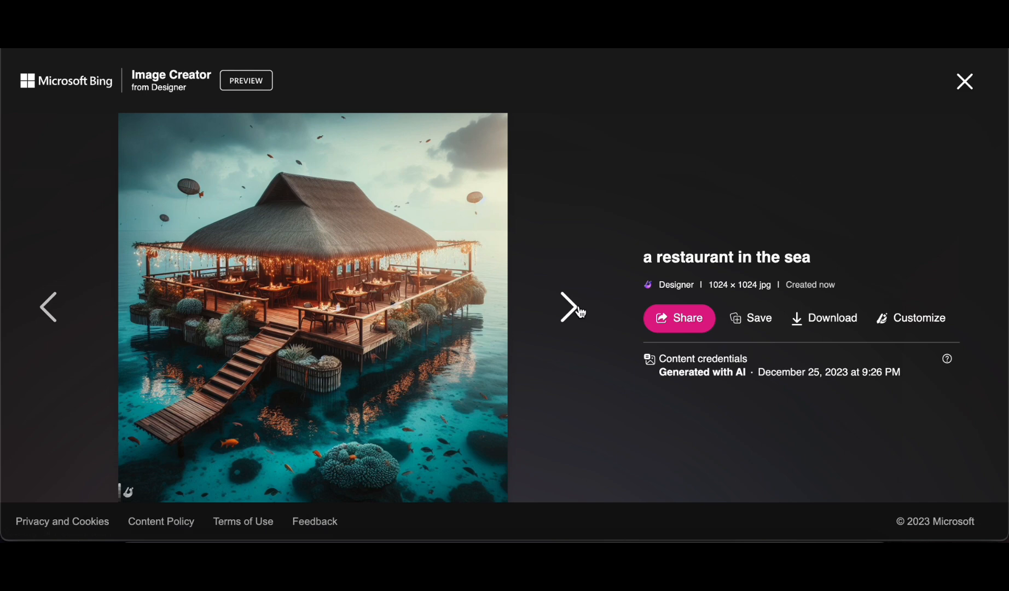
click(569, 309)
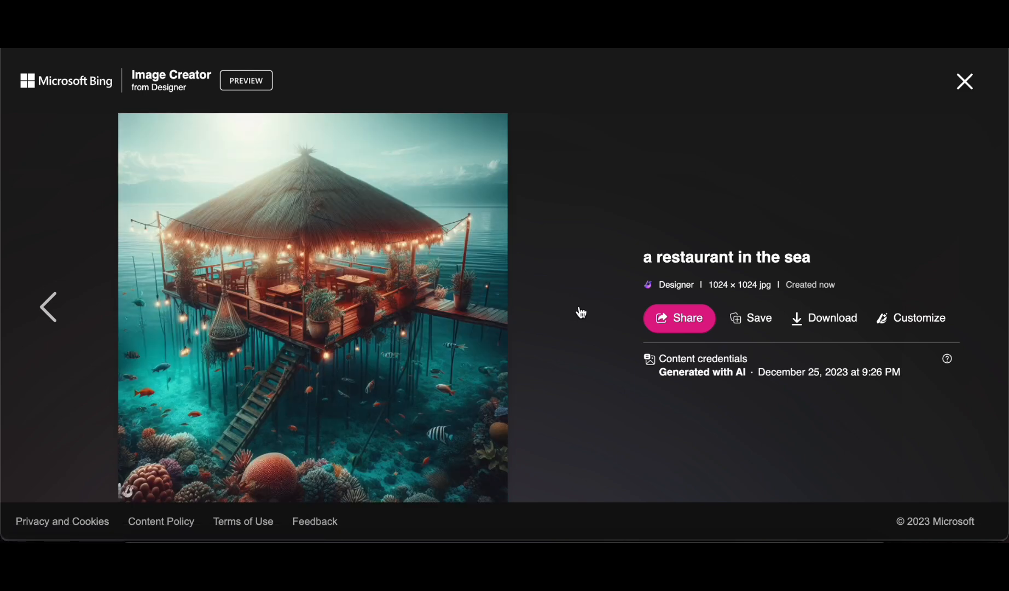
click(51, 309)
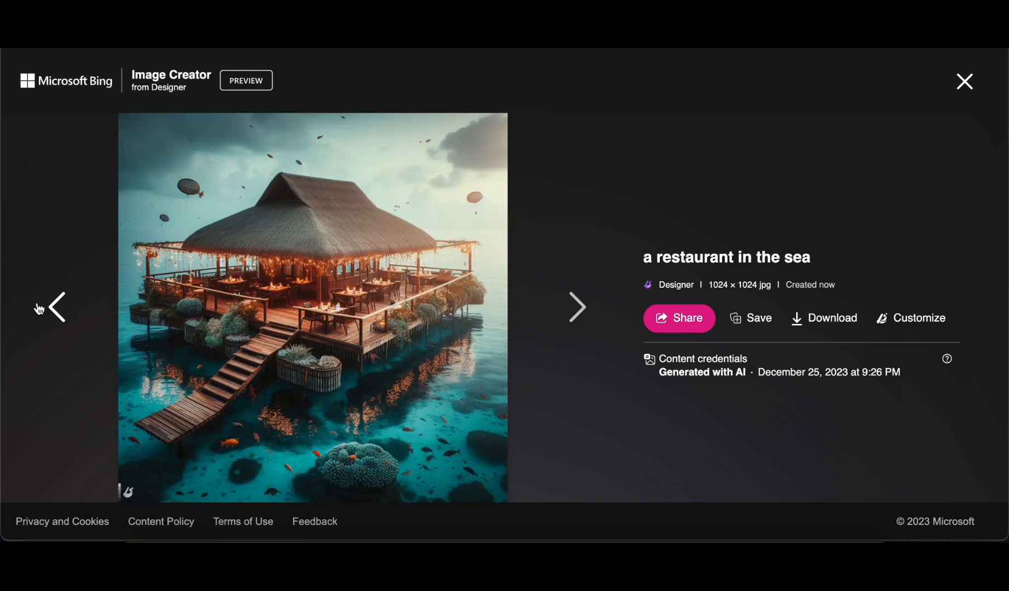
click(58, 313)
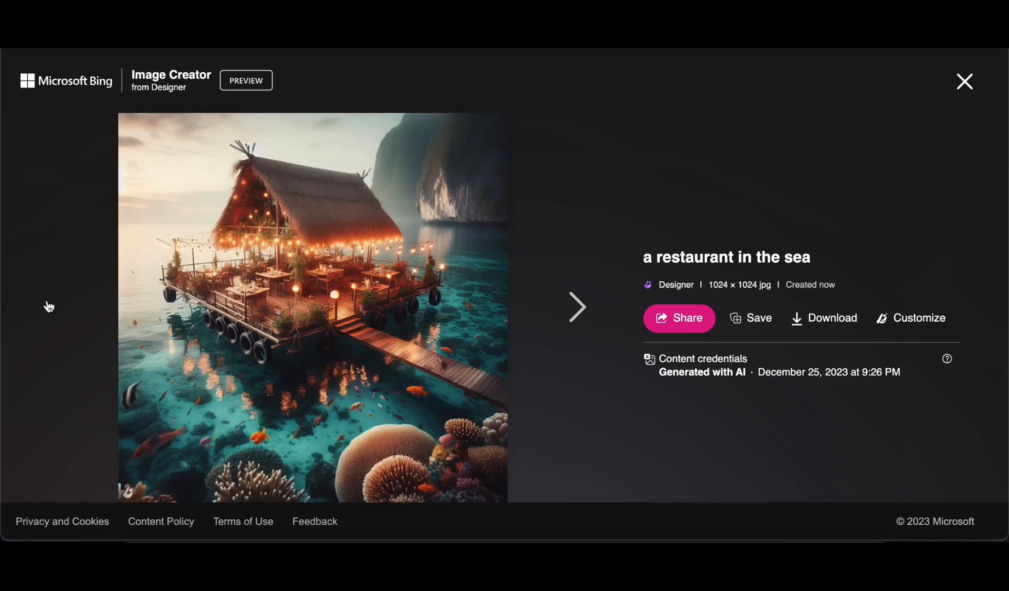
mouse_move(423, 271)
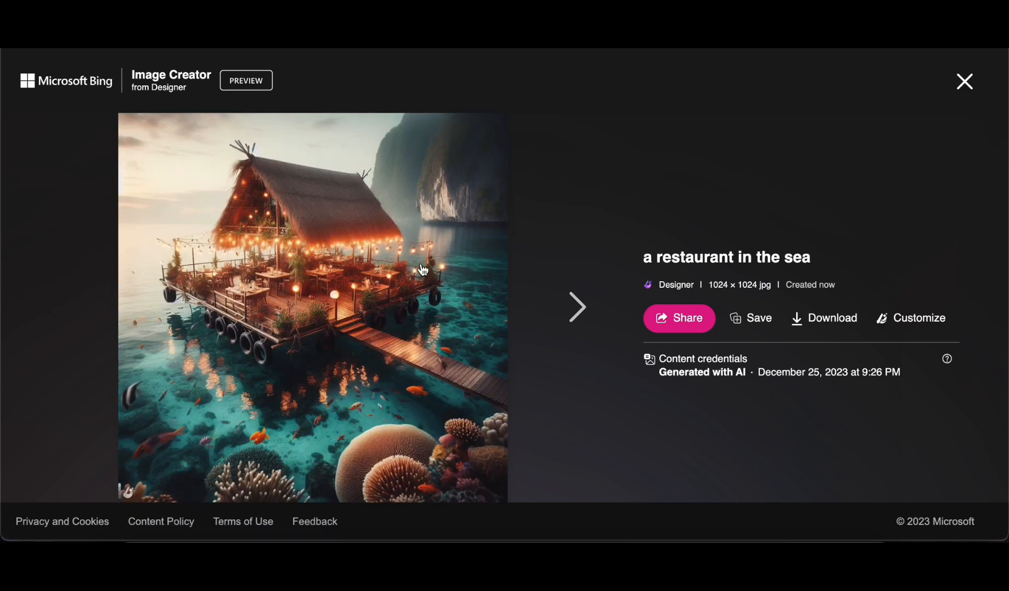
click(964, 81)
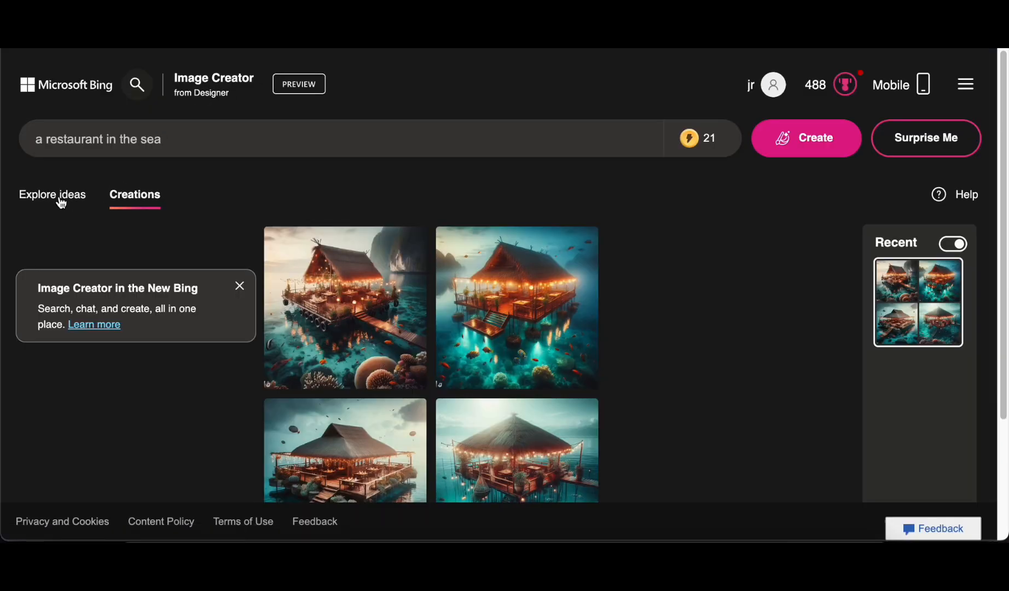
click(53, 195)
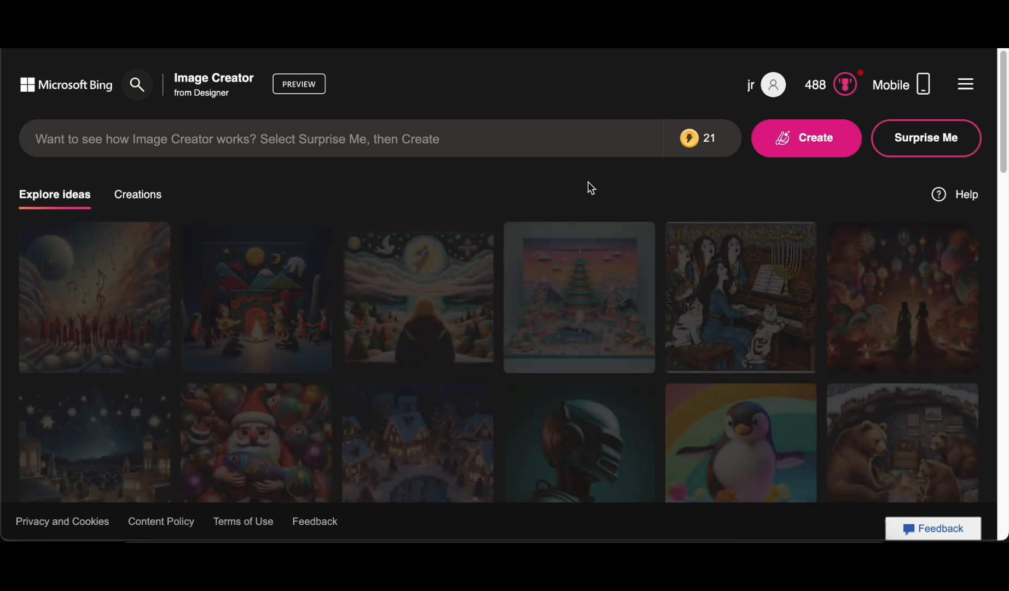
mouse_move(431, 295)
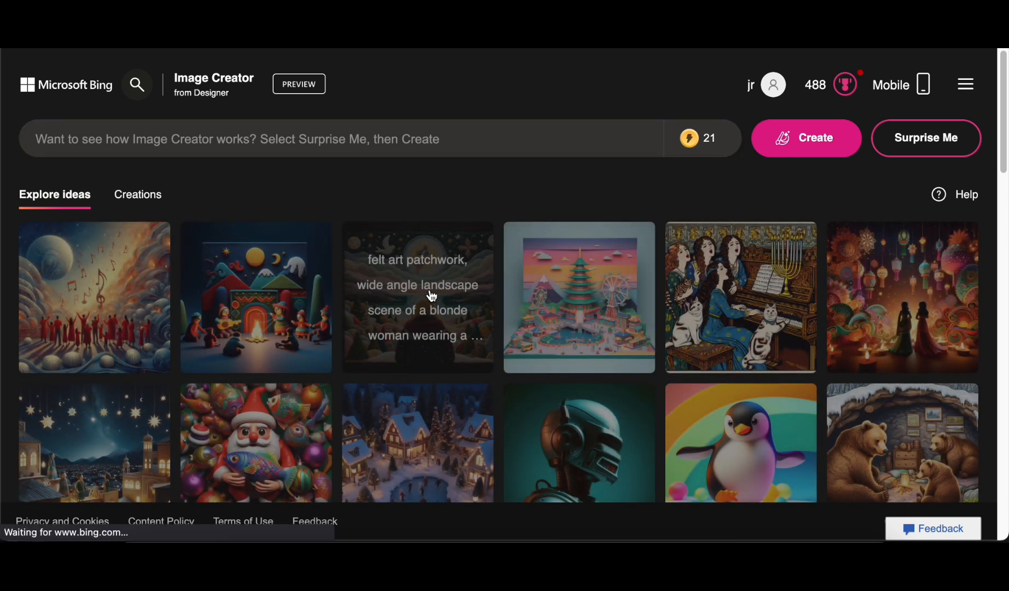
Step: Preview the felt art patchwork landscape idea, then scroll further down the gallery
click(430, 297)
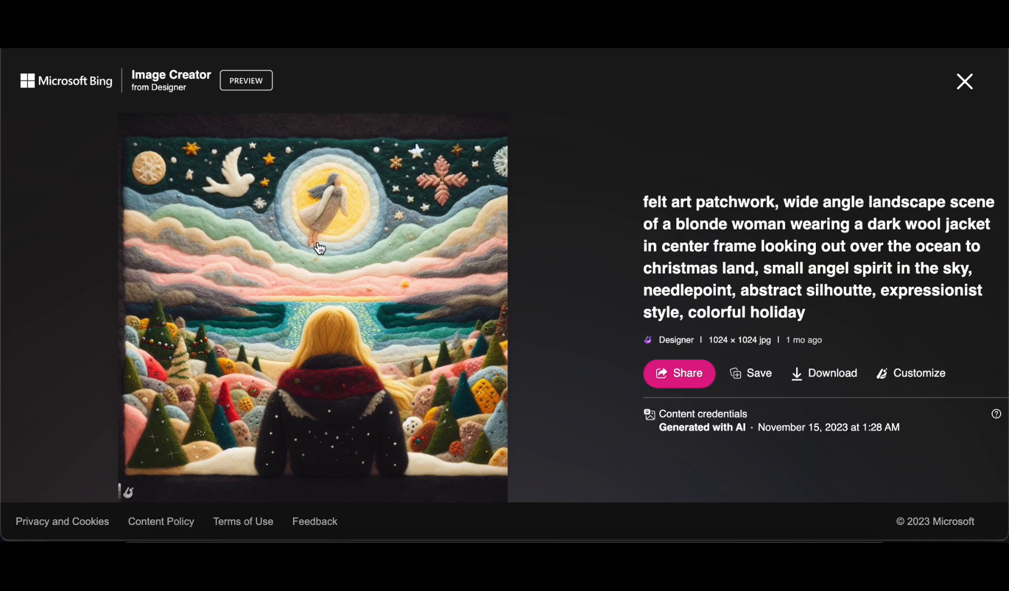
mouse_move(964, 82)
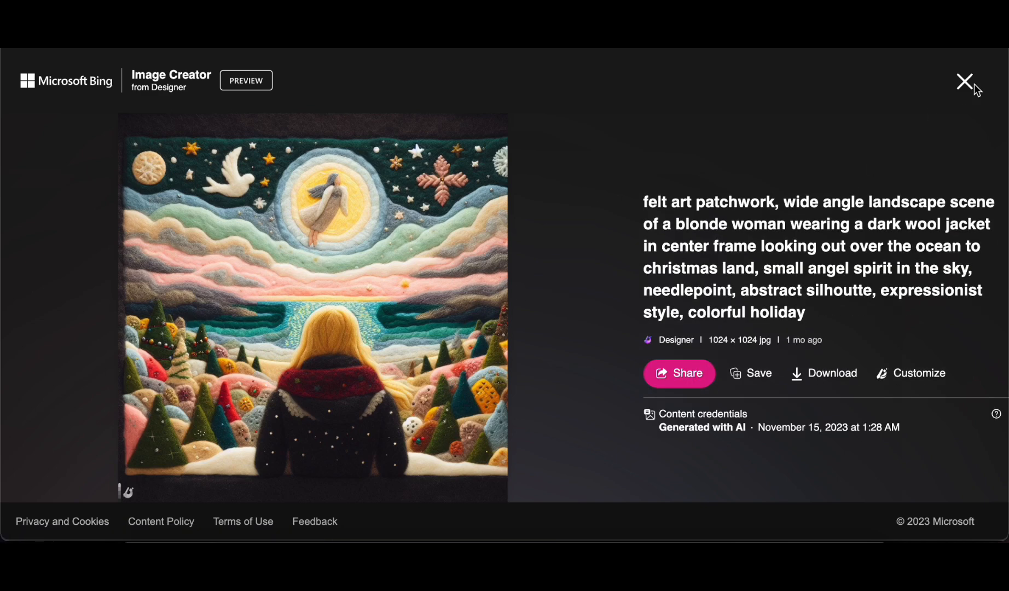
mouse_move(964, 81)
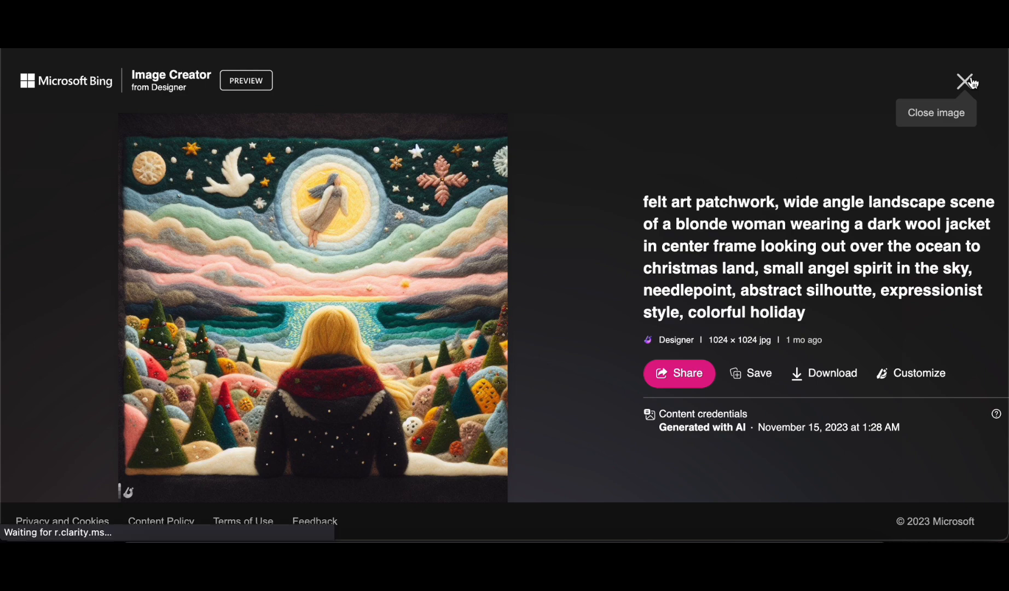
click(961, 81)
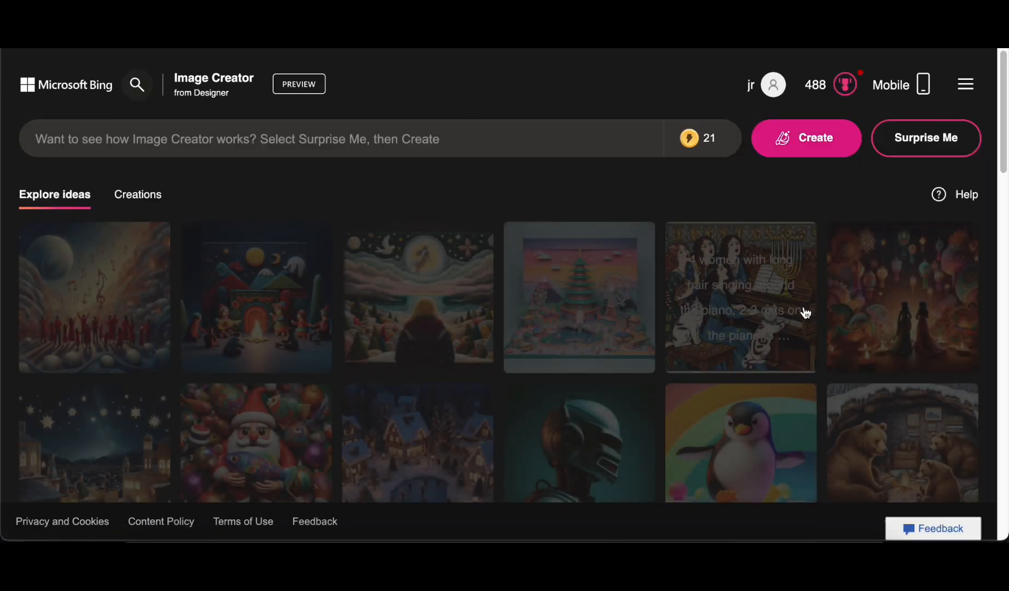
scroll(down, 3)
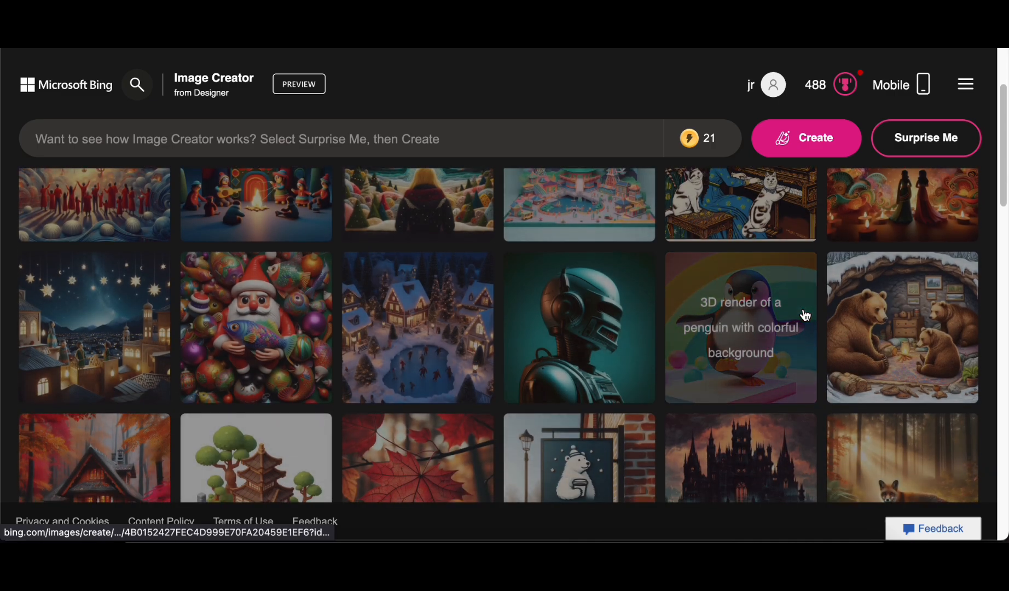
scroll(down, 3)
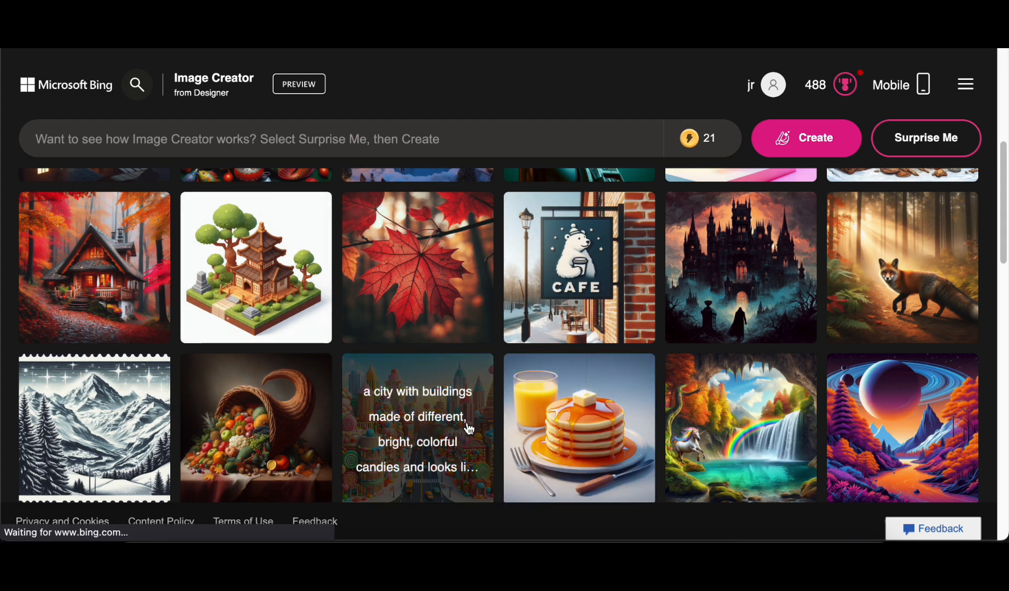
Step: Preview the candy city idea, then open the Santa-holding-a-fish image
click(417, 427)
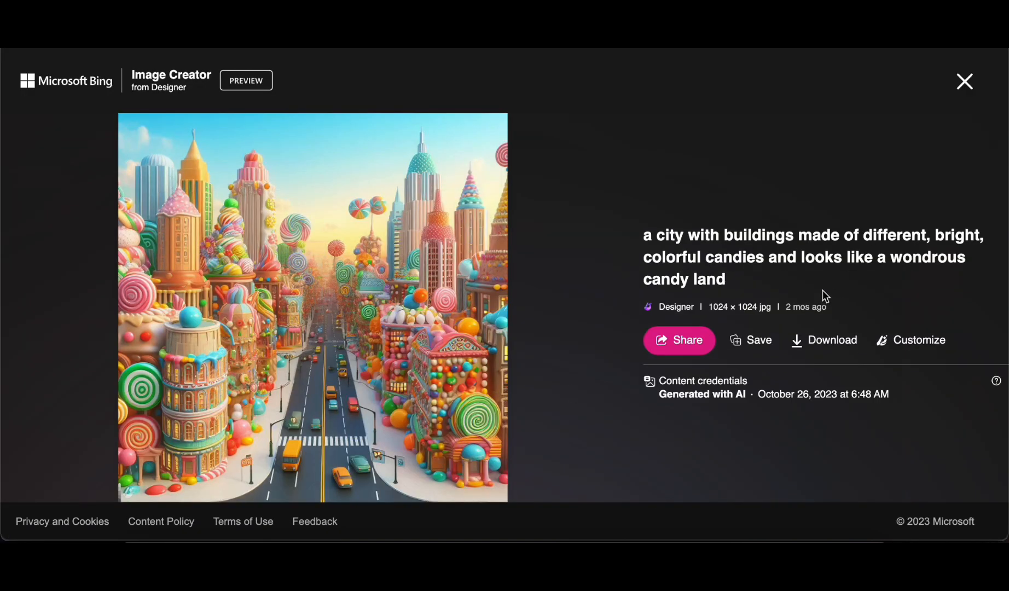
mouse_move(820, 291)
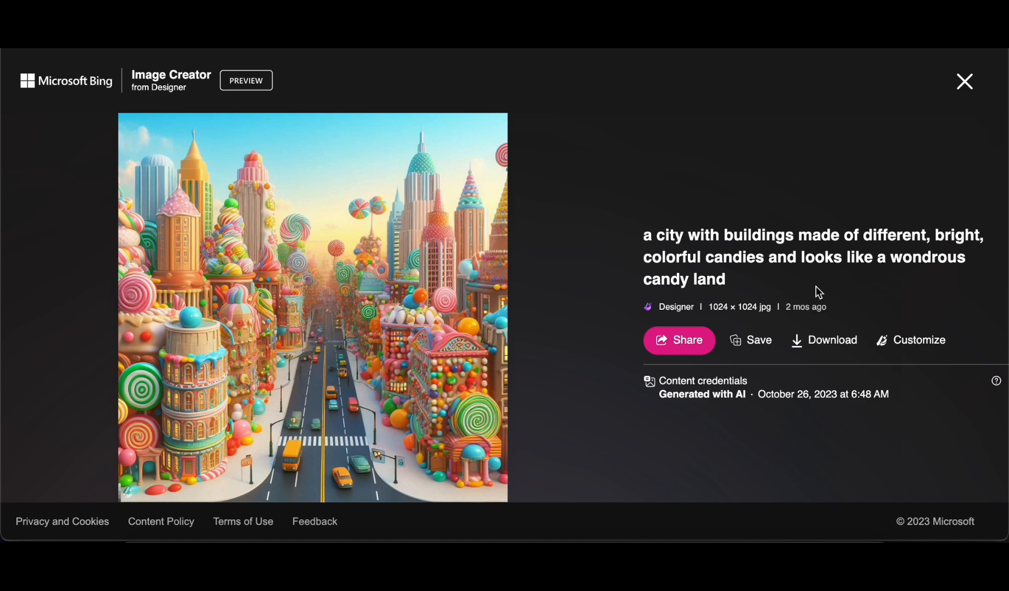
mouse_move(964, 82)
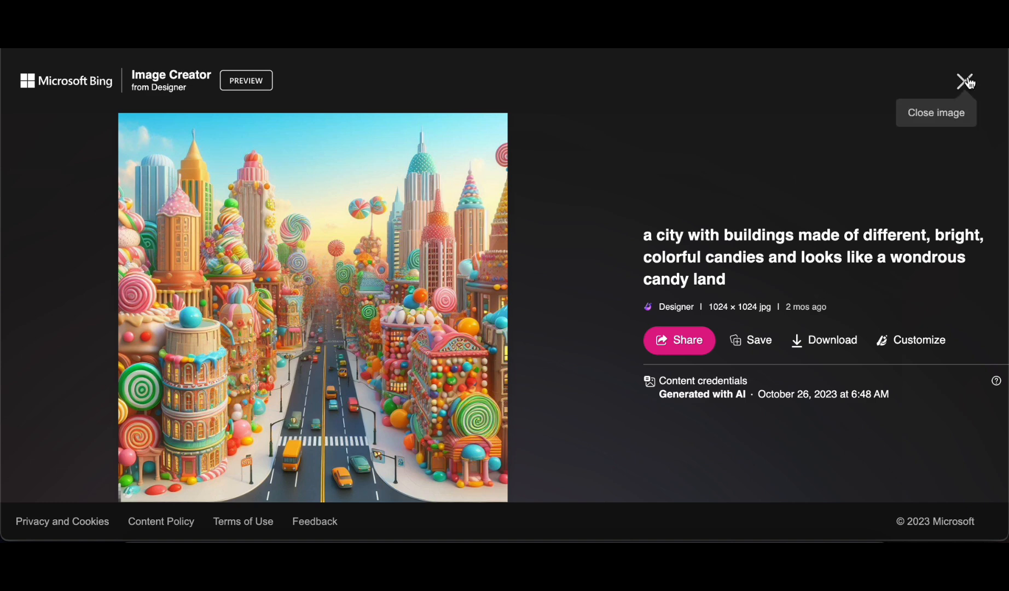
click(963, 79)
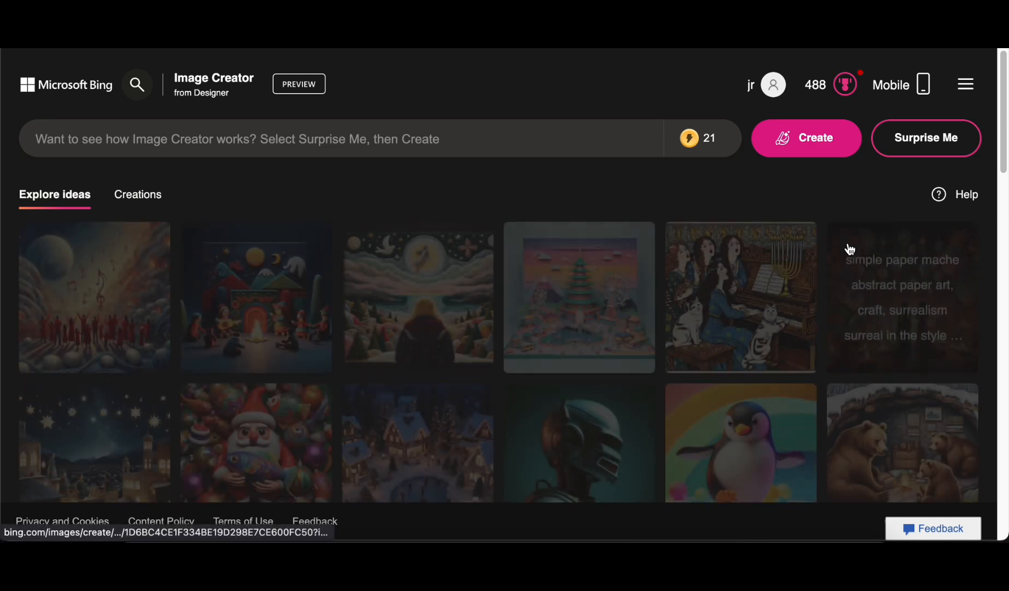
scroll(down, 3)
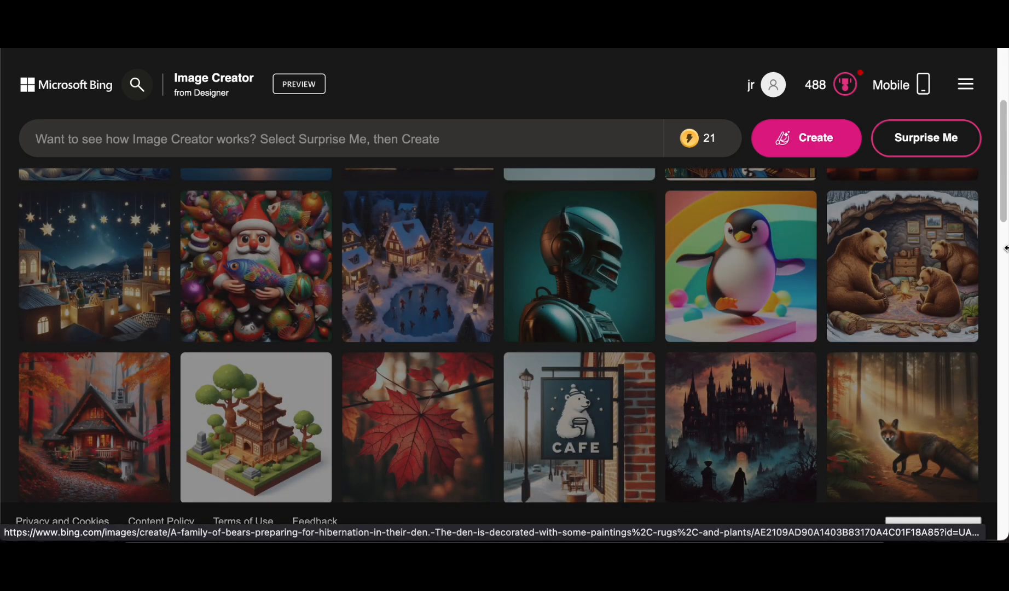
click(256, 266)
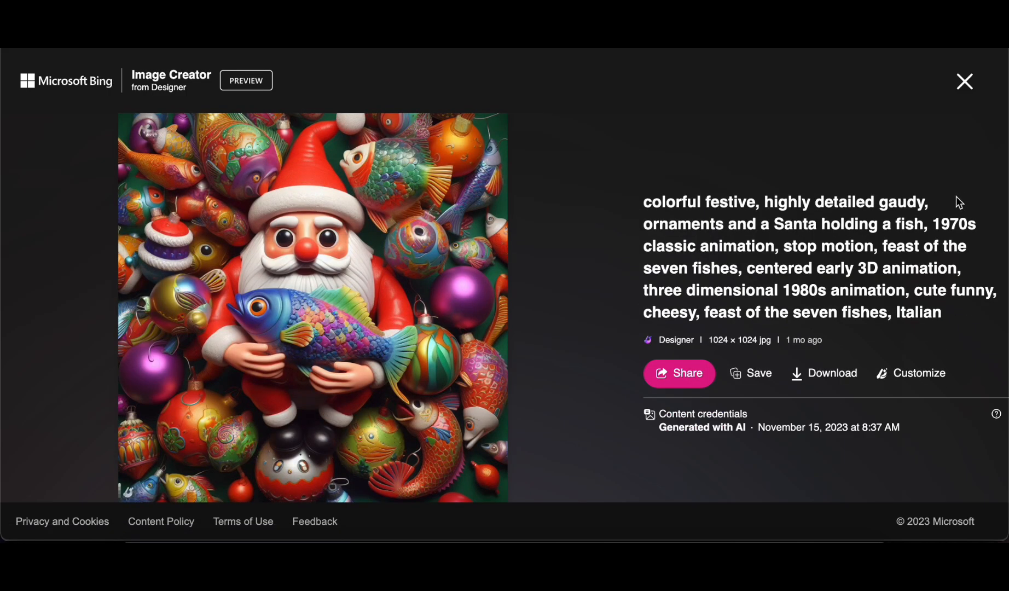
mouse_move(948, 195)
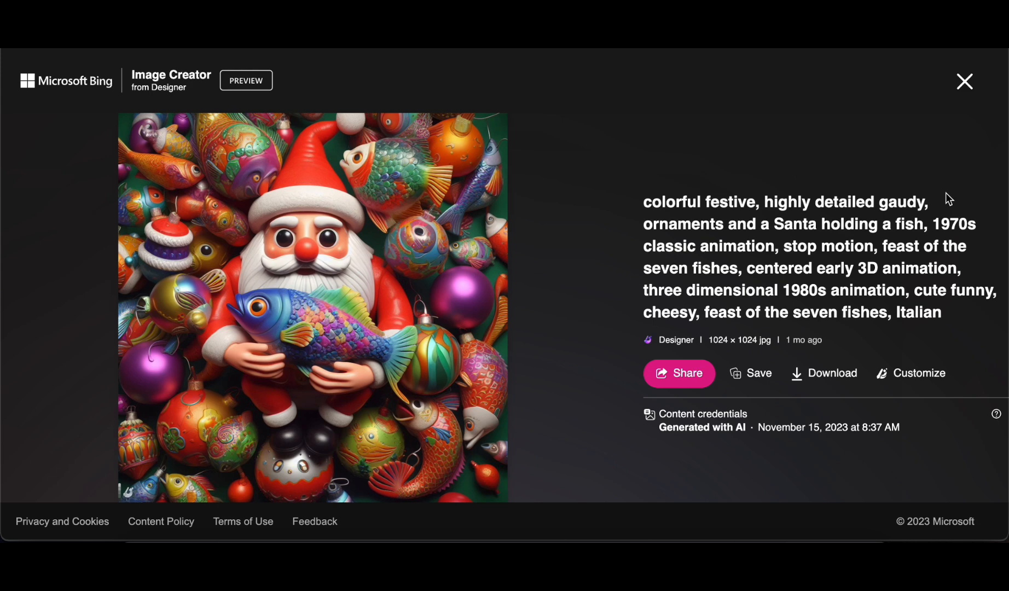
mouse_move(941, 201)
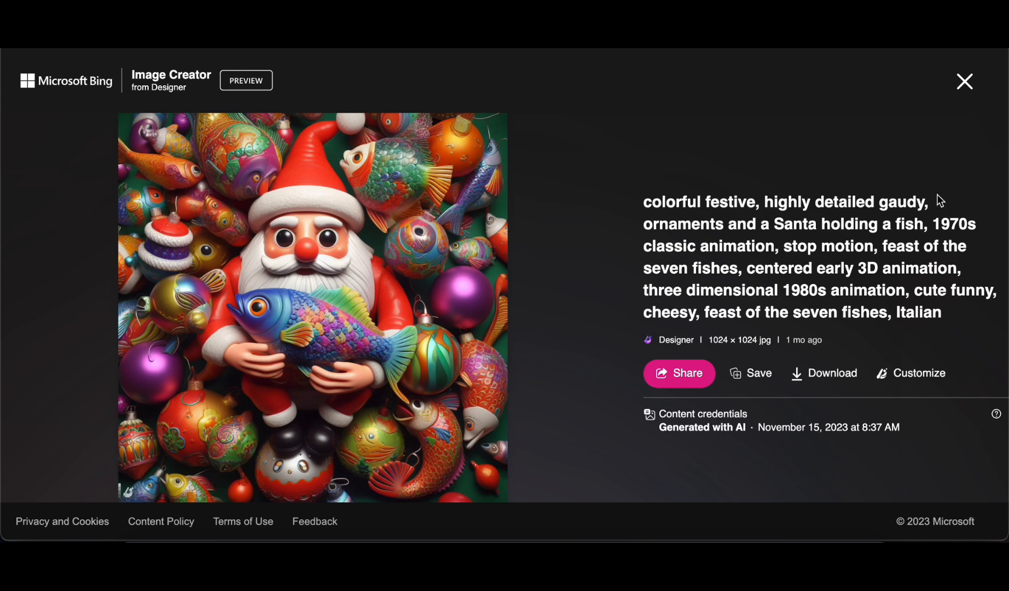
mouse_move(979, 152)
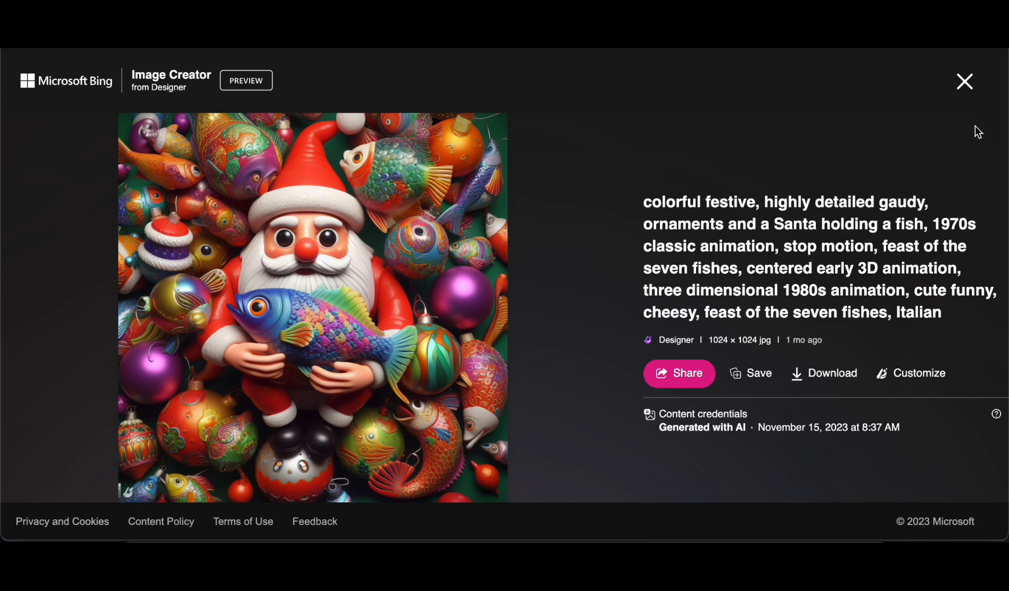
mouse_move(975, 102)
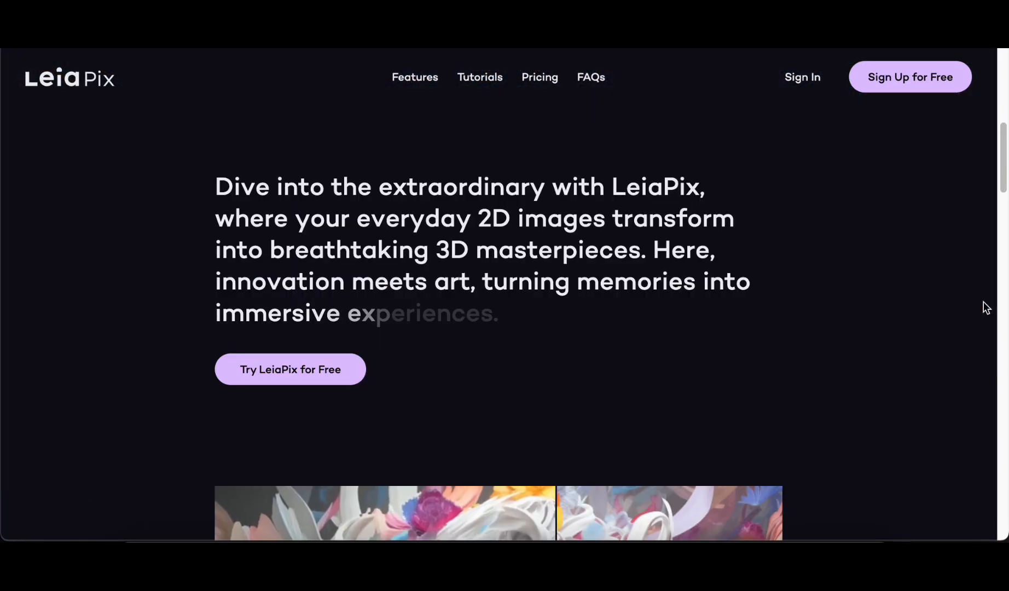
Step: Drag the before-and-after slider on the 3D demo portrait and expand its animation styles
scroll(down, 3)
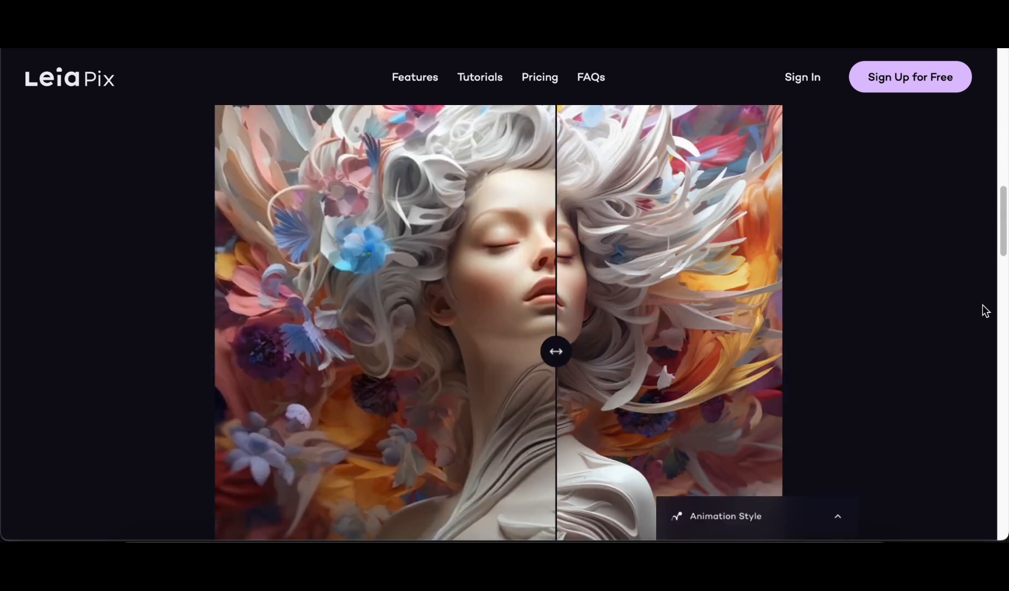
drag(555, 351, 221, 351)
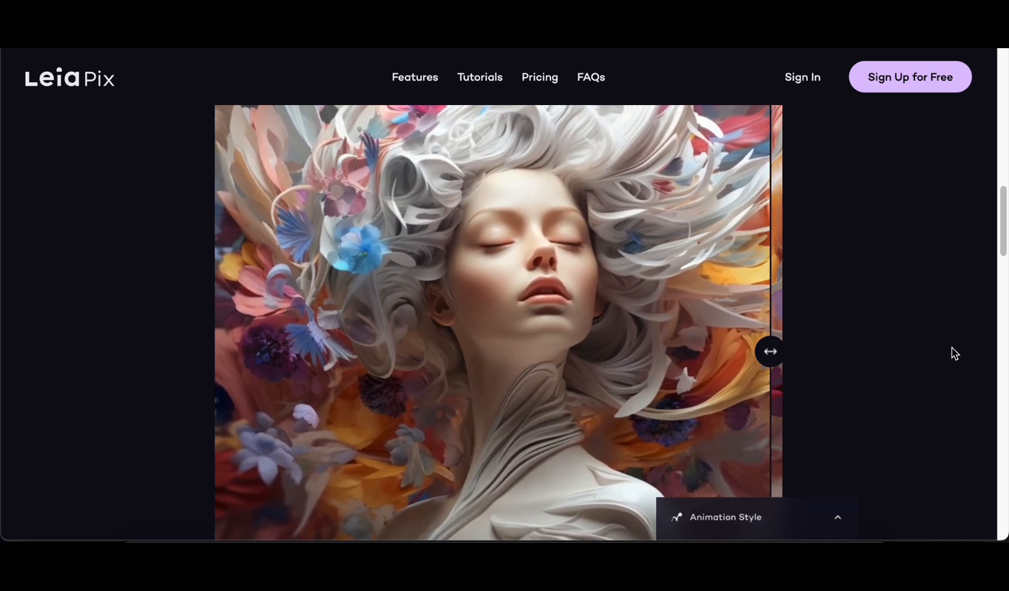
drag(770, 350, 713, 351)
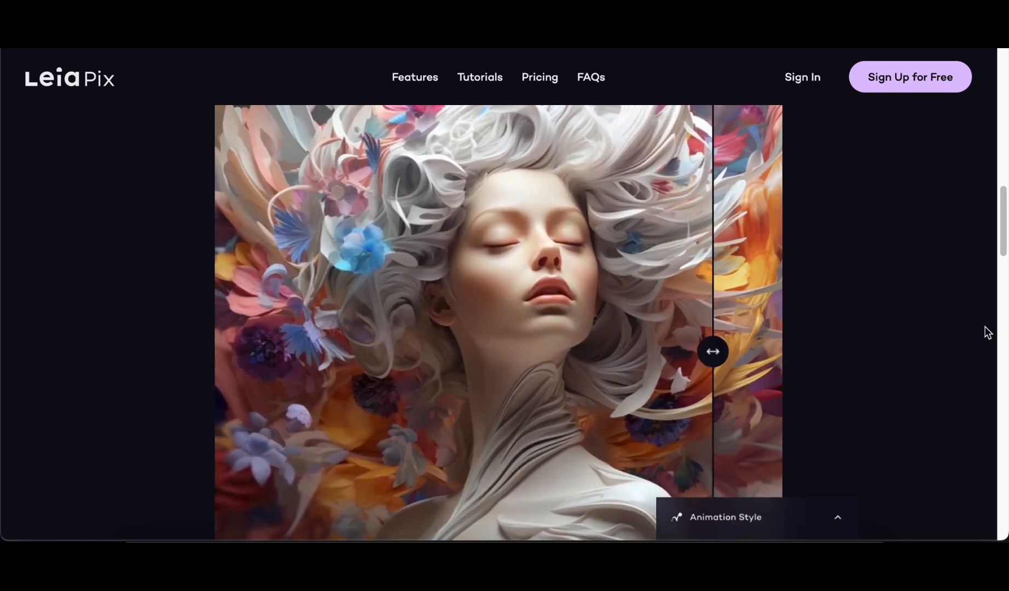
click(757, 516)
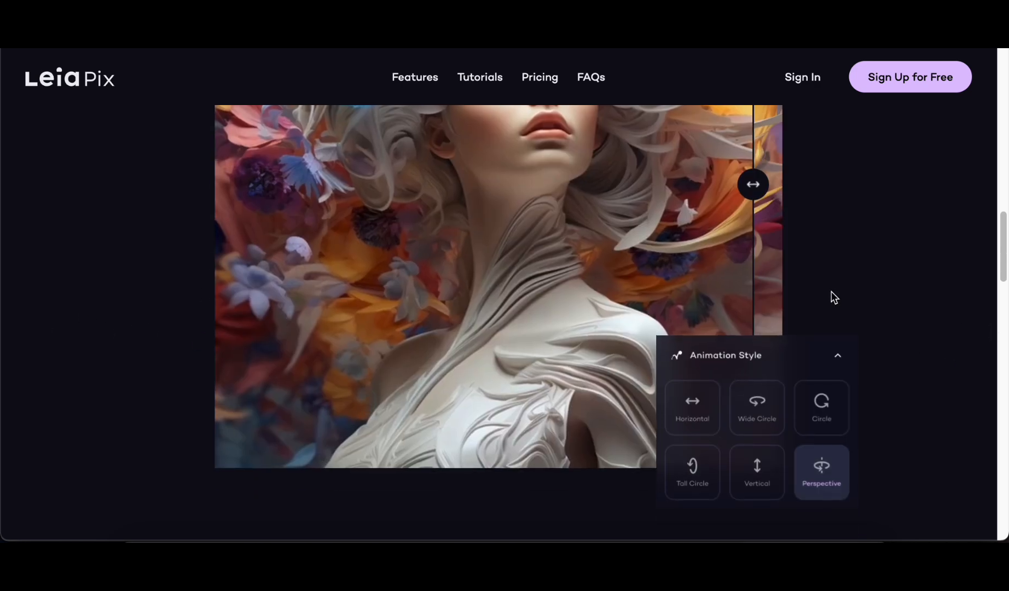
Step: Scroll the LeiaPix page down to the footer and back up slightly
scroll(down, 3)
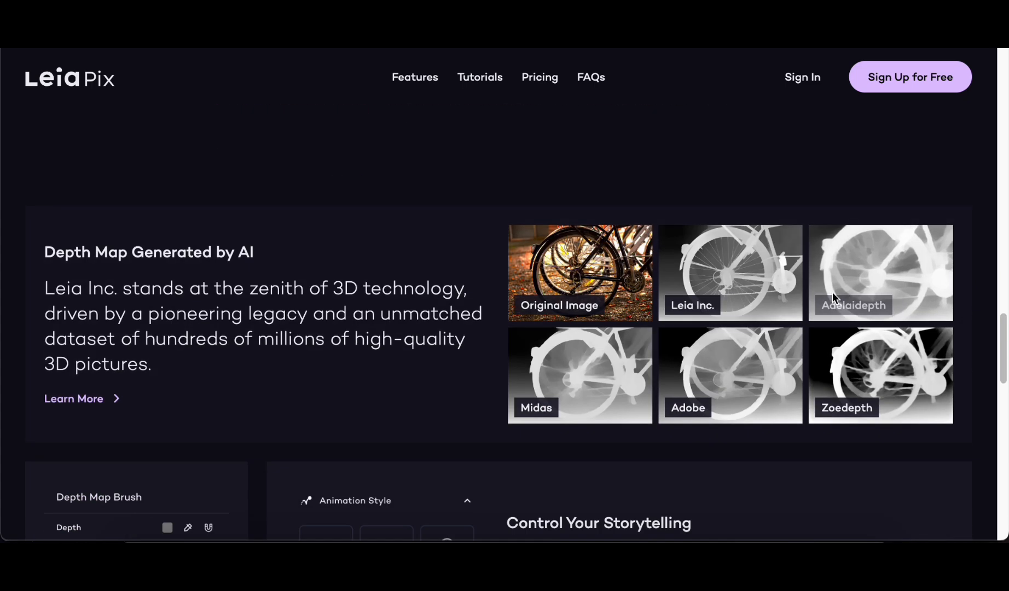
mouse_move(606, 375)
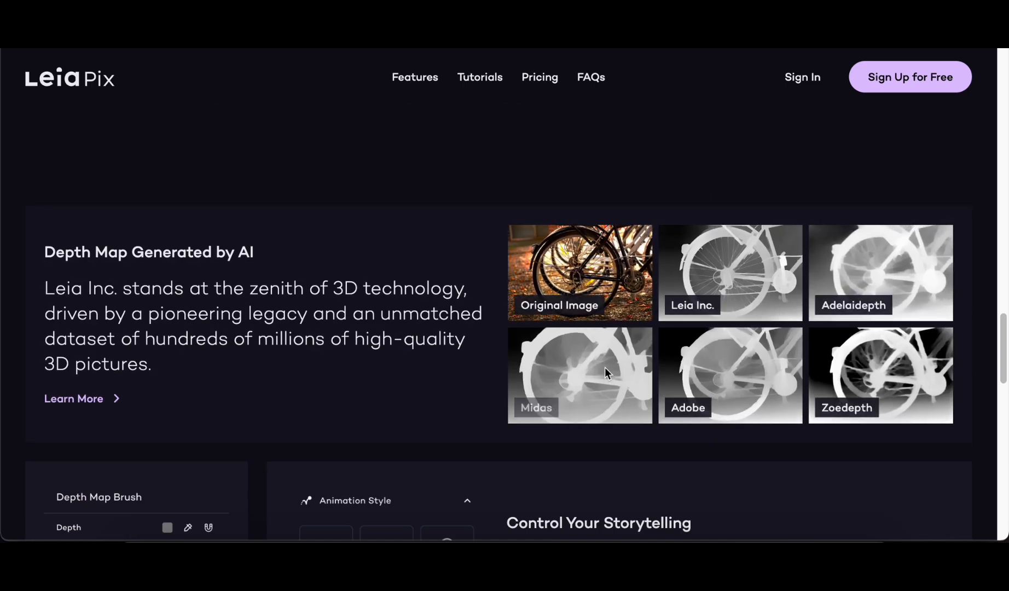
scroll(down, 3)
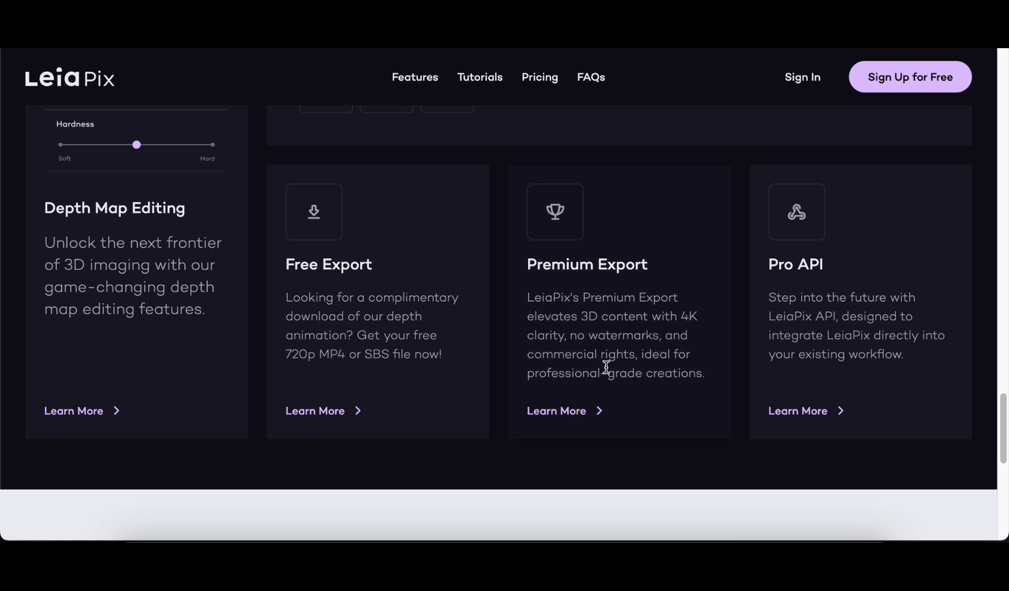
scroll(down, 3)
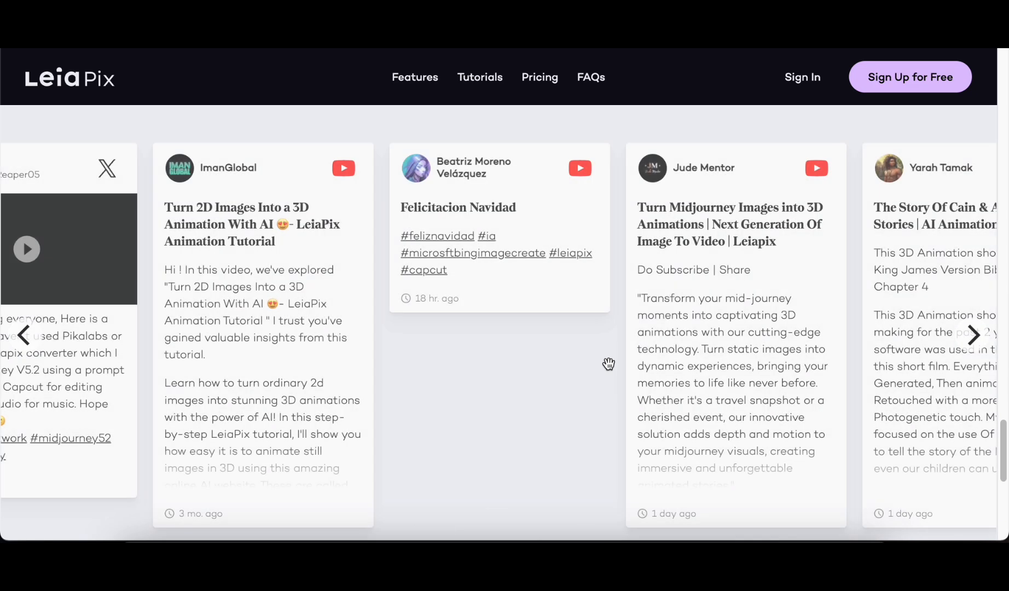
scroll(down, 3)
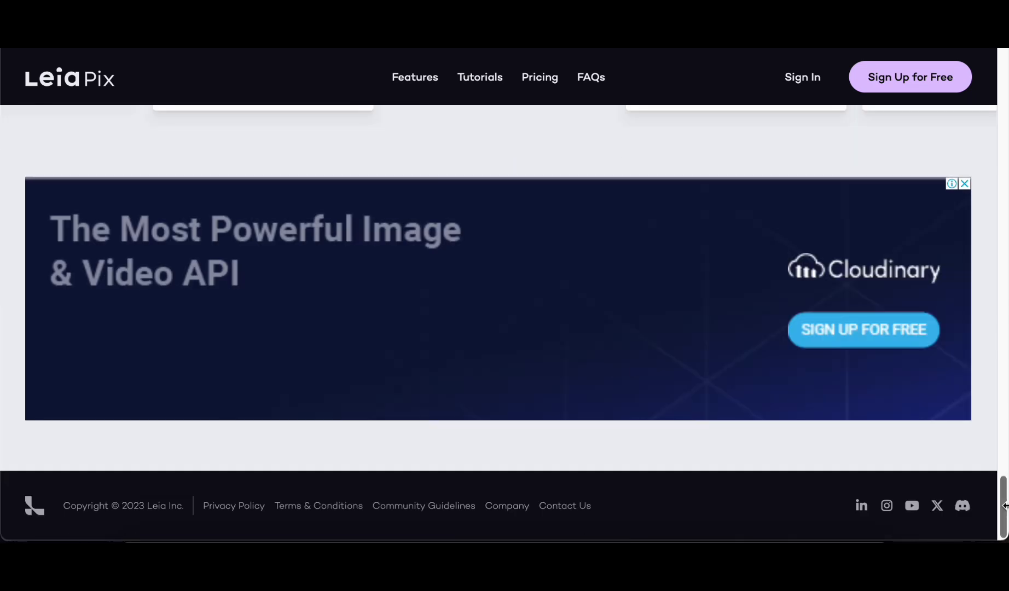
scroll(up, 3)
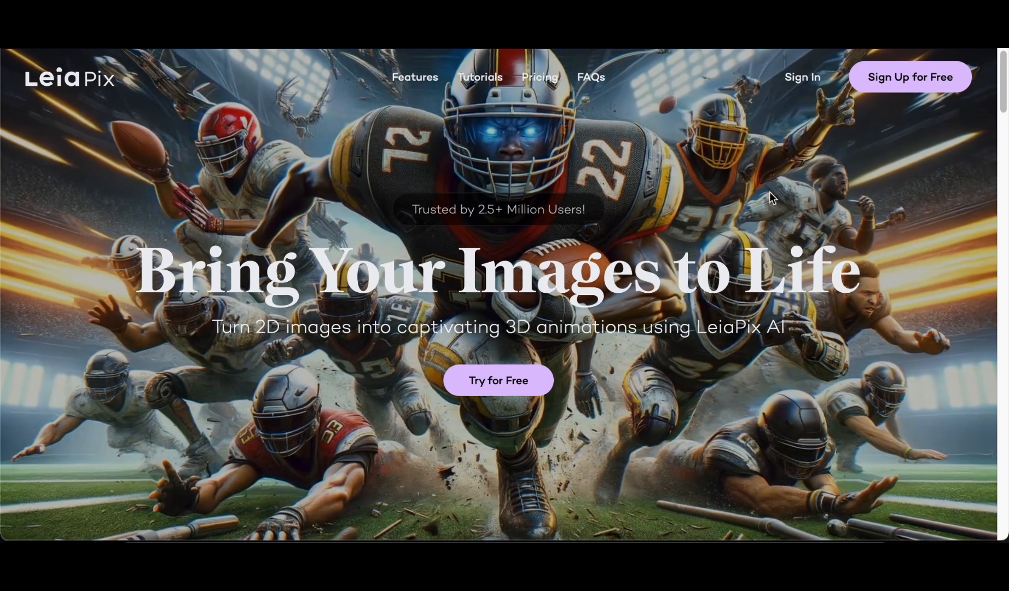
mouse_move(506, 375)
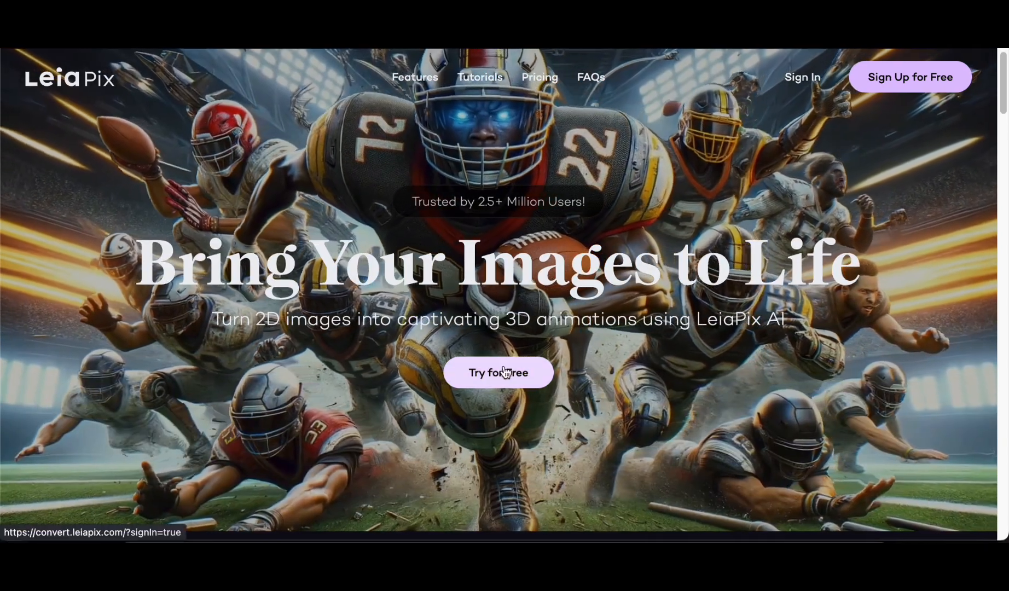
Step: Start LeiaPix for free and upload the d11.png autumn-field portrait
click(498, 372)
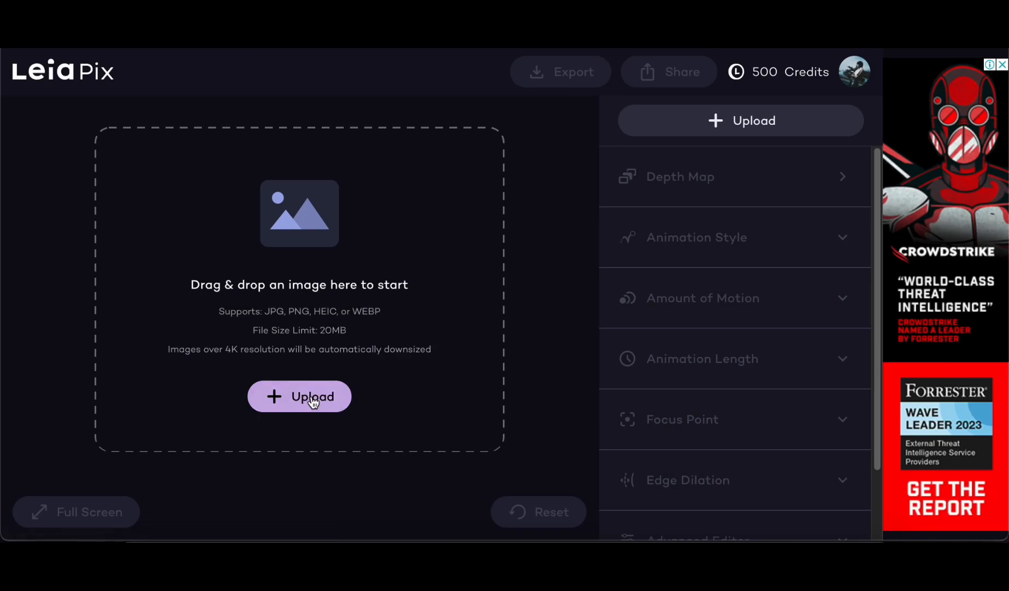
click(300, 397)
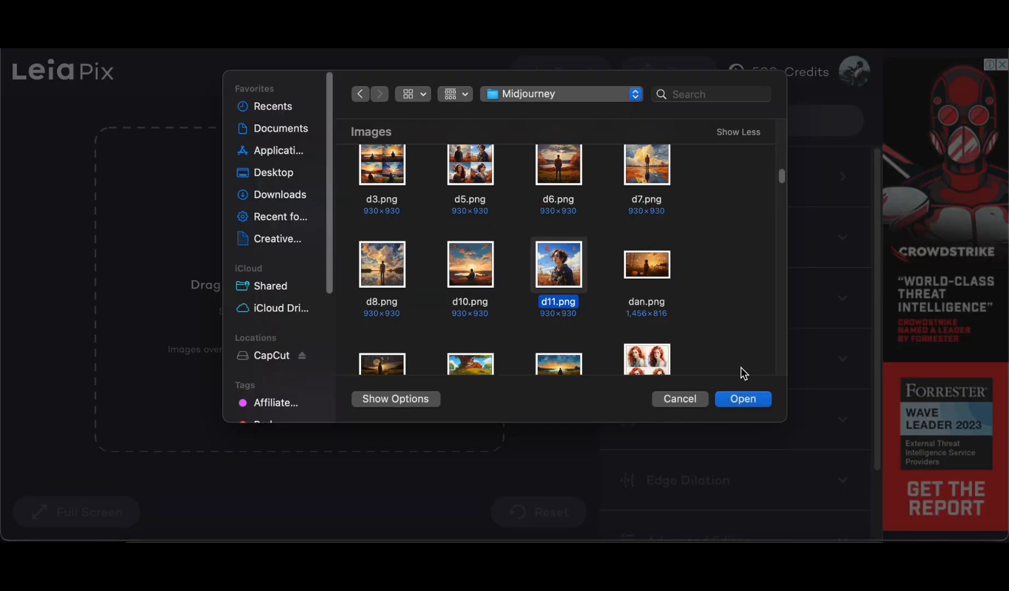
click(742, 398)
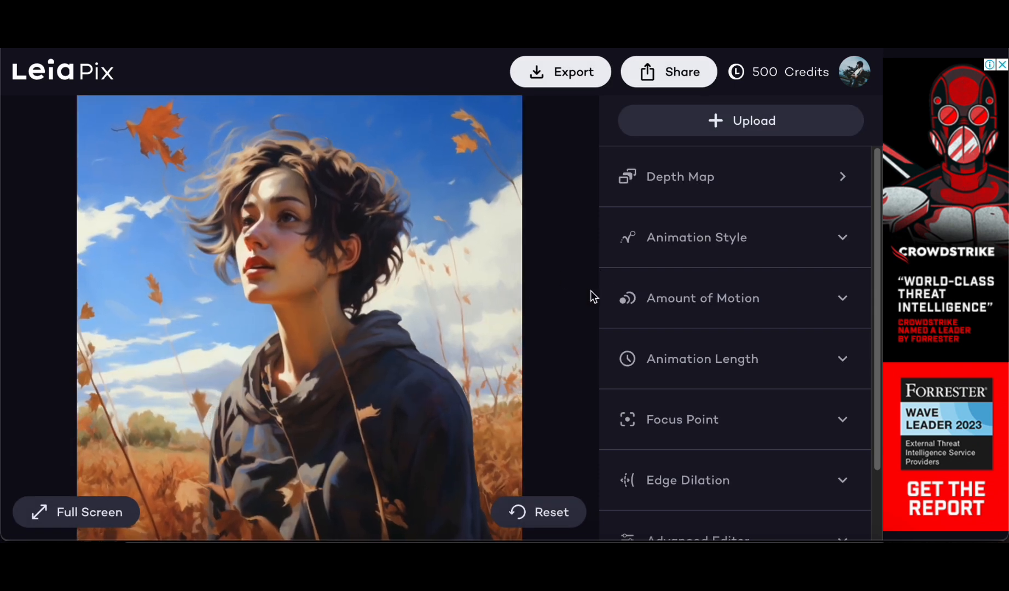
Step: Compare the Horizontal, Circle and Wide Circle animation styles, settling on Wide Circle
click(696, 238)
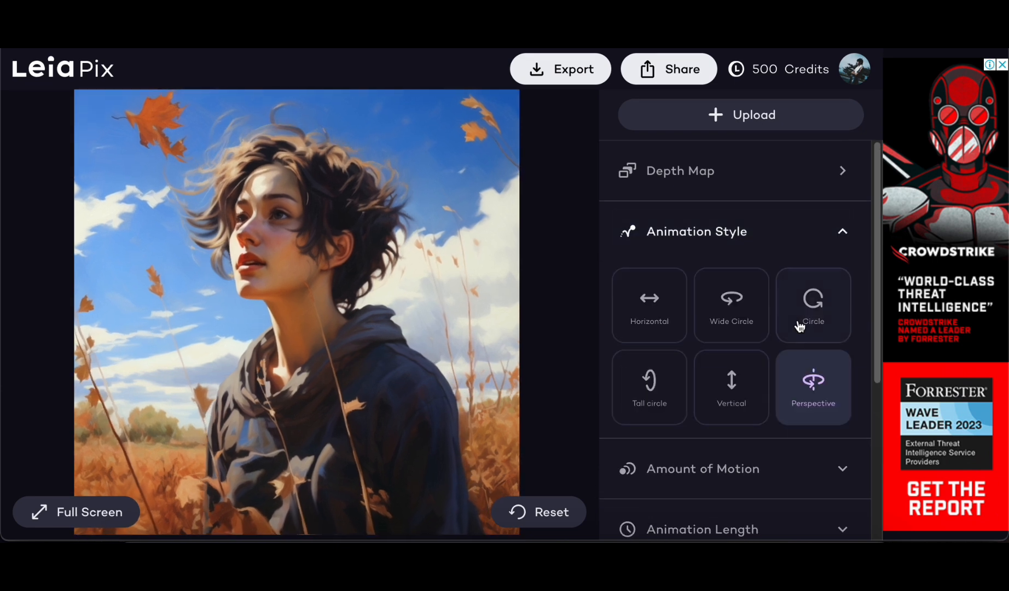
click(731, 304)
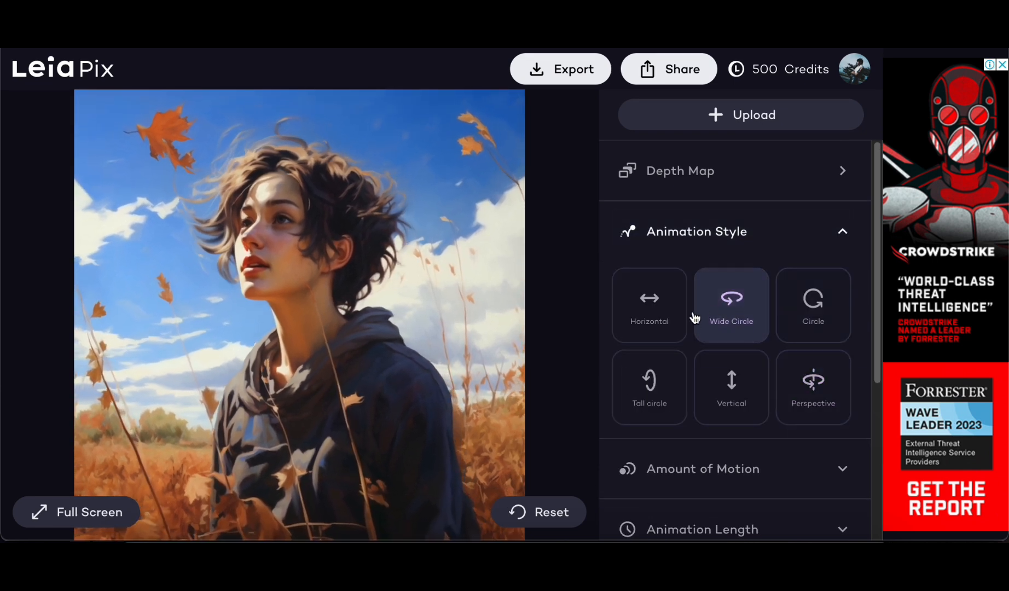
click(649, 305)
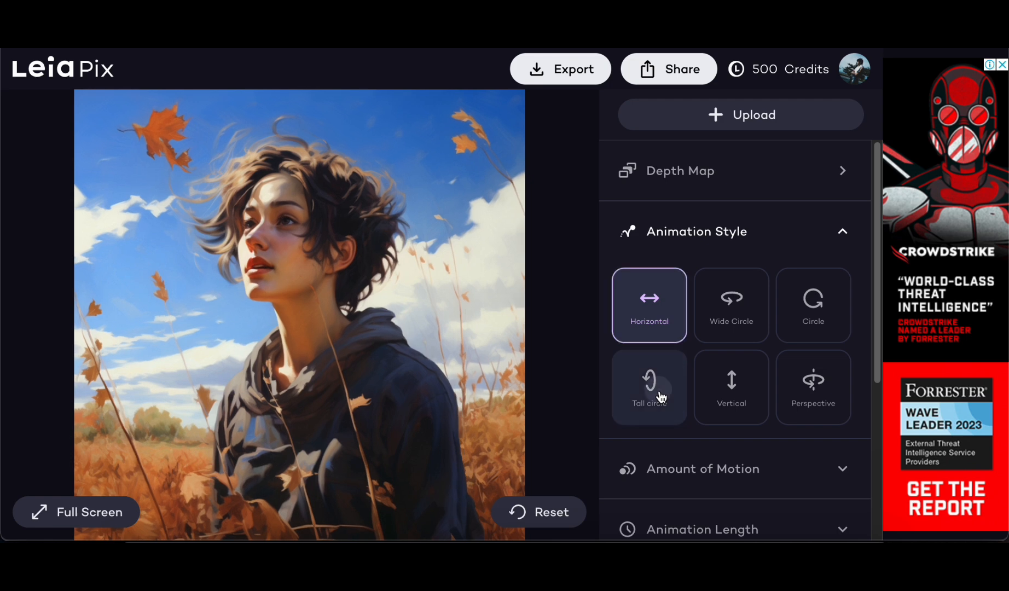
click(812, 305)
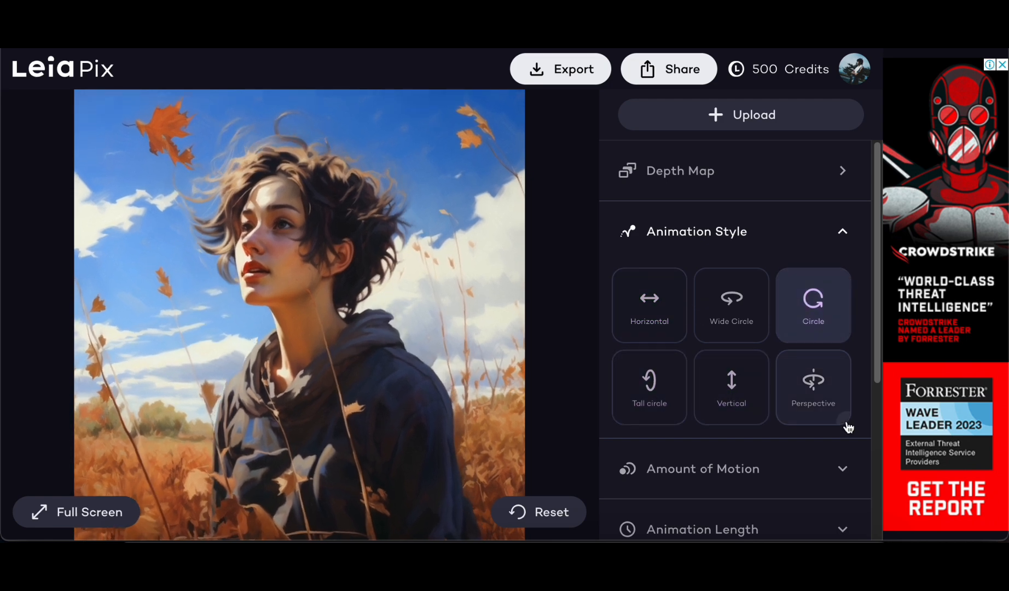
click(731, 305)
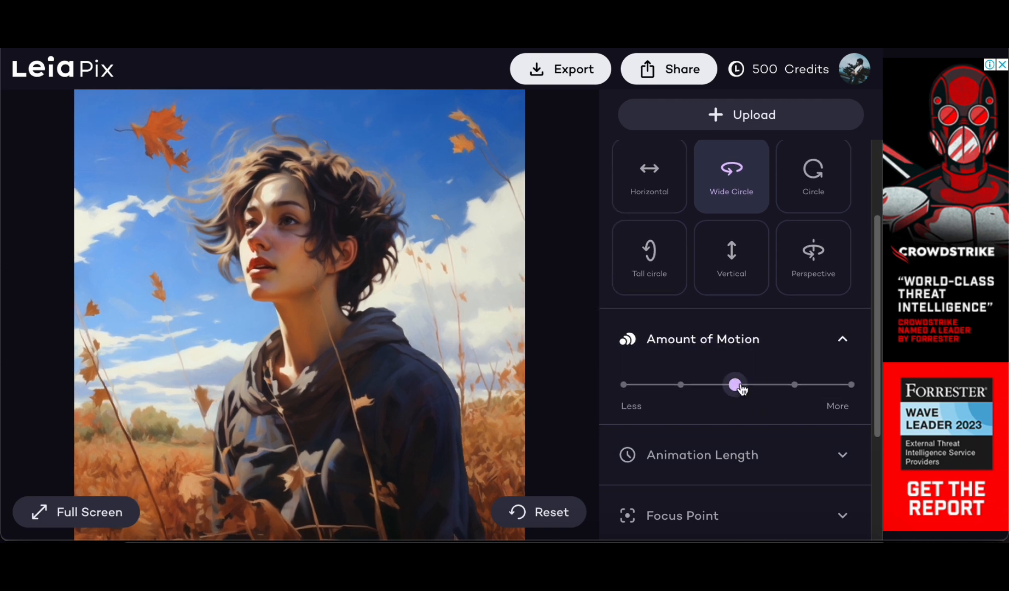
Step: Max out motion, set a short animation length, move focus closer, and apply moderate edge dilation
drag(735, 384, 832, 384)
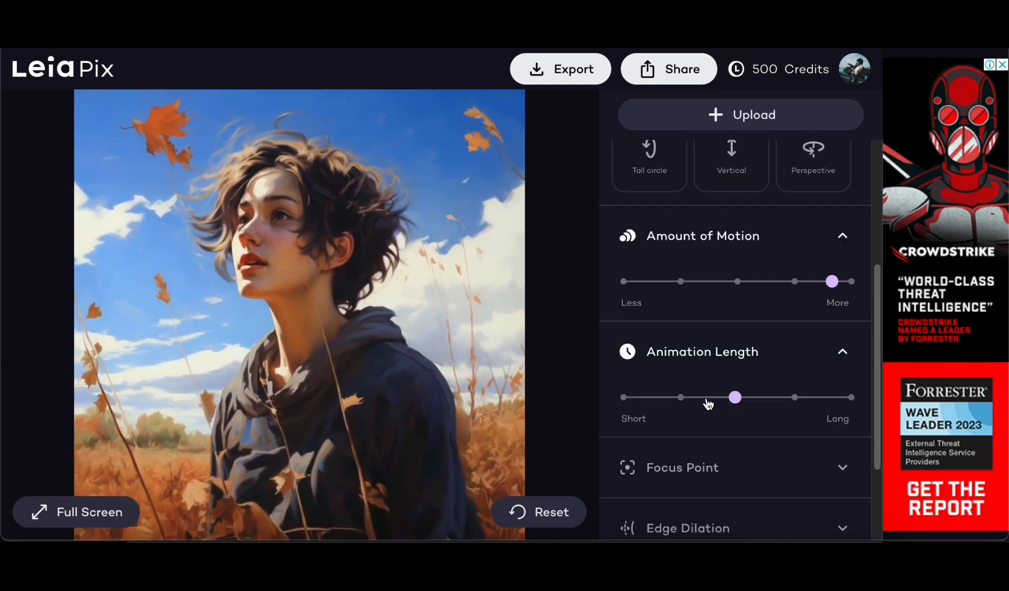
drag(736, 397, 620, 397)
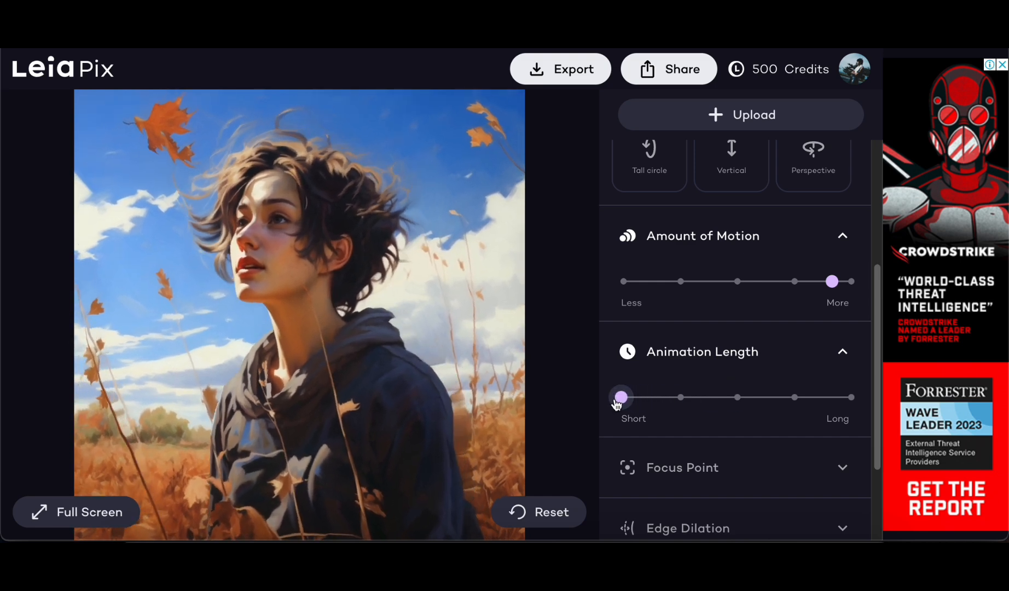
drag(620, 398, 849, 397)
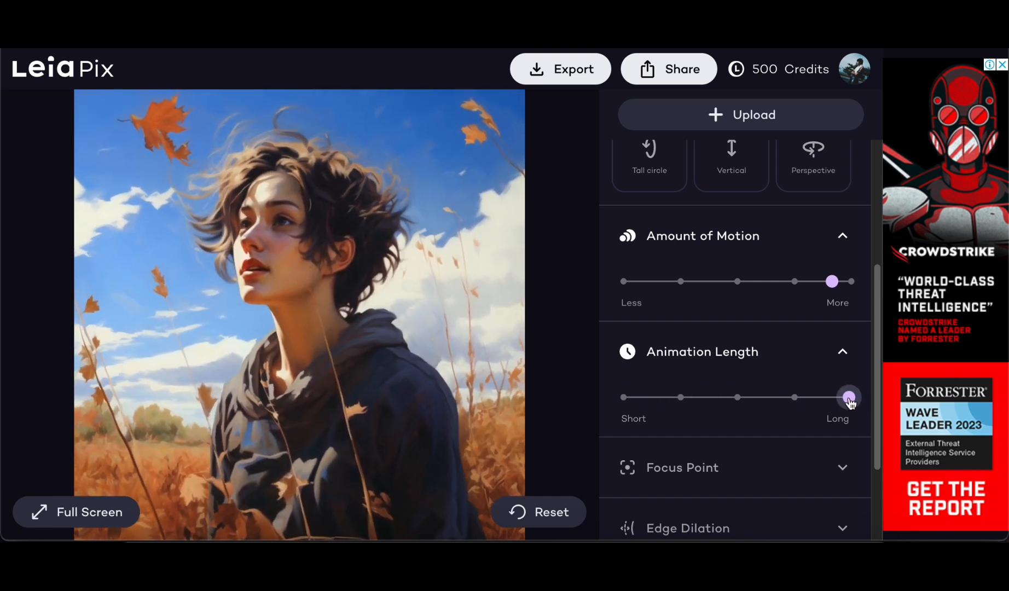
drag(849, 397, 685, 397)
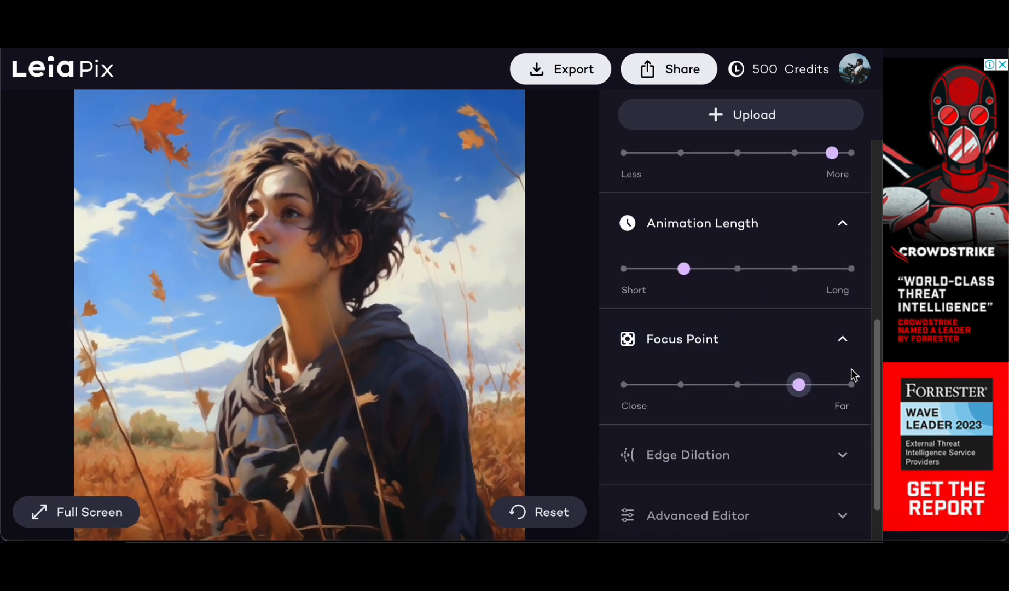
drag(797, 385, 732, 385)
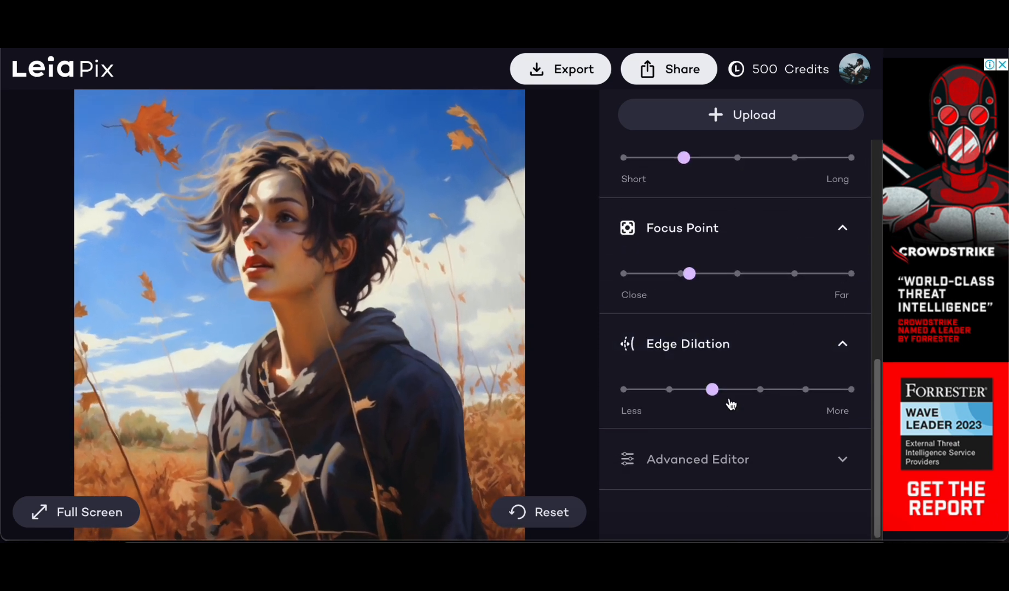
drag(712, 389, 723, 389)
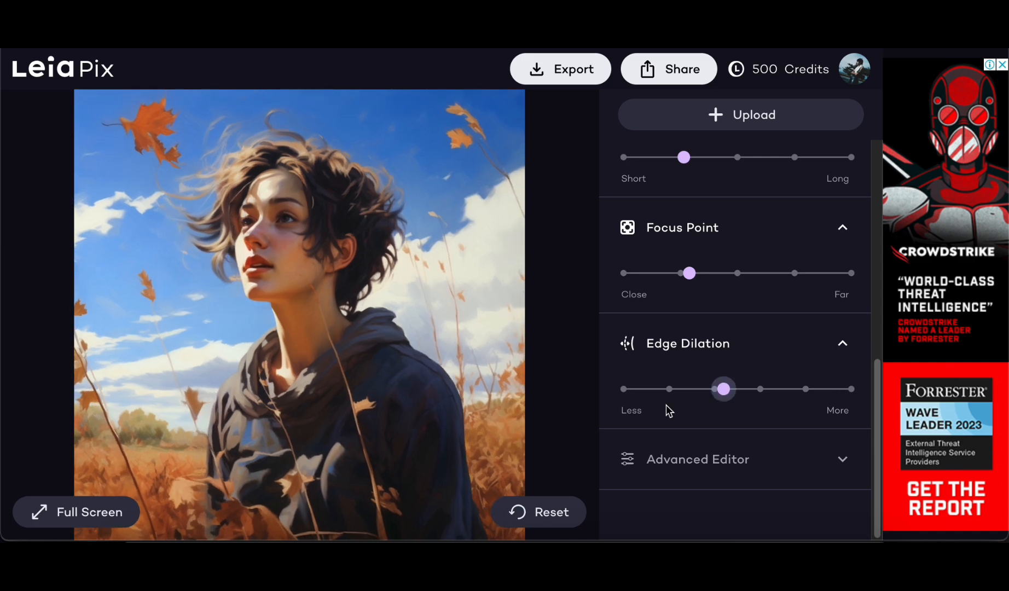